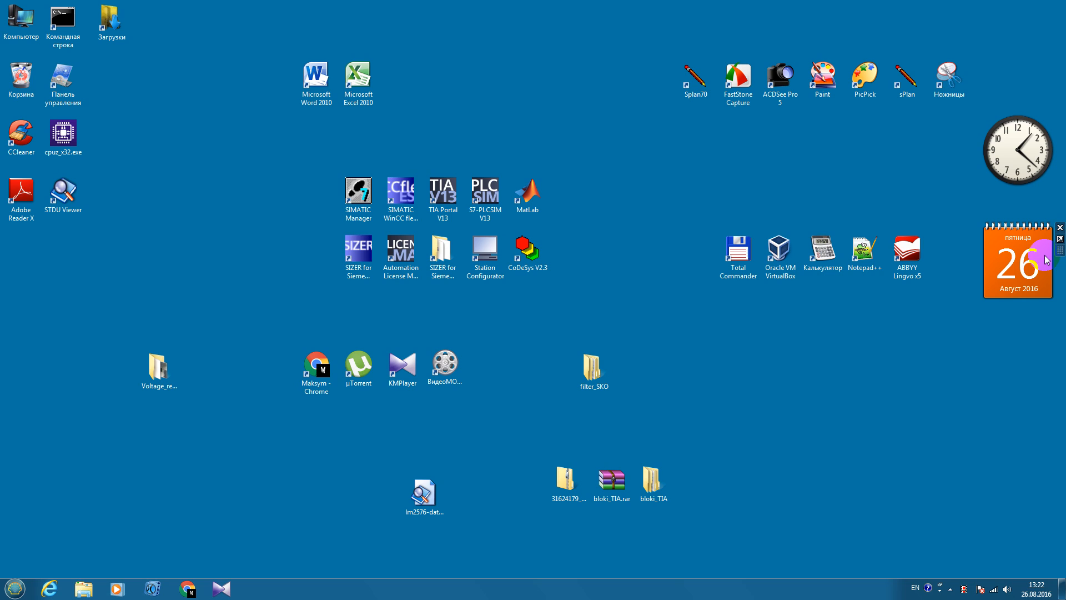
mouse_move(833, 454)
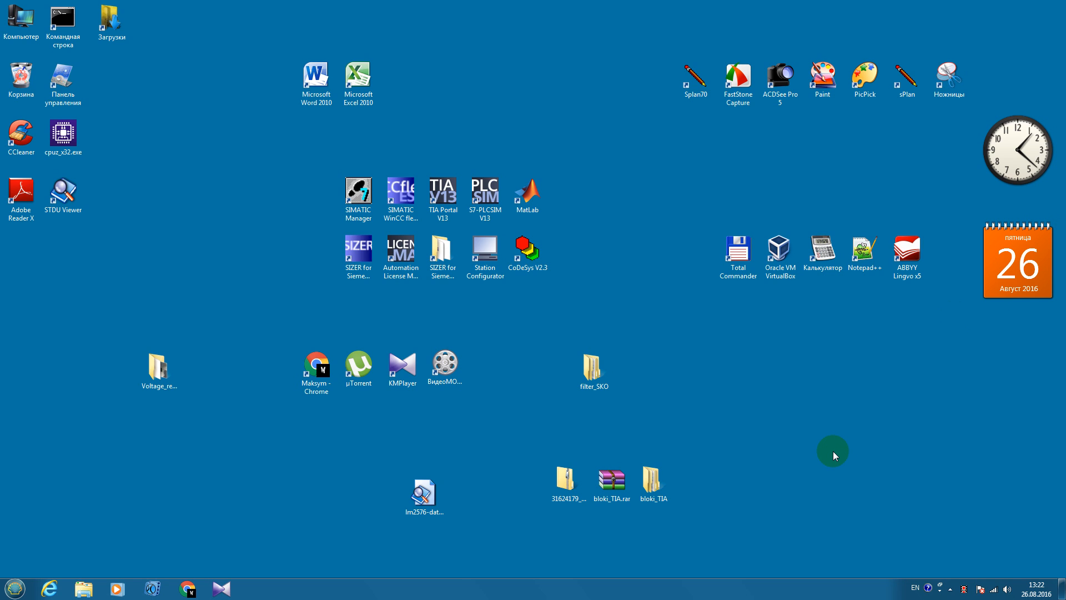
mouse_move(805, 438)
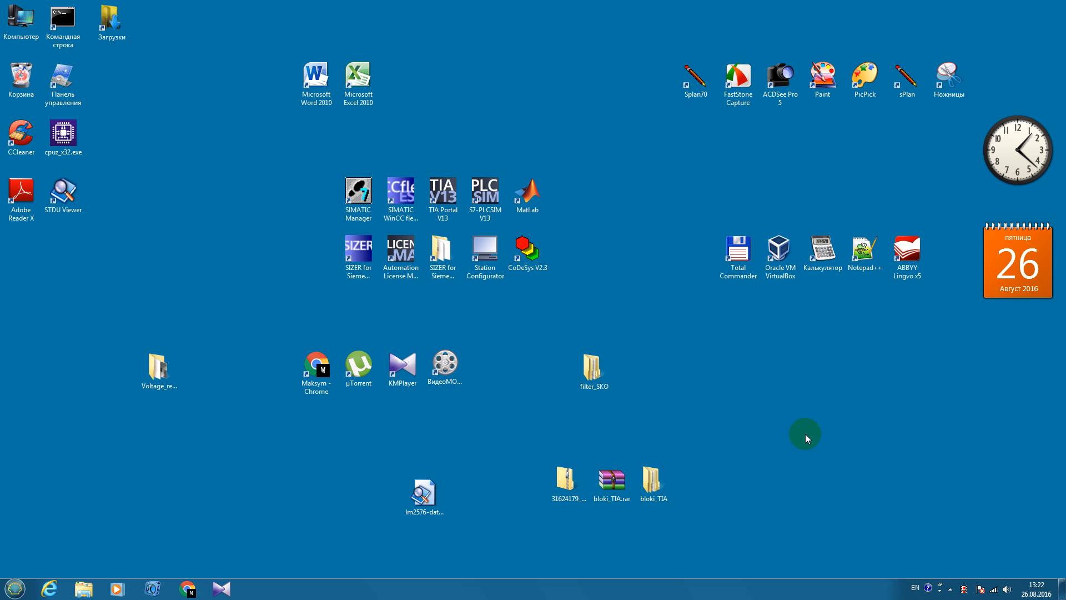
Launch SIMATIC Manager, skip the wizard, and create a new project named 'PID_new'
click(358, 195)
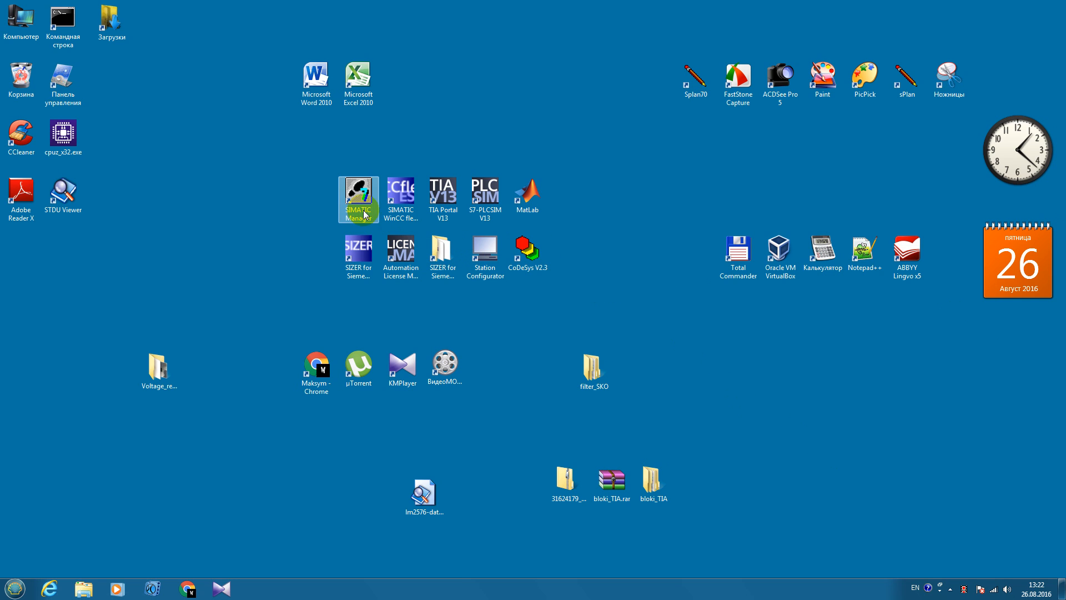
double_click(358, 194)
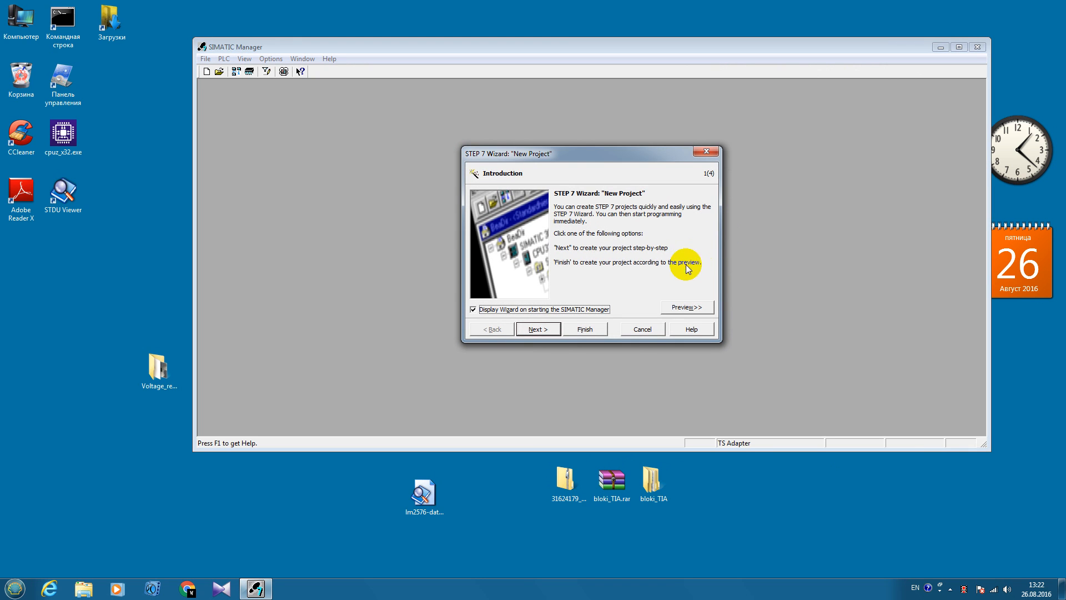
click(641, 328)
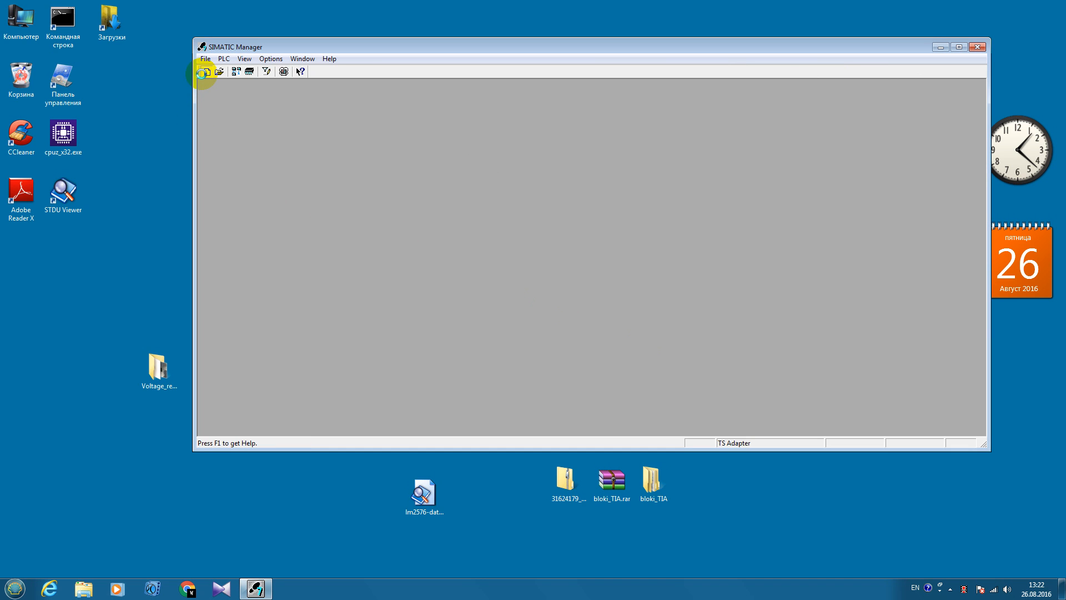
click(205, 71)
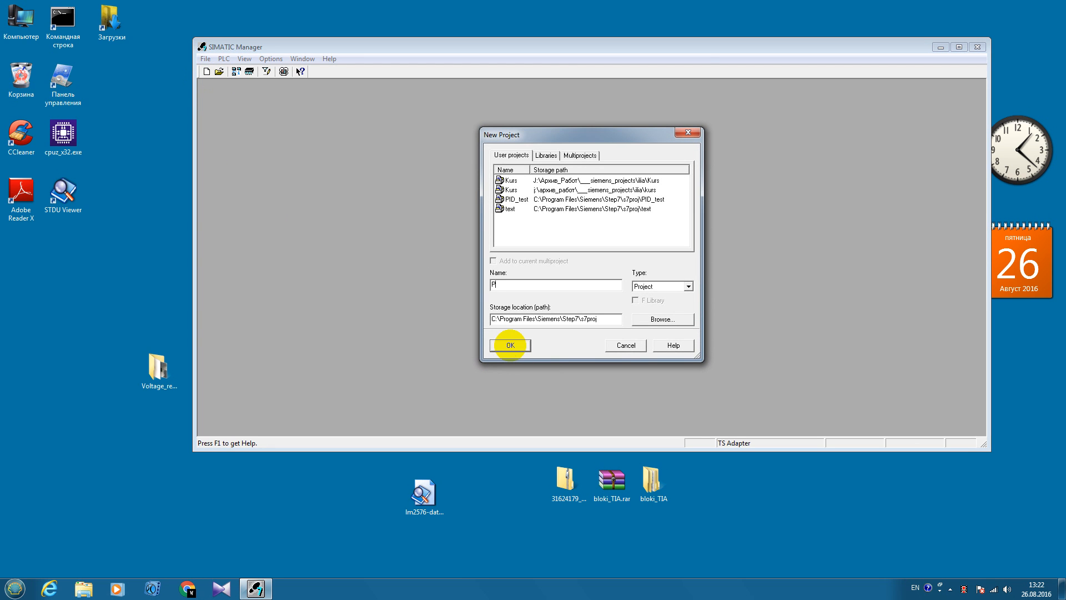
text(PID_new)
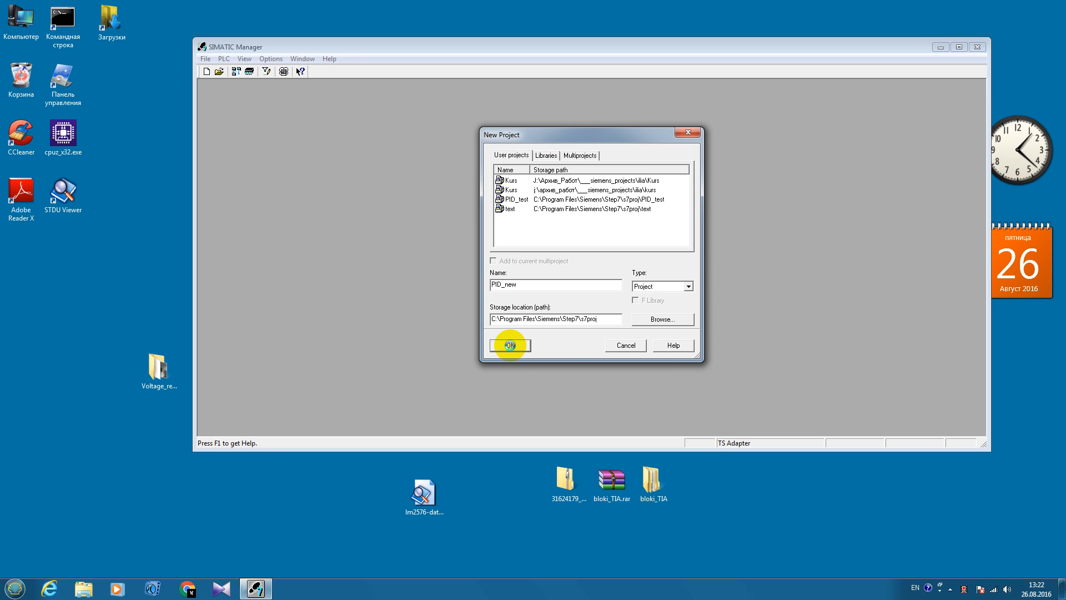
click(509, 345)
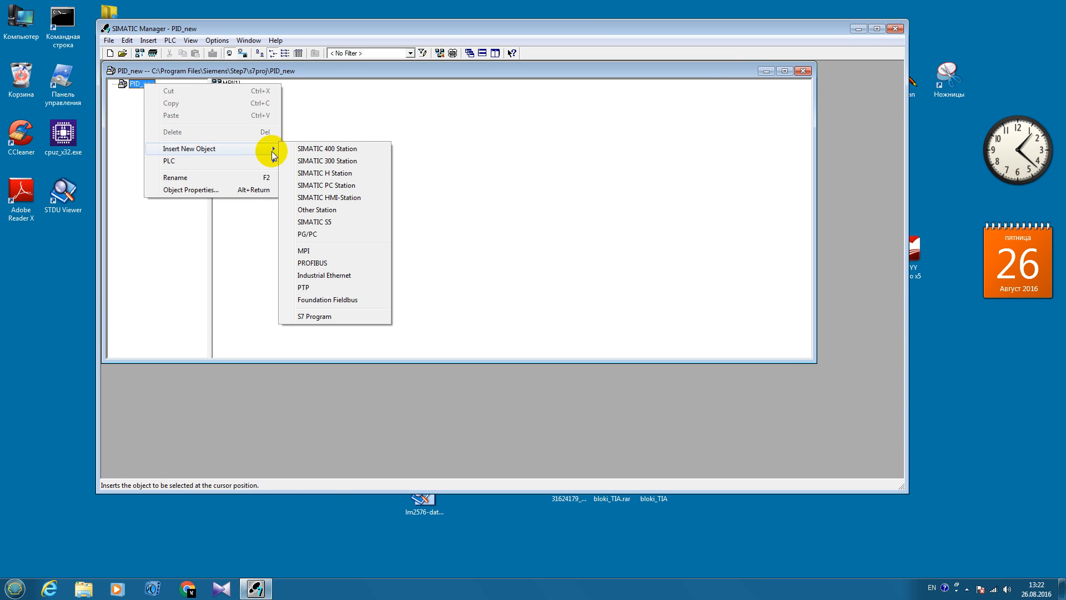
Insert station SIMATIC 300(1) into PID_new and select its Hardware object
click(327, 162)
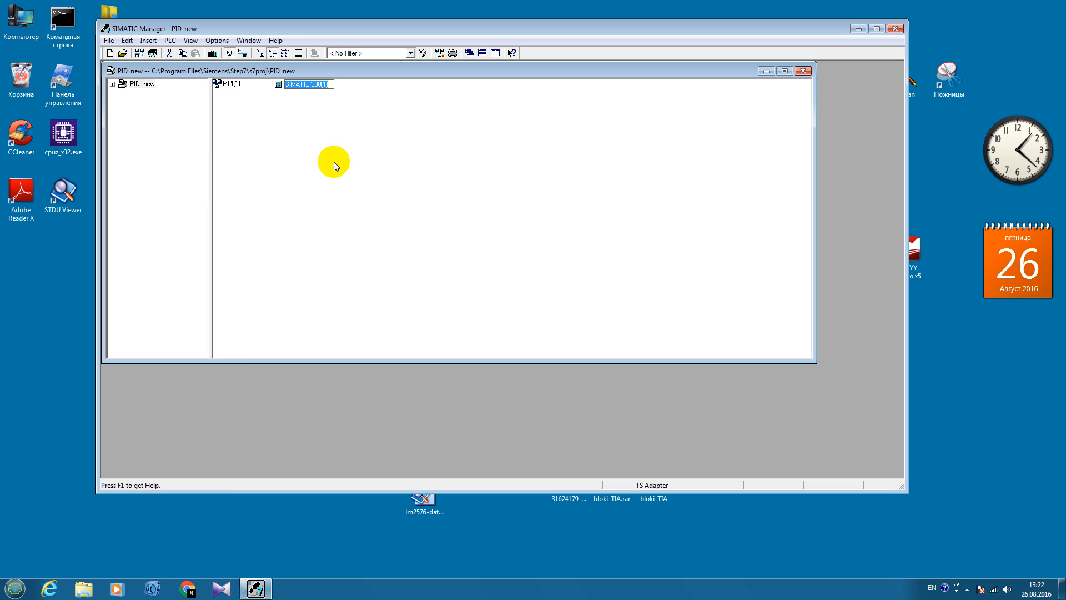
click(113, 87)
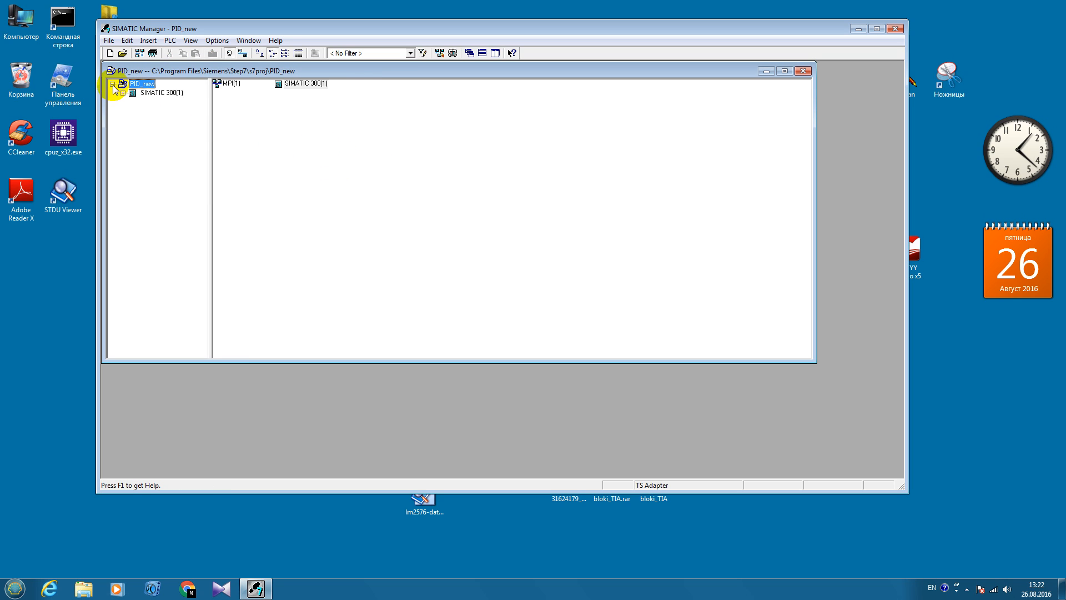
click(162, 93)
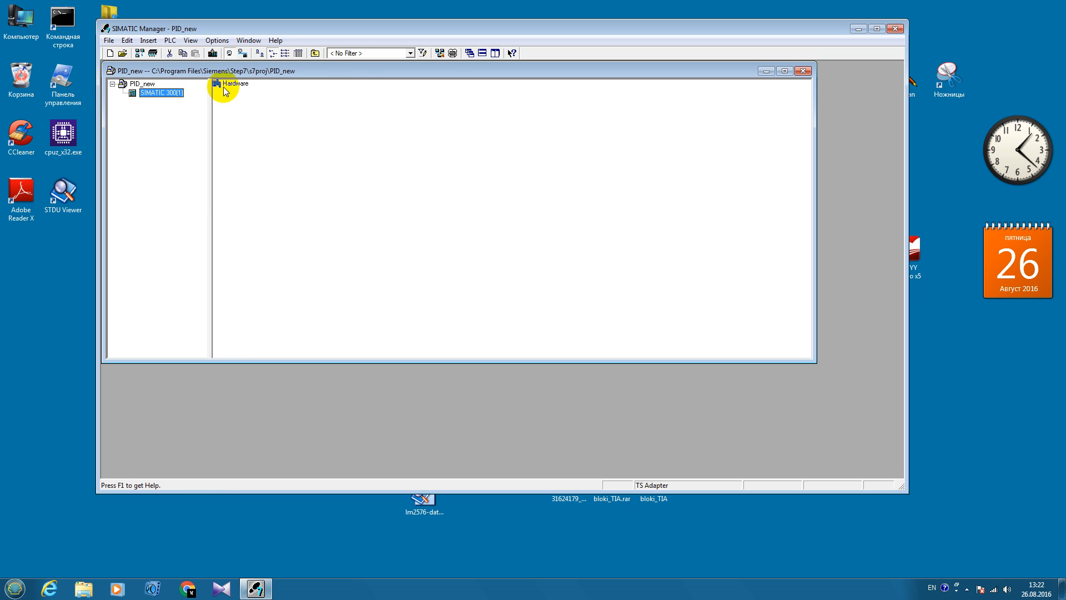
click(234, 83)
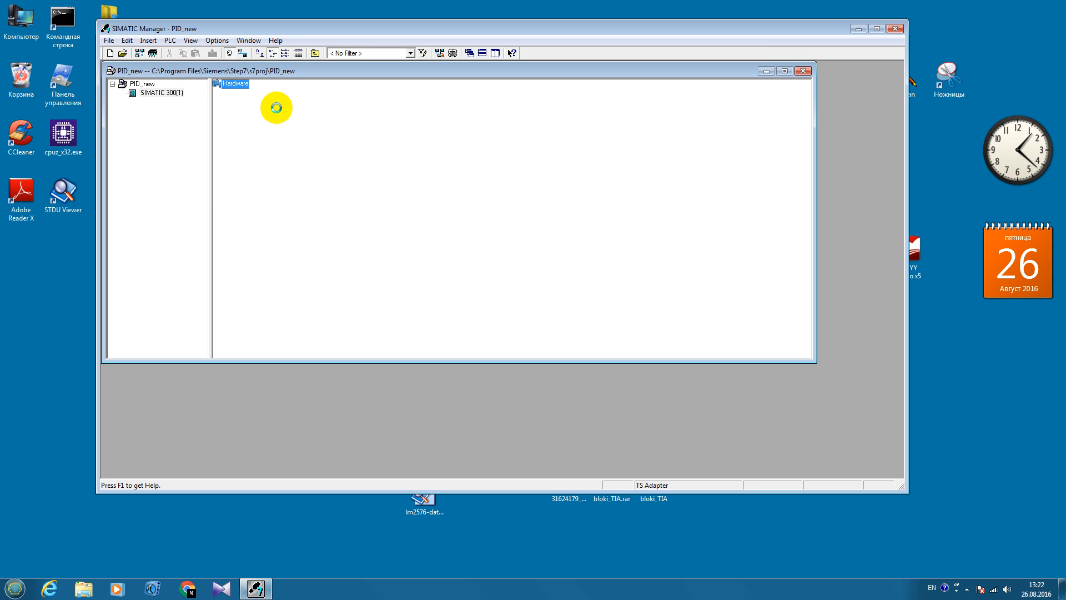
Open the station's hardware configuration and insert a mounting Rail
double_click(234, 82)
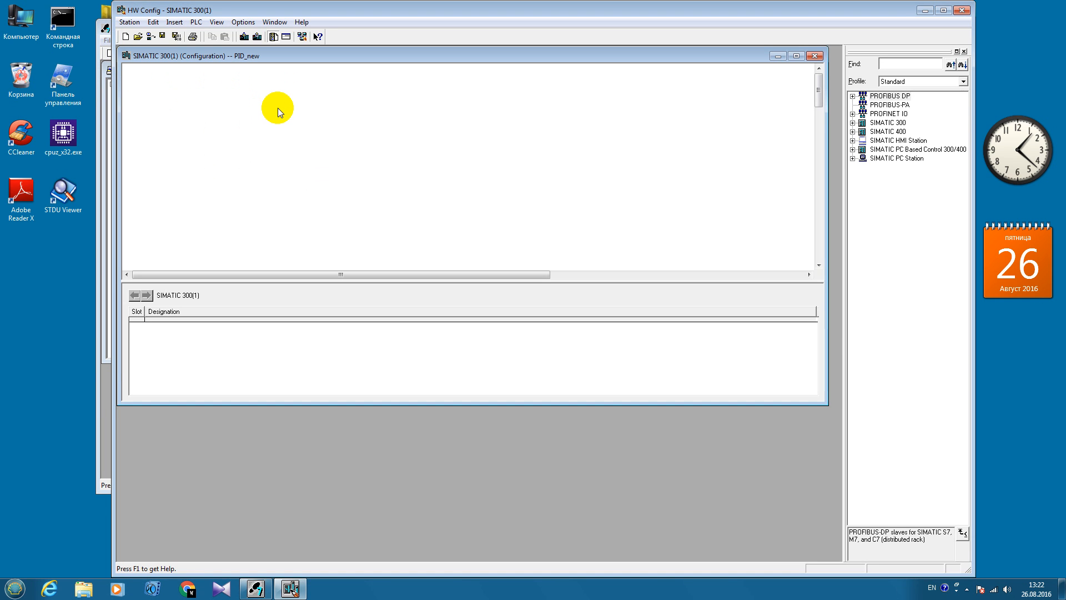
right_click(278, 109)
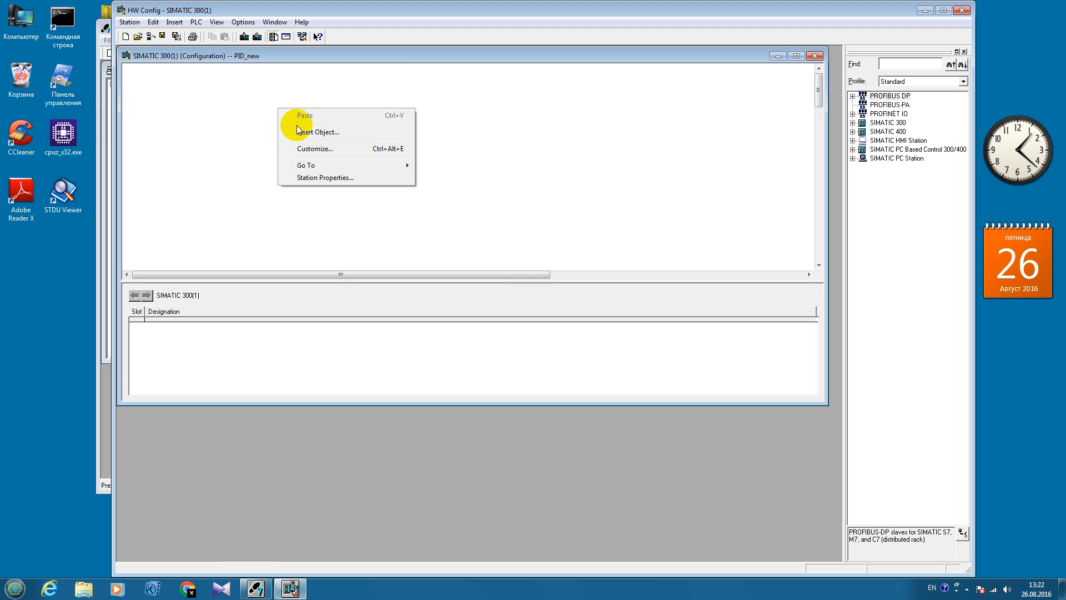
click(298, 131)
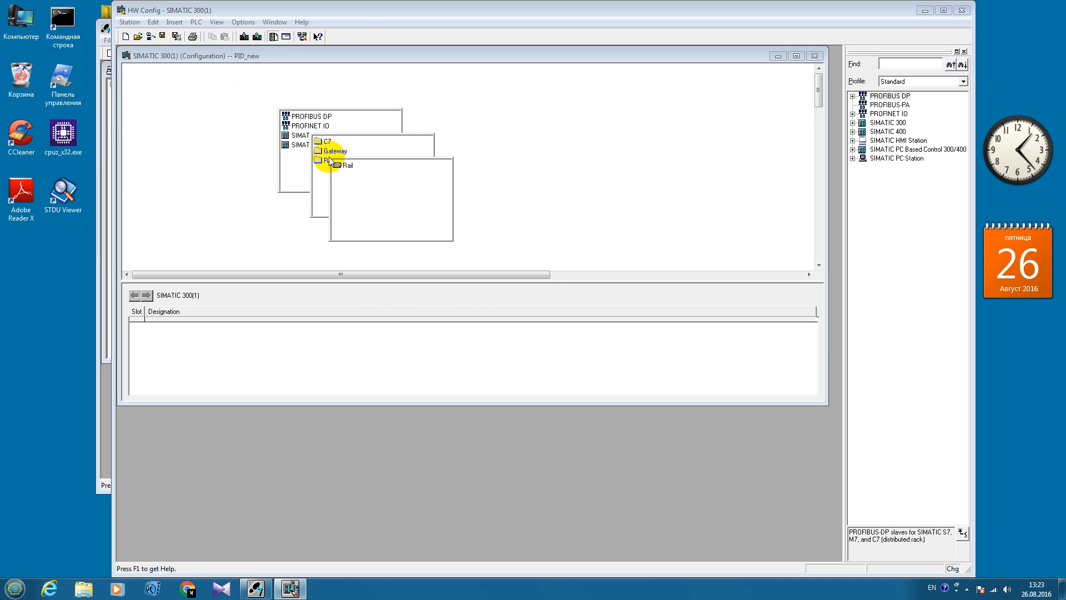
double_click(346, 165)
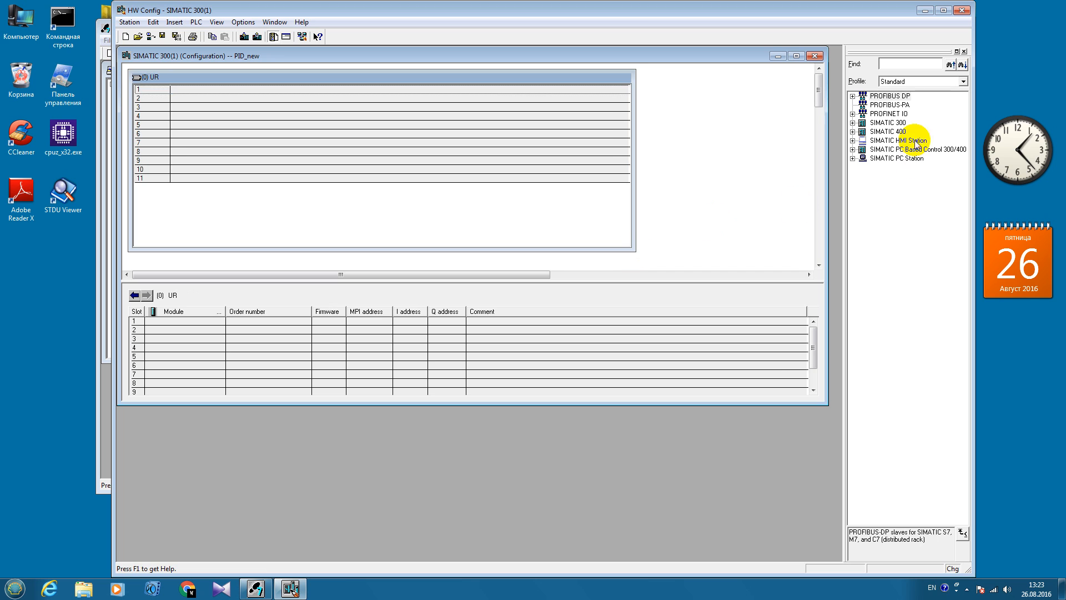
Expand the catalogue through SIMATIC 300 > CPU-300 to the CPU 313C variants
click(854, 122)
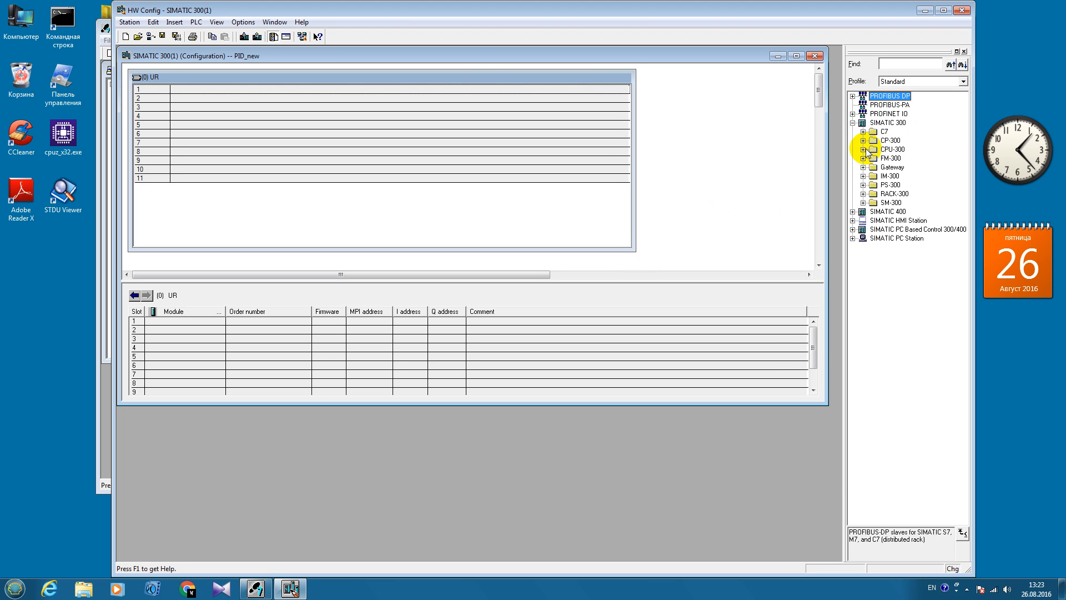
click(863, 148)
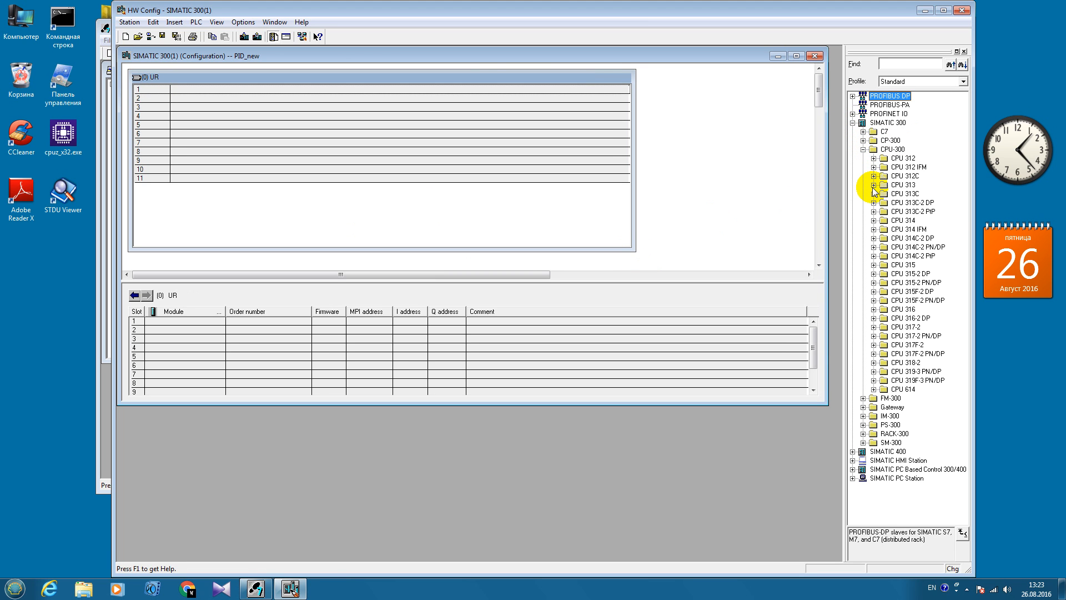
click(873, 194)
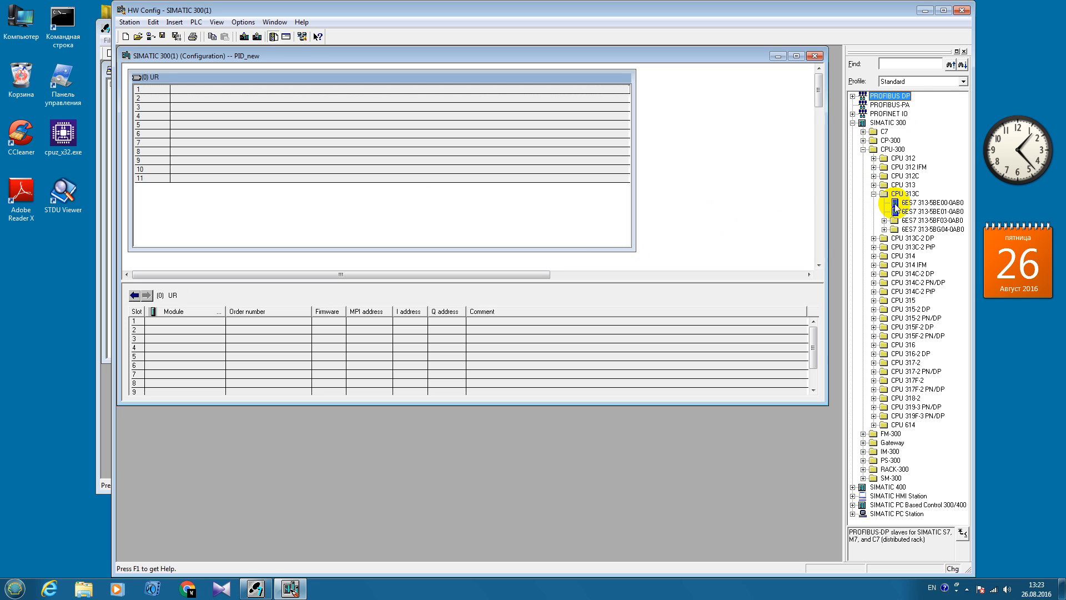
Place CPU 313C 6ES7 313-5BE00-0AB0 in slot 2, save and compile, then close the station
drag(922, 203, 293, 100)
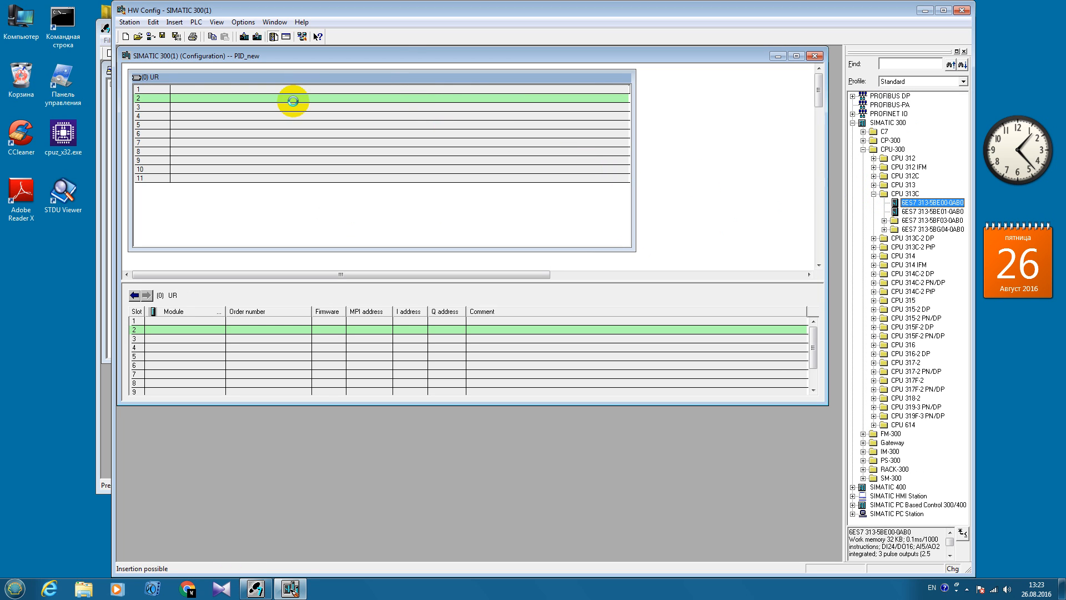
mouse_move(418, 128)
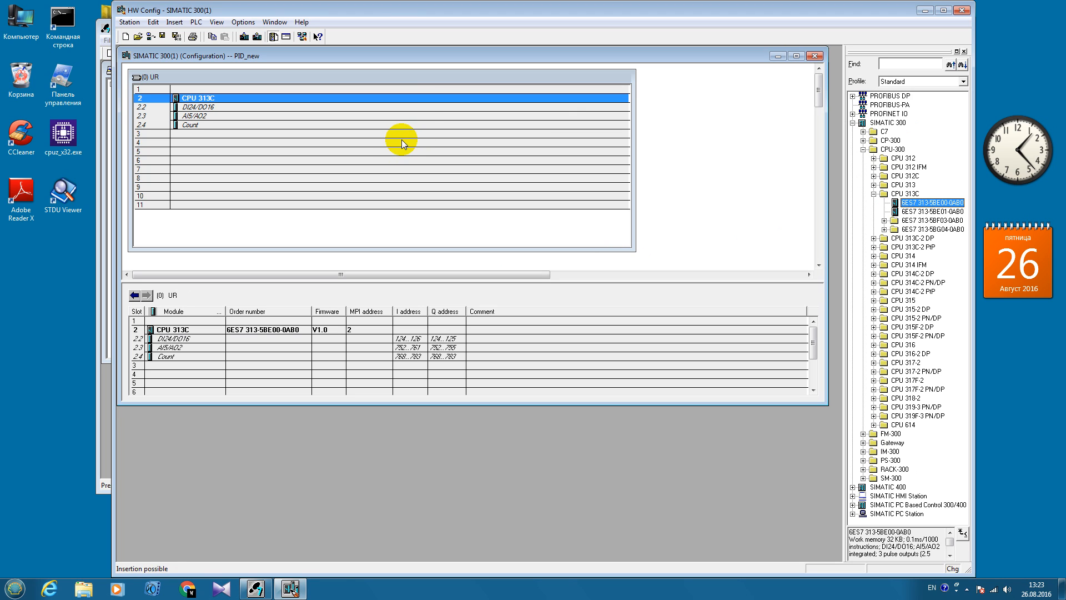
mouse_move(261, 127)
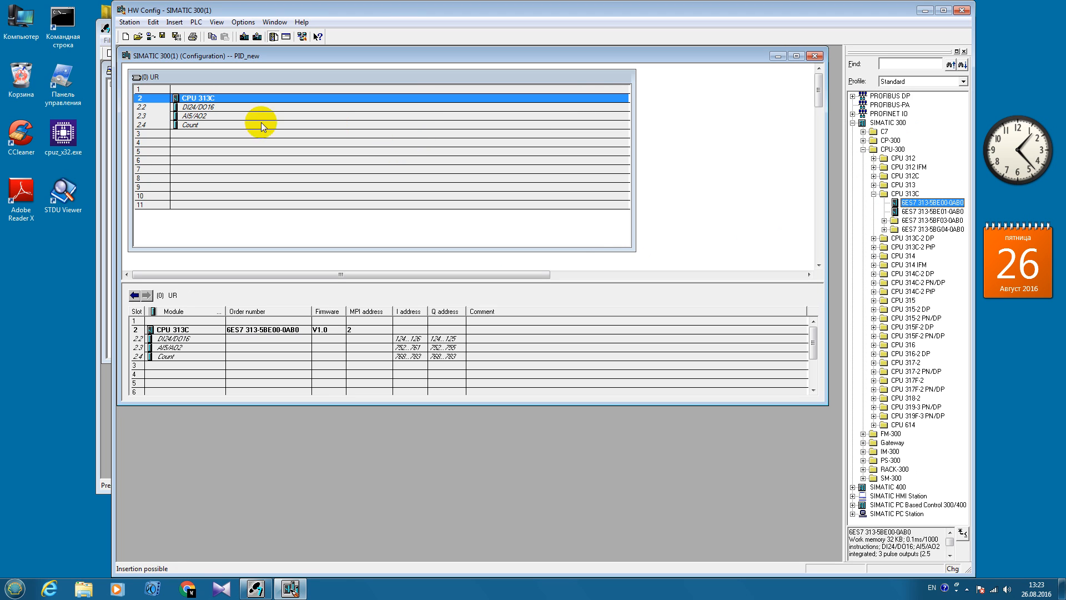
mouse_move(175, 36)
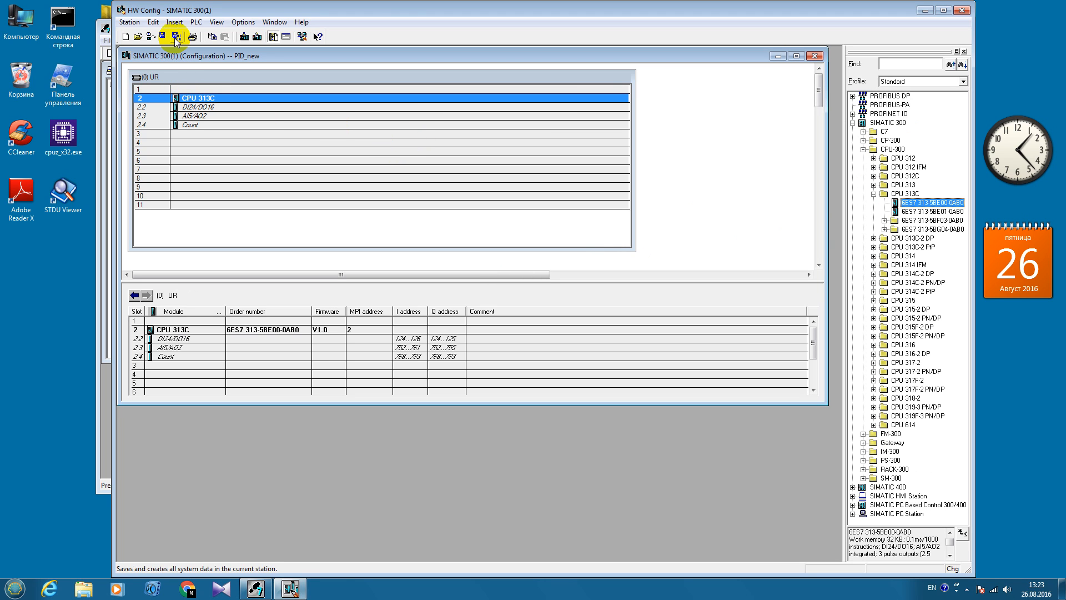
mouse_move(175, 36)
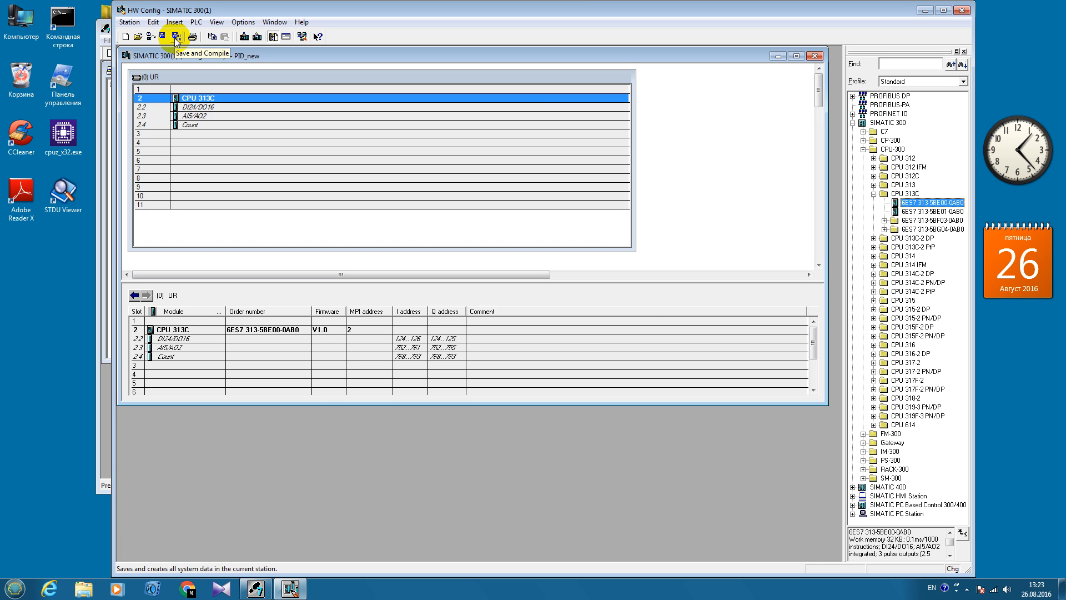
click(176, 37)
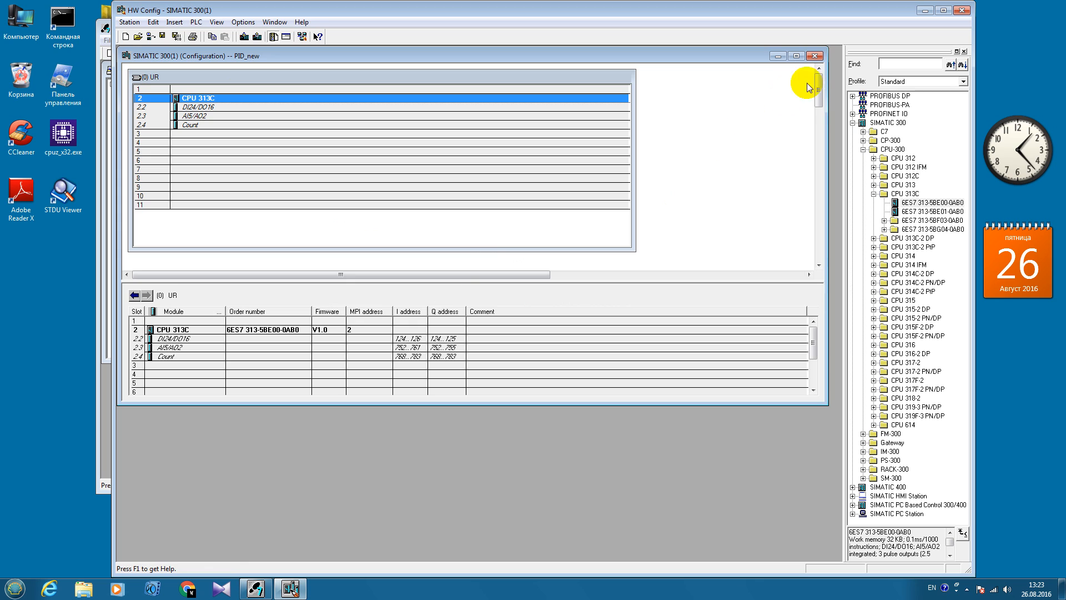
click(814, 56)
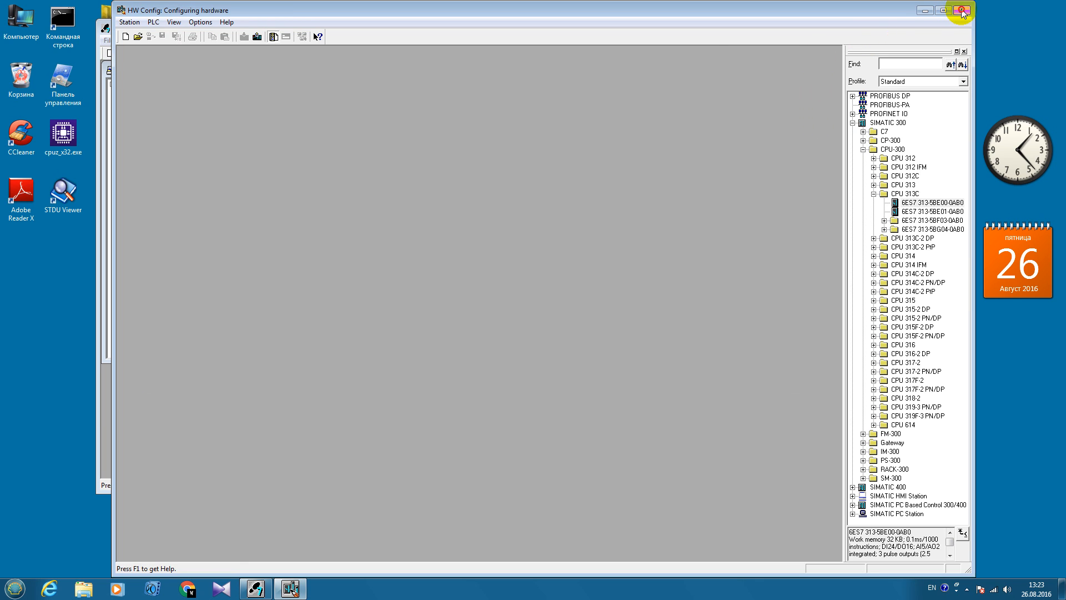
Return to the CPU's Blocks folder and insert organization block OB35
click(962, 10)
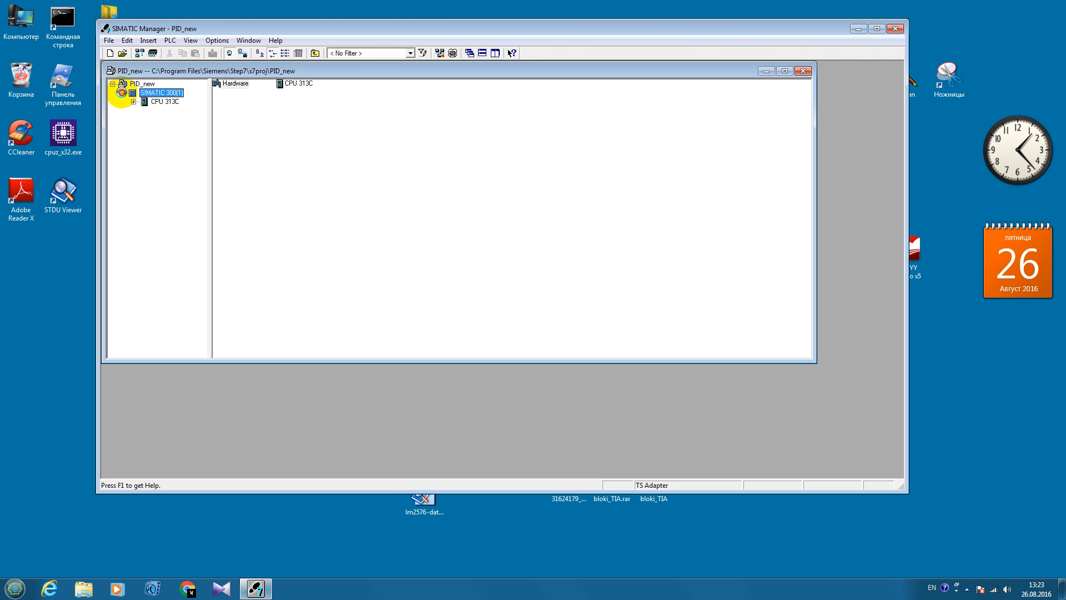
click(135, 101)
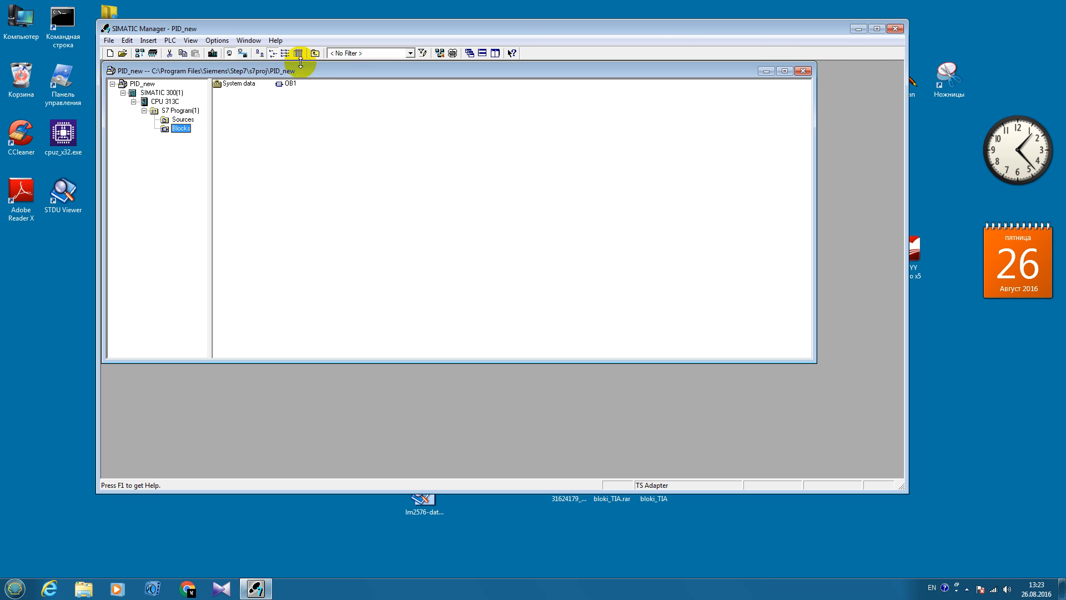
right_click(290, 147)
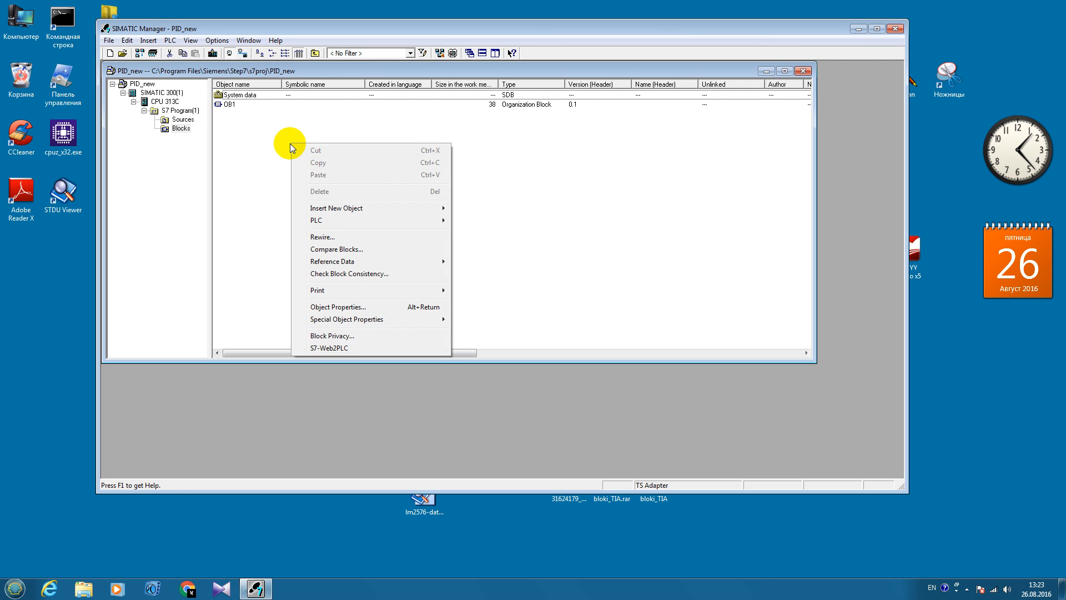
mouse_move(336, 207)
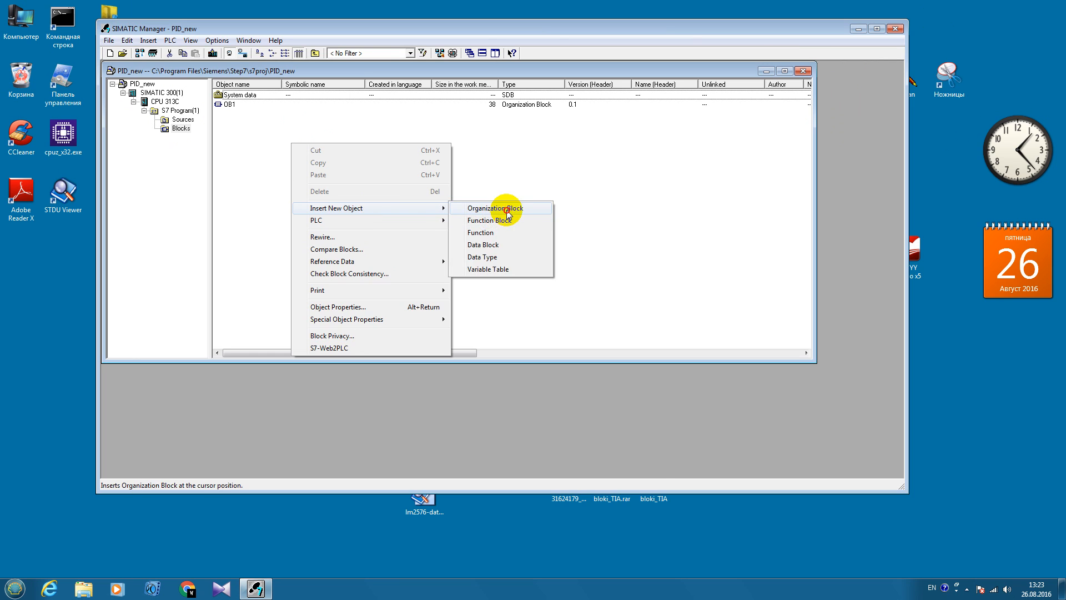
click(491, 207)
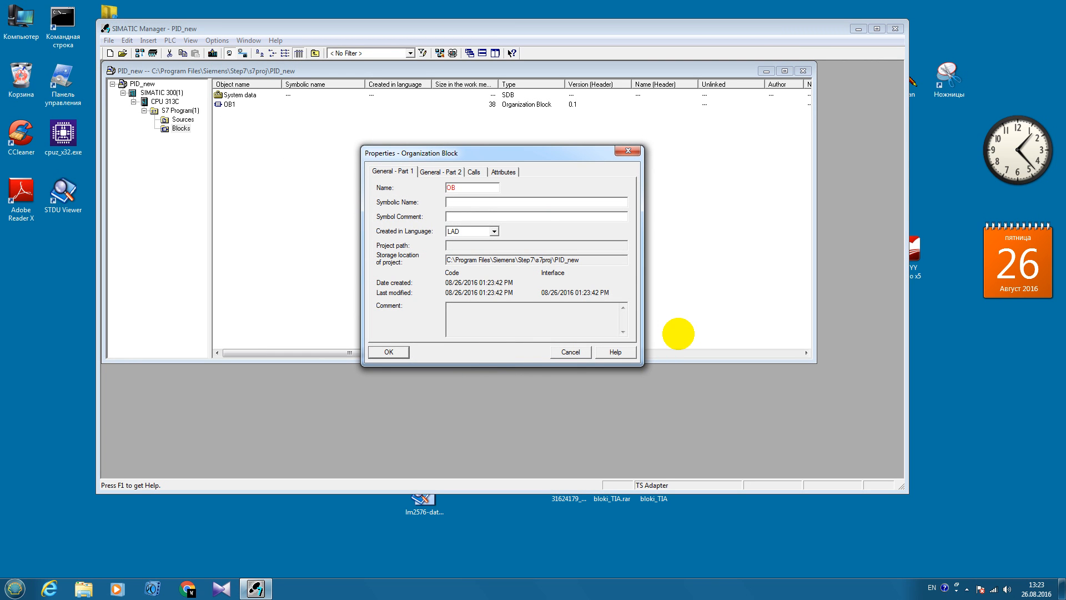
text(35)
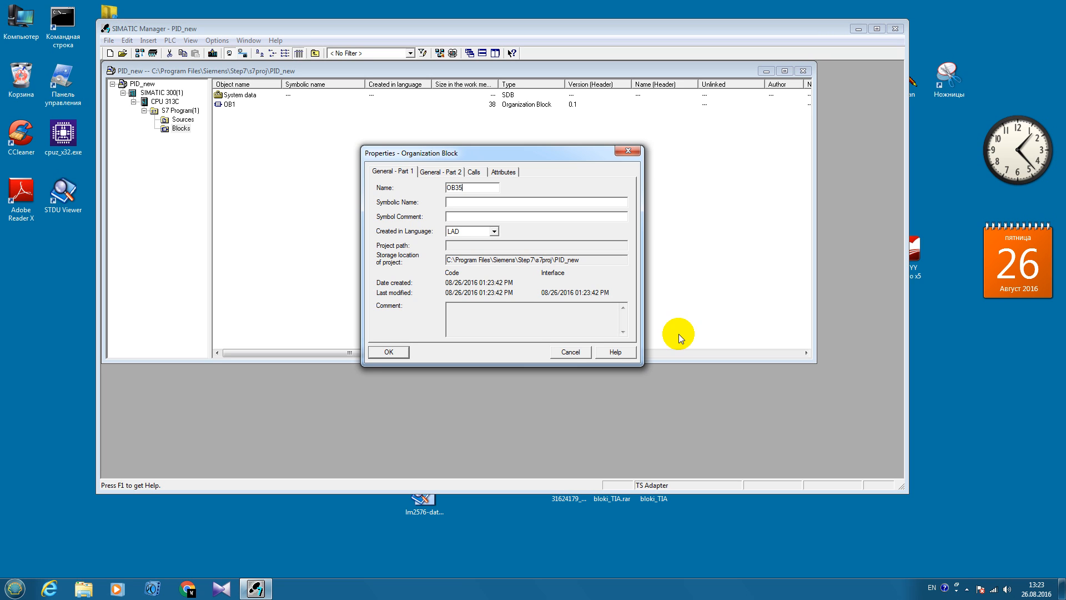
click(388, 352)
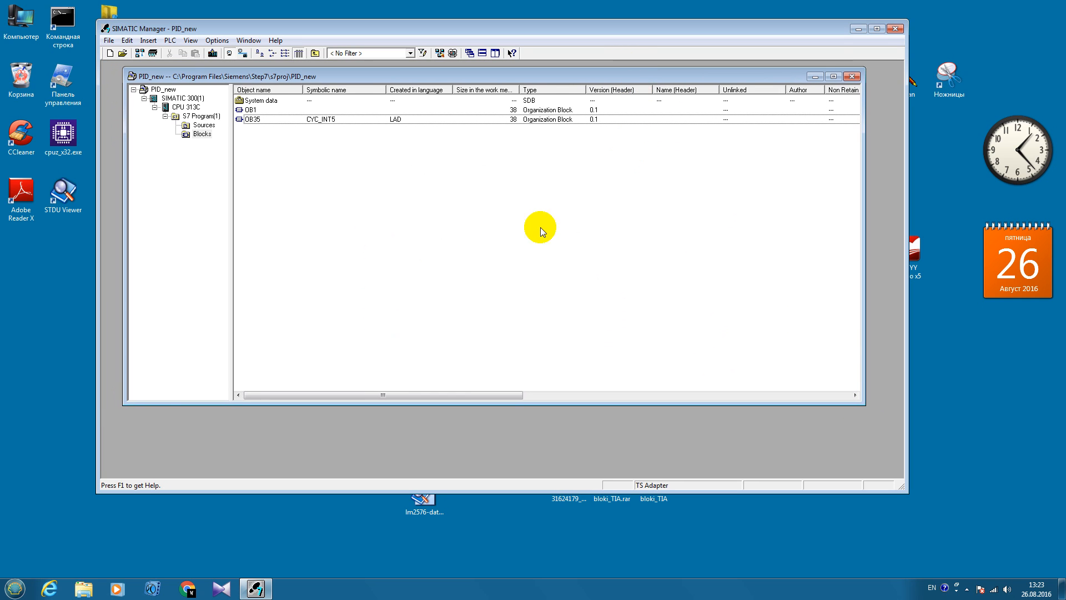
mouse_move(373, 196)
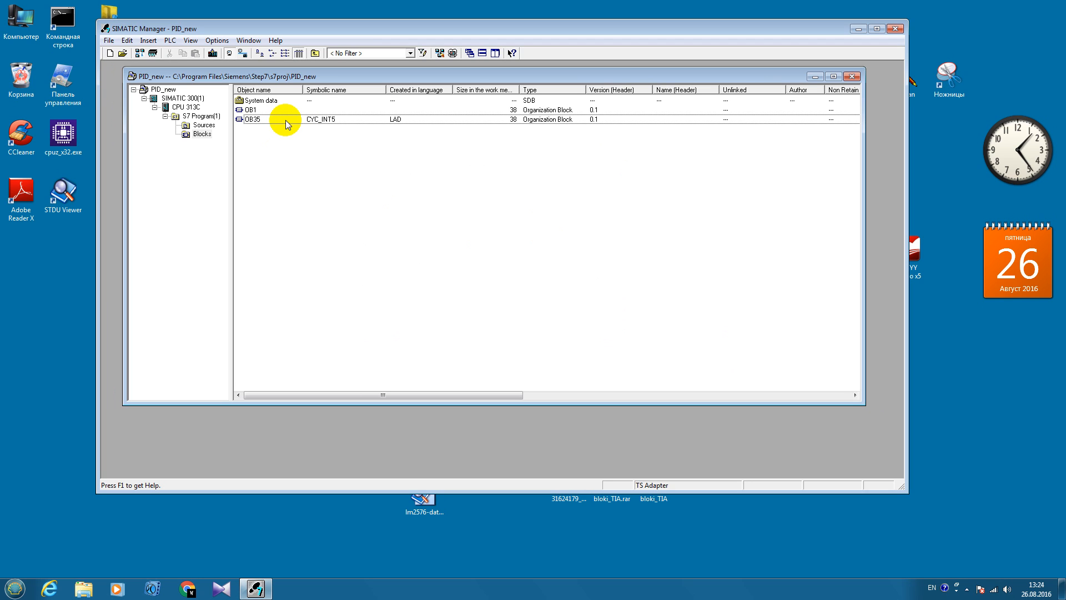
mouse_move(285, 124)
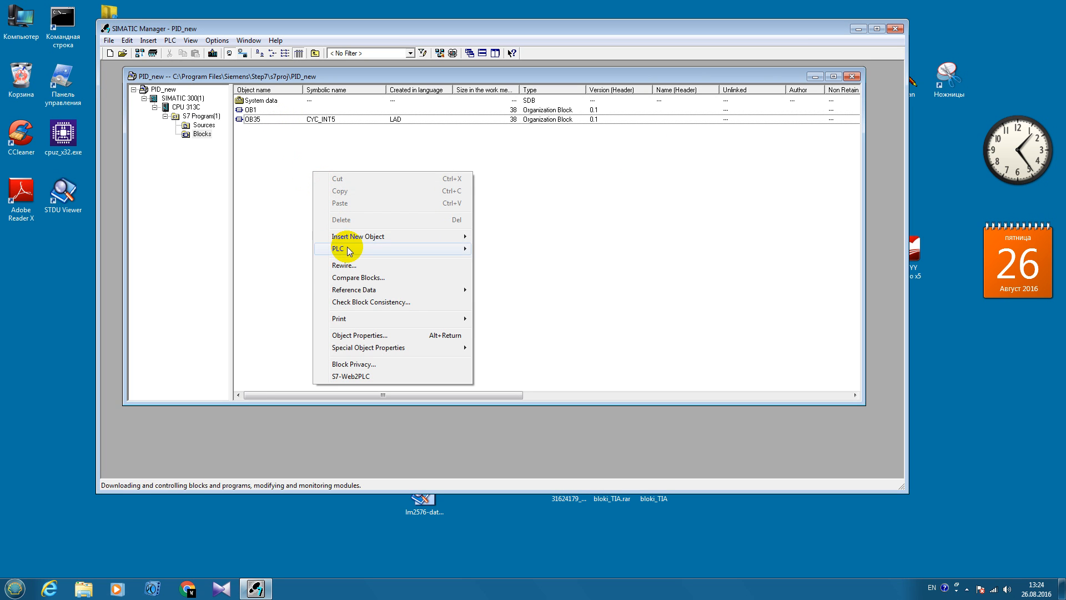
mouse_move(367, 348)
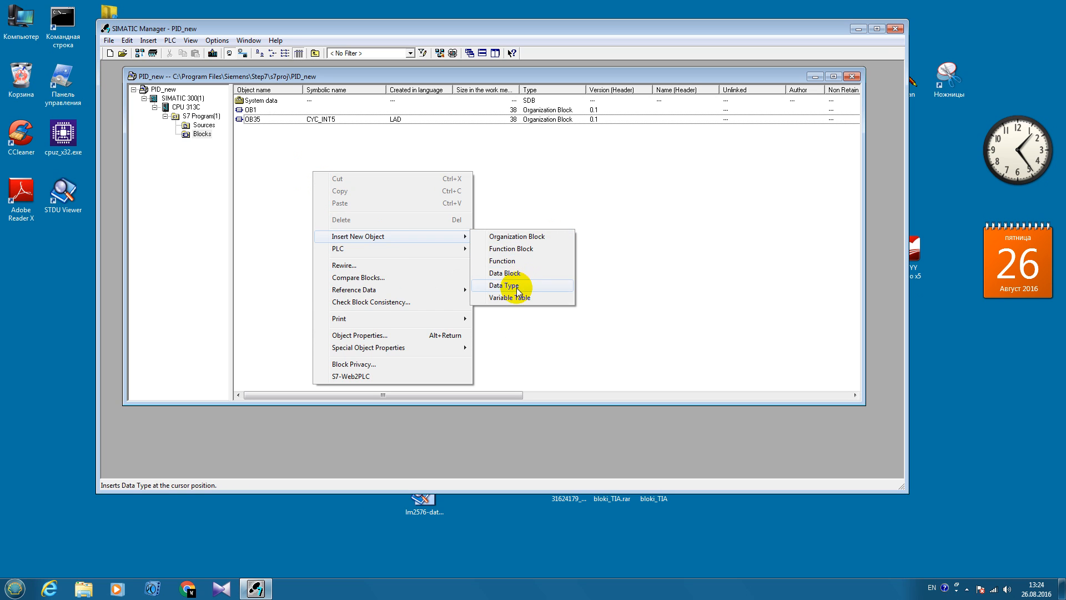
Insert data block DB10 with symbolic name SAR
click(505, 273)
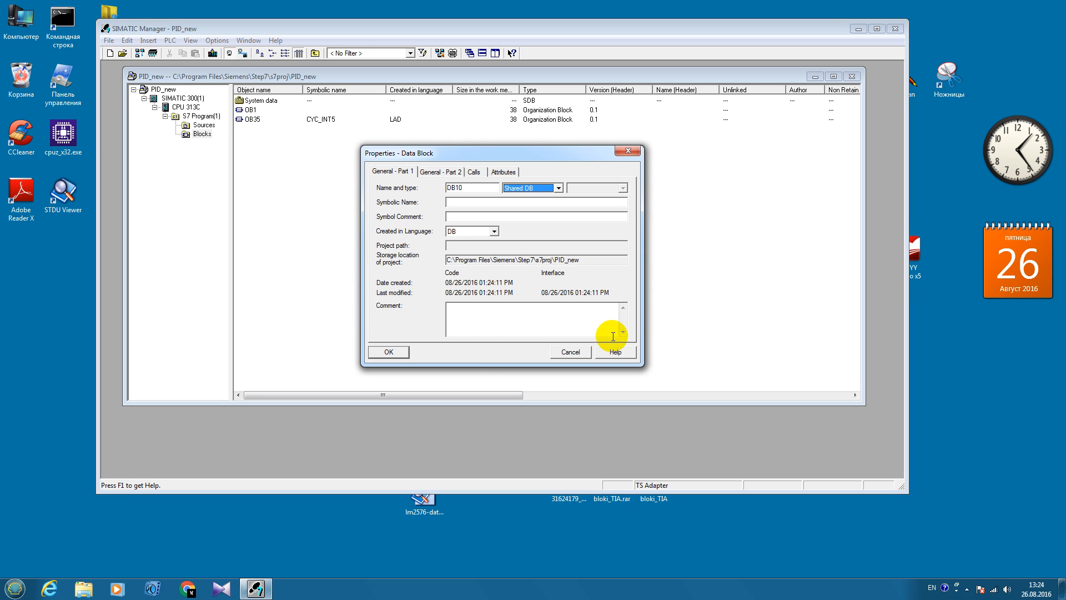
text(SAR)
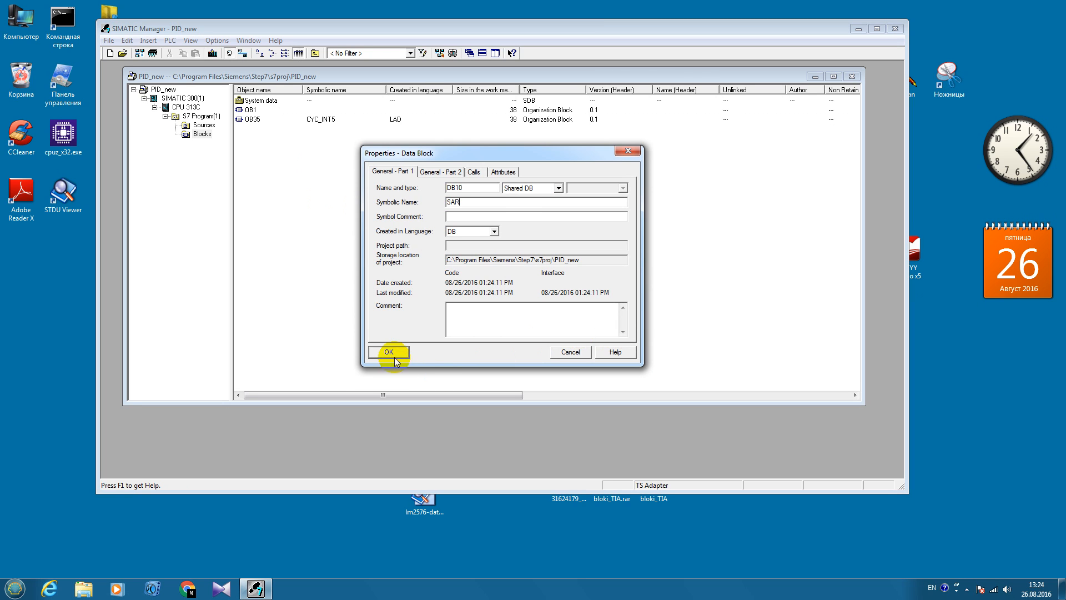
click(388, 352)
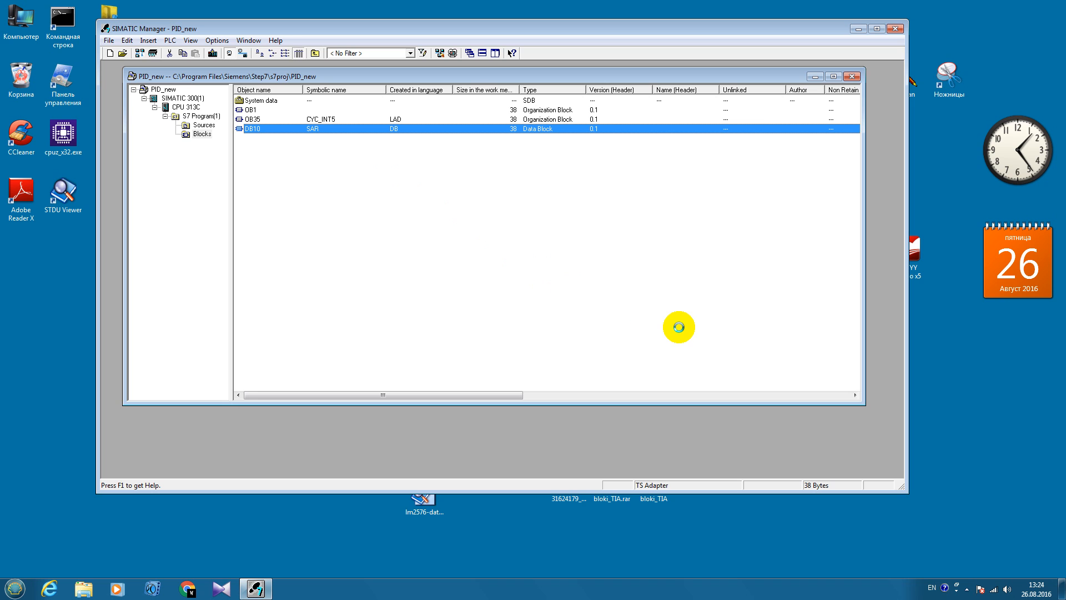
mouse_move(964, 382)
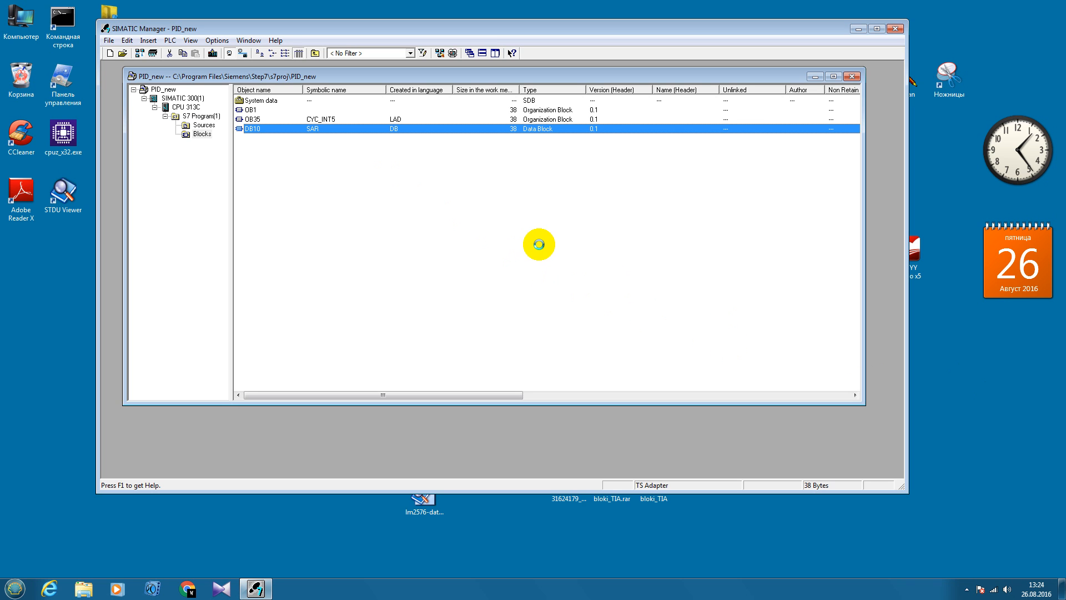
Open DB10 "SAR" in the LAD/STL/FBD editor
double_click(252, 129)
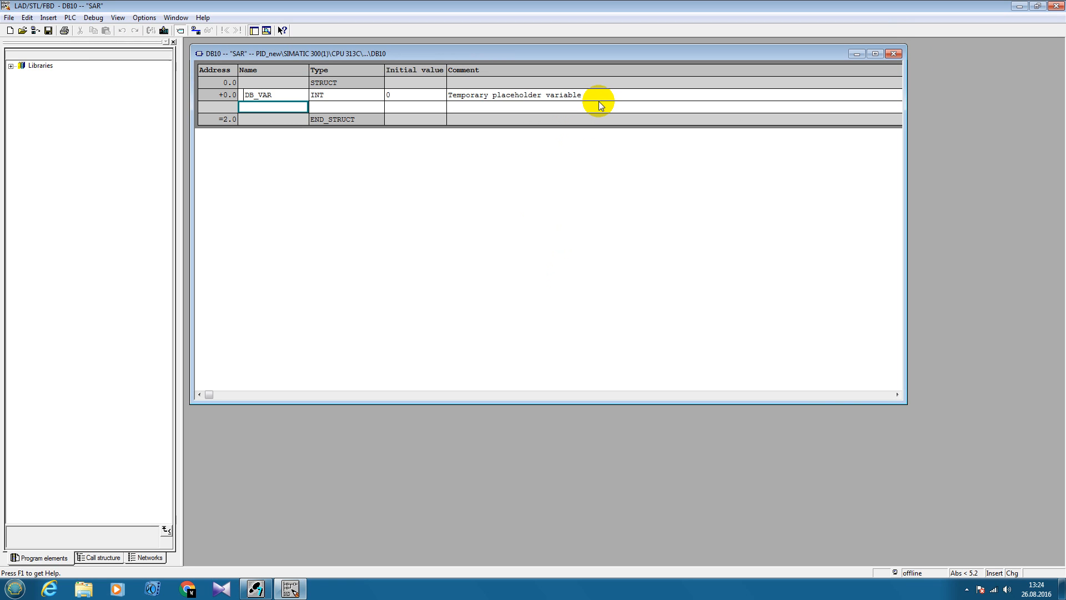
Declare REAL variables u, dt_out, al_out and mul_out in DB10, then save and close it
text(u)
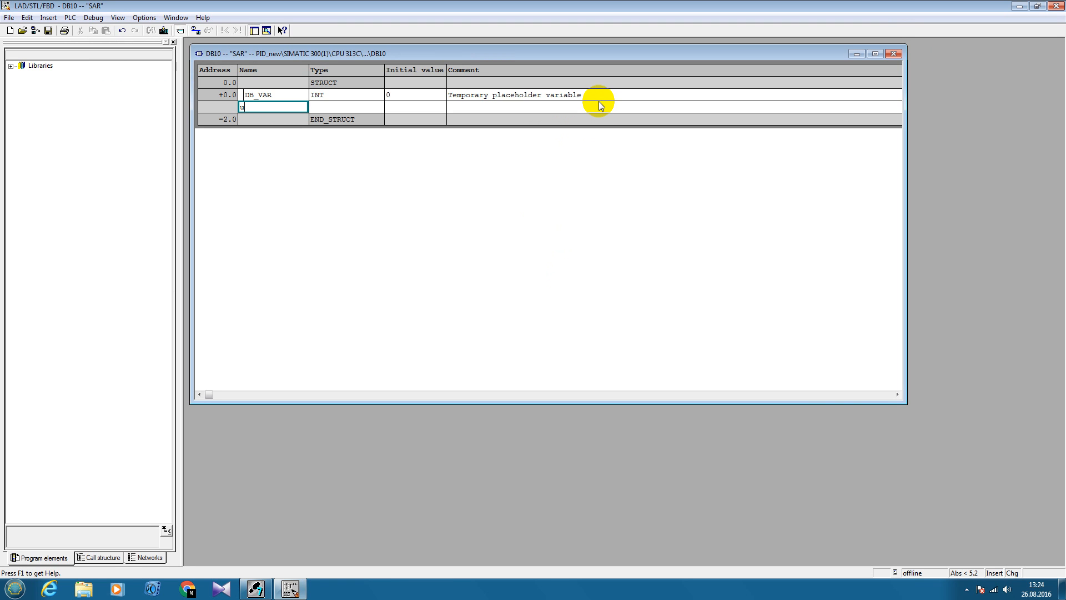
text(real)
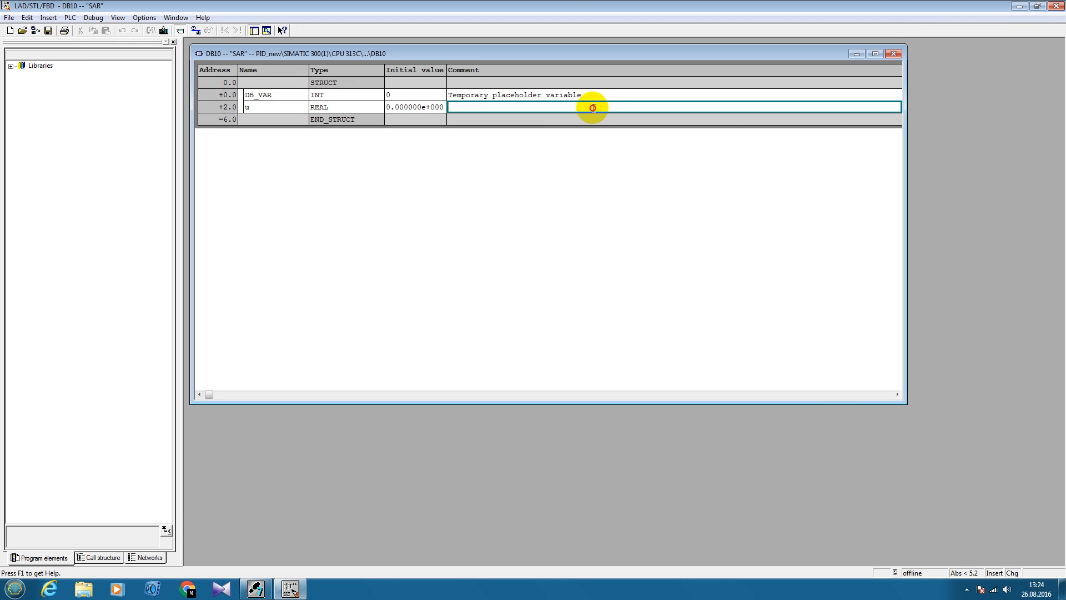
key(Return)
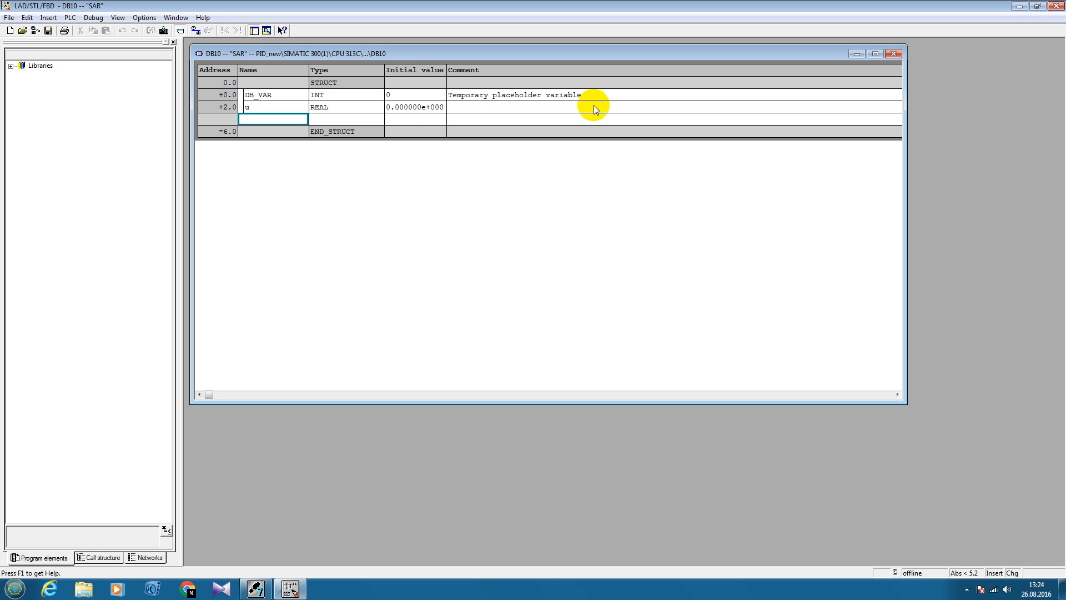
text(dt_out)
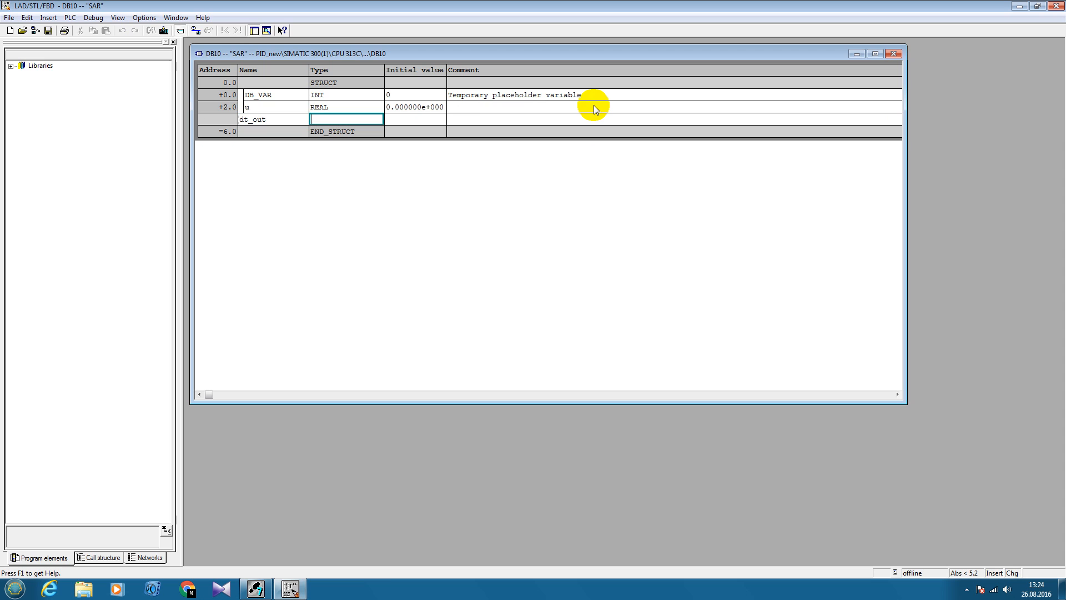
text(real)
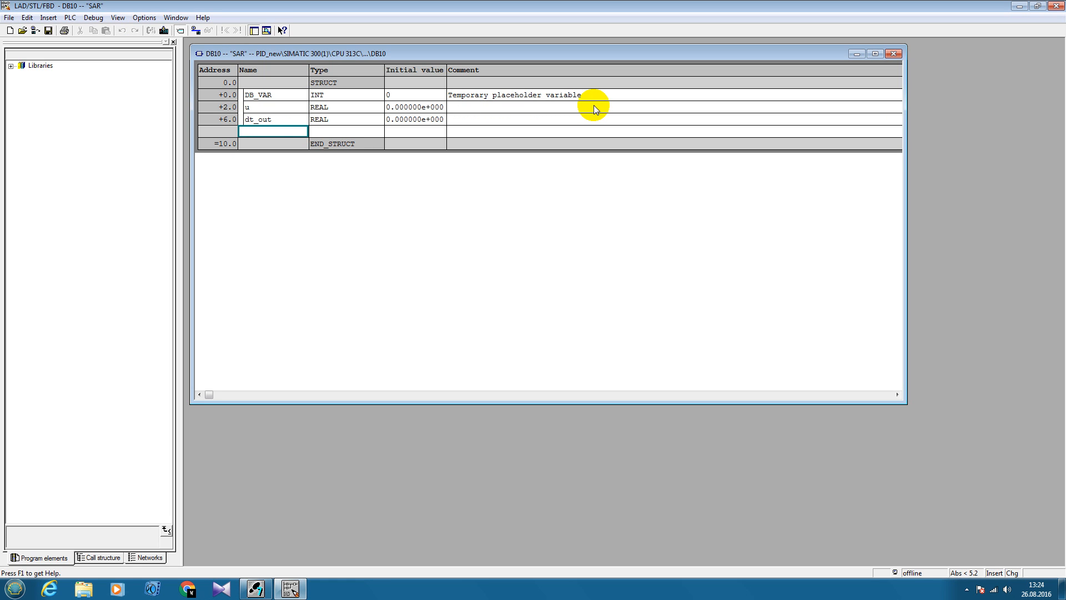
text(a)
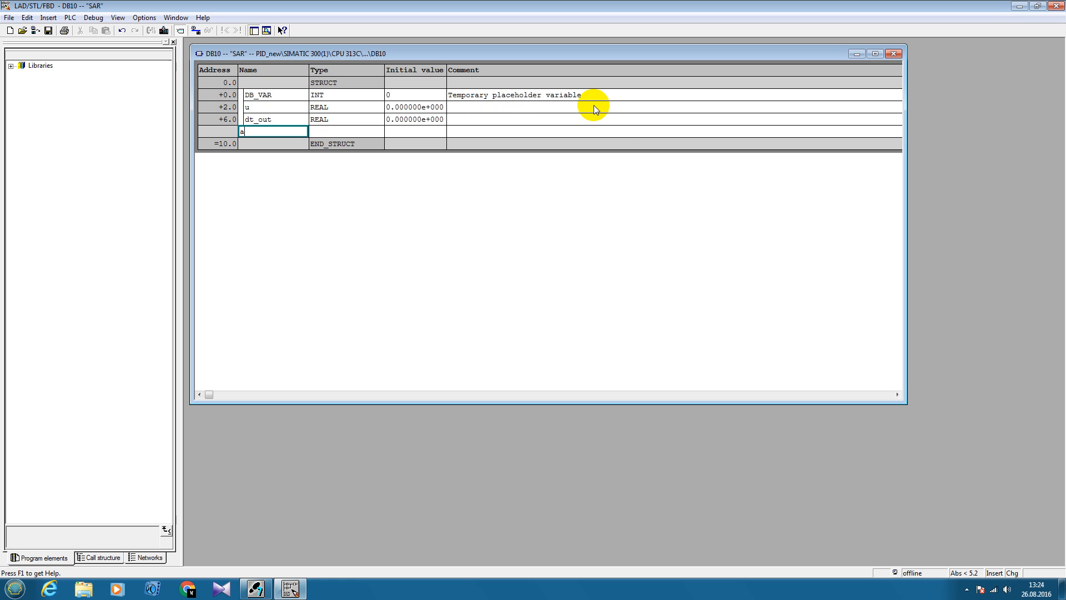
text(l_out)
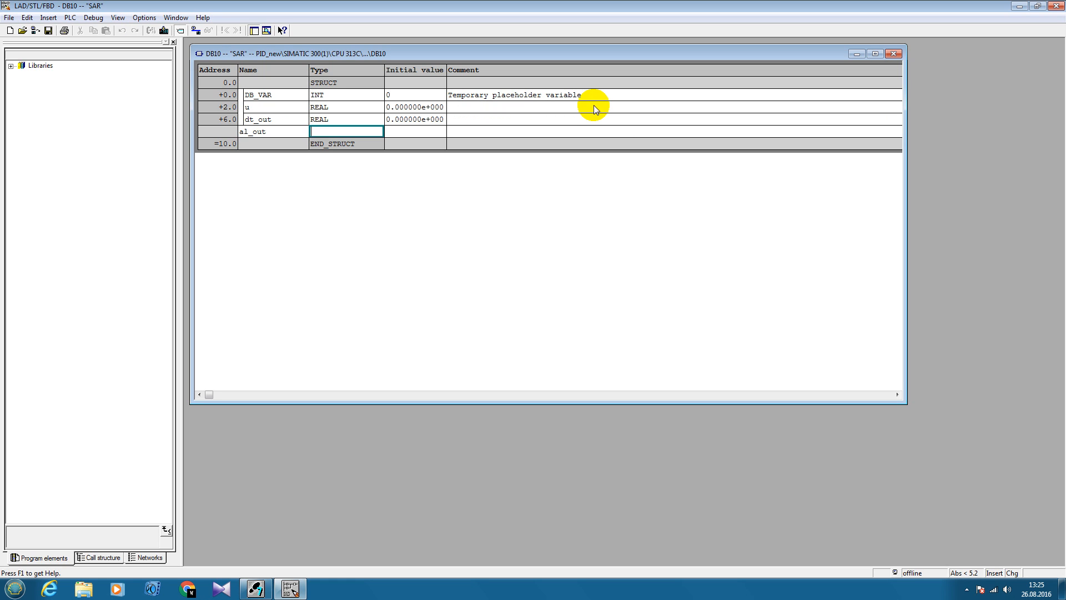
text(real)
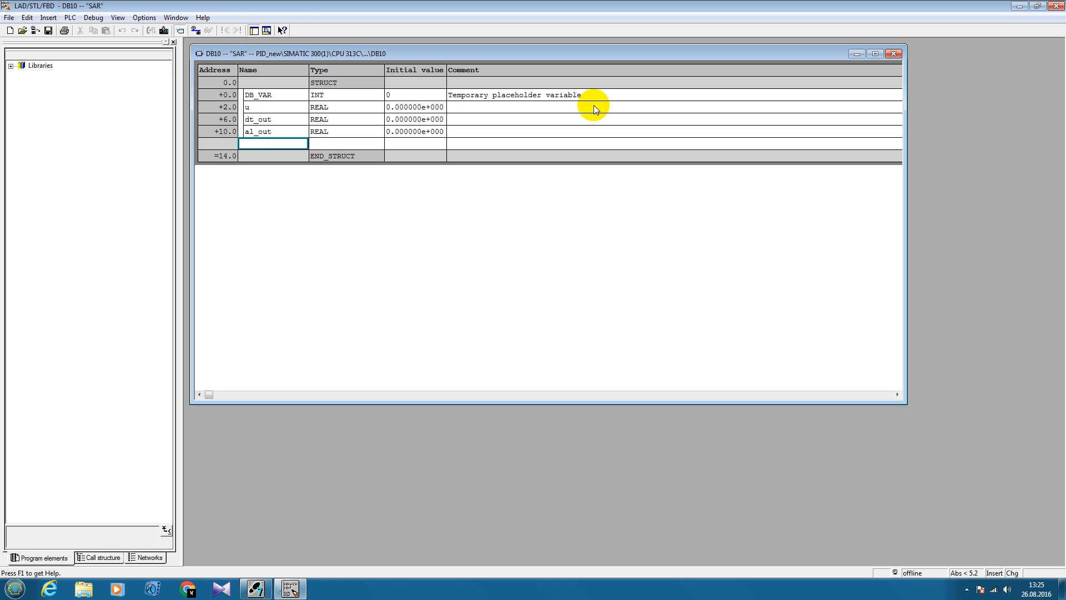
text(mul_out)
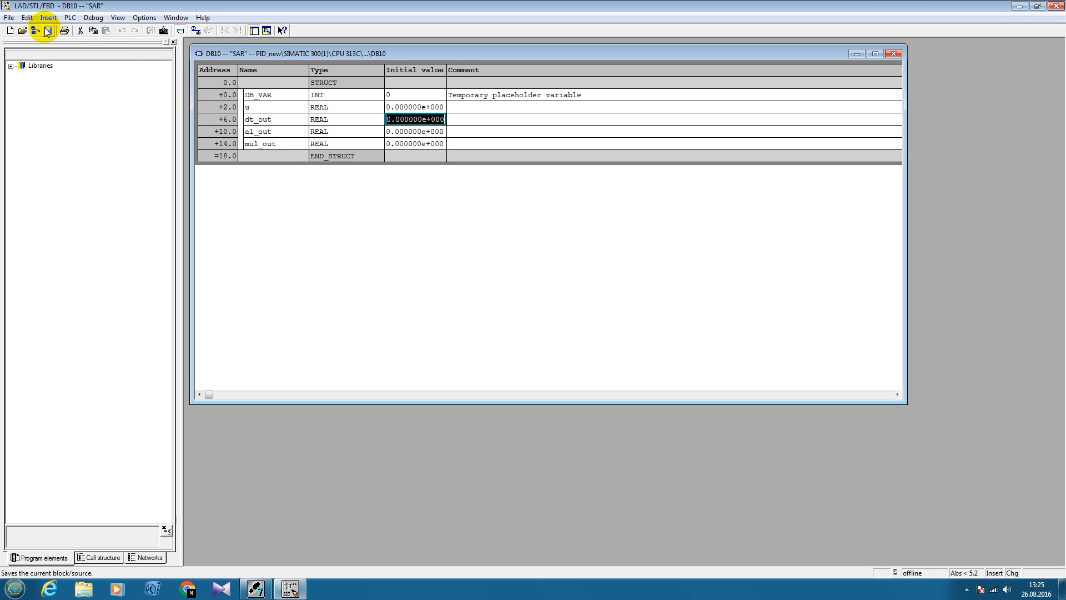
click(46, 30)
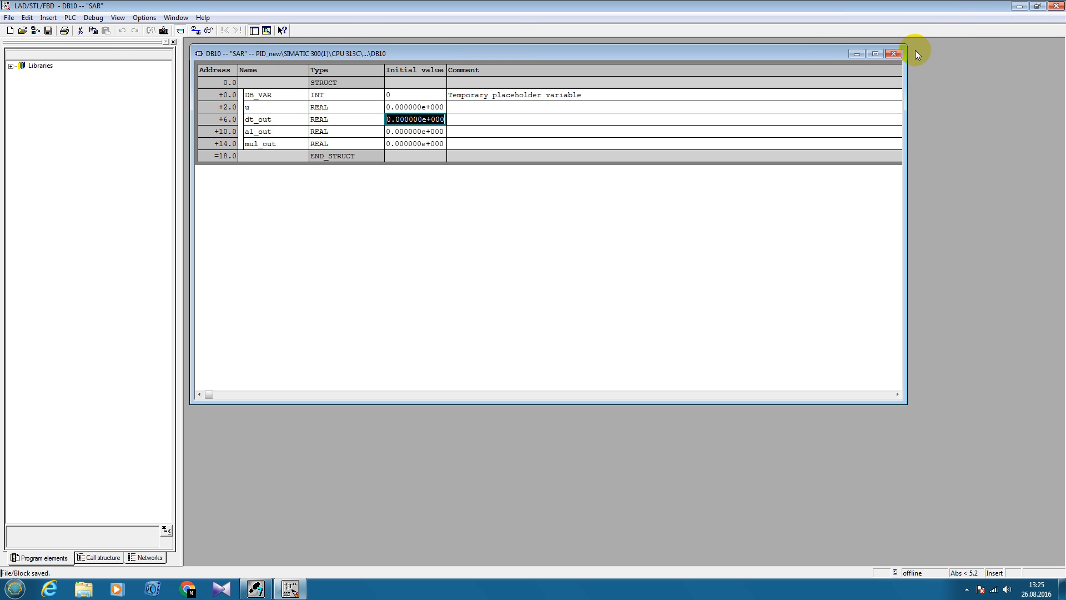
click(893, 54)
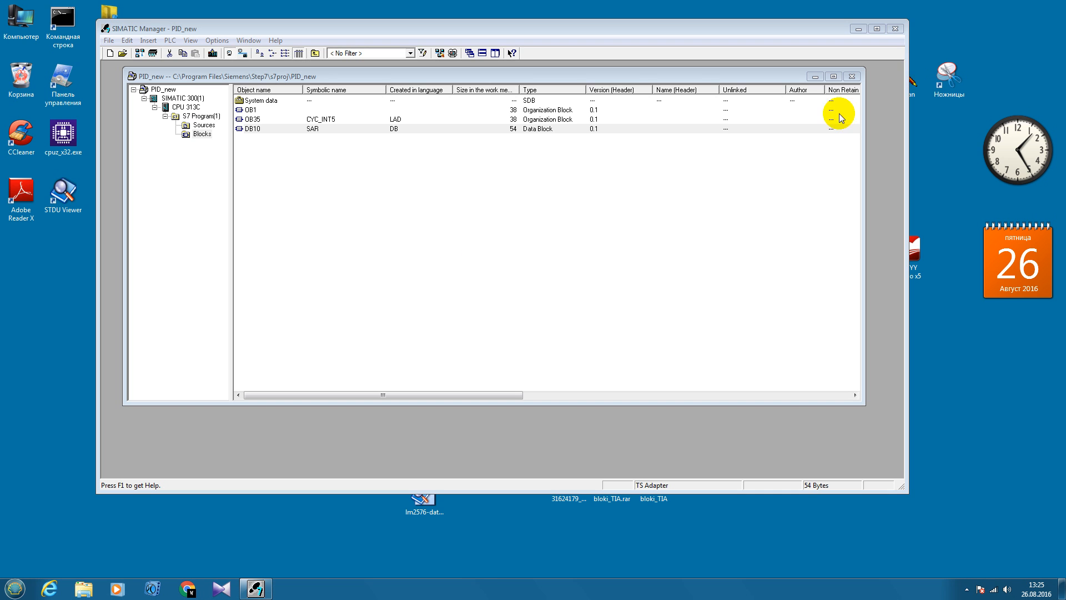
Insert data block DB11 with symbolic name TD
right_click(839, 117)
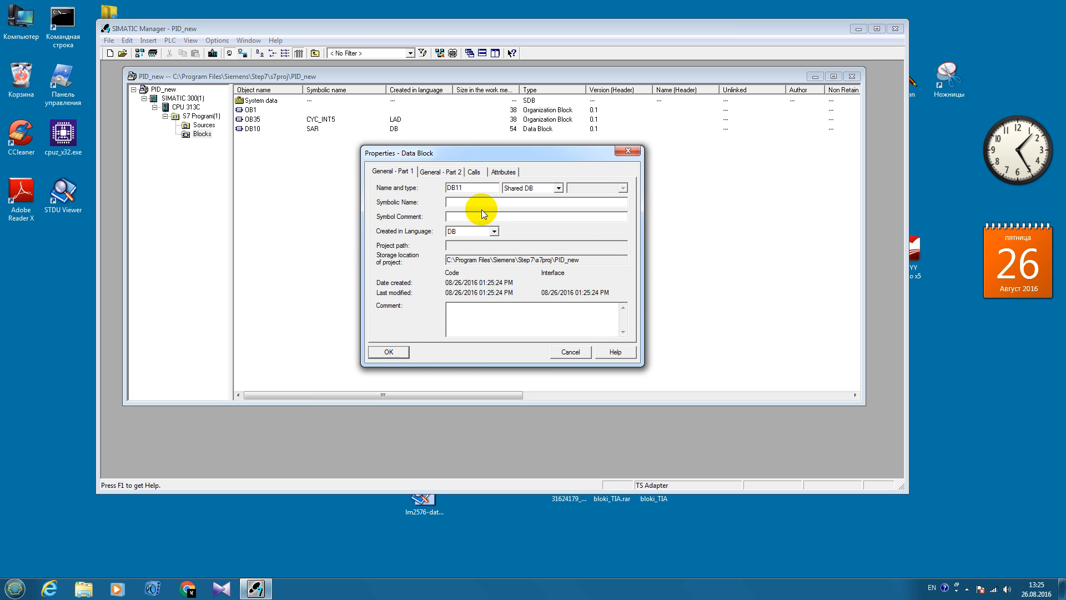
text(TD)
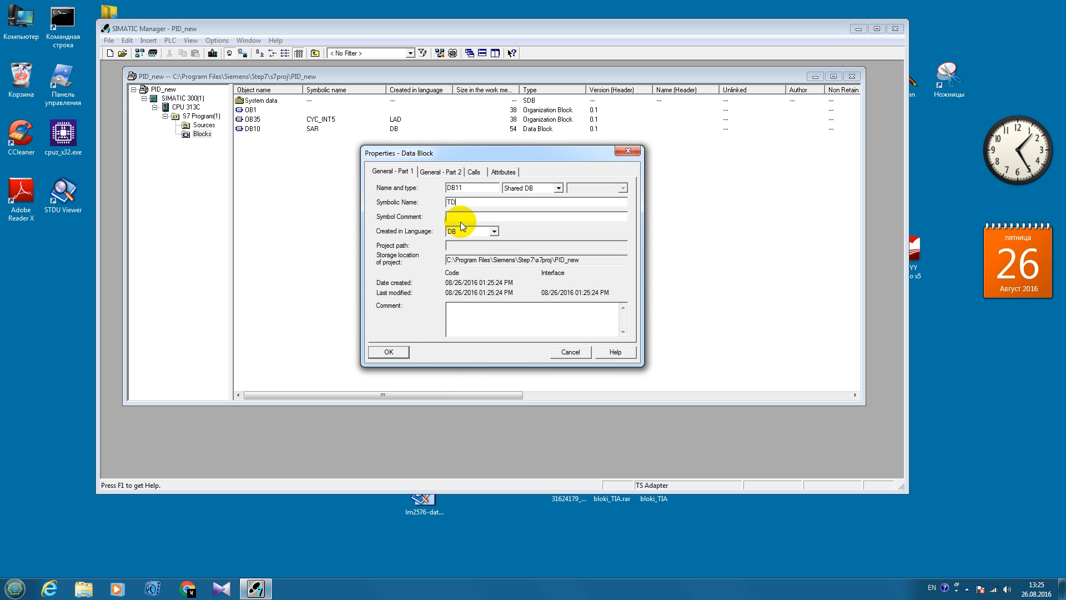
click(388, 352)
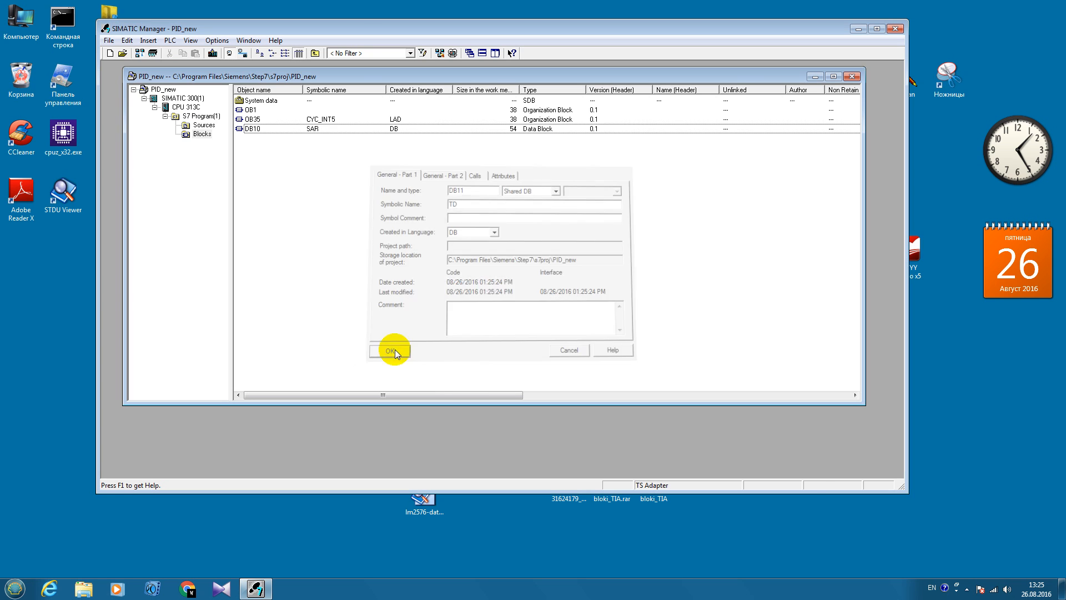
click(390, 351)
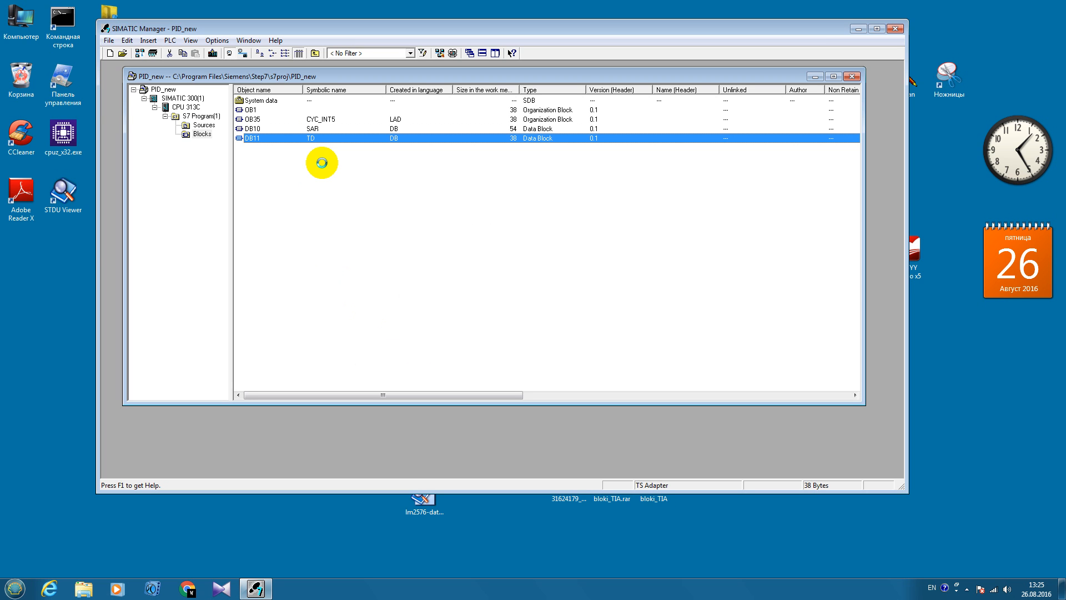
Open DB11 "TD" and rename its placeholder variable to inv
double_click(250, 138)
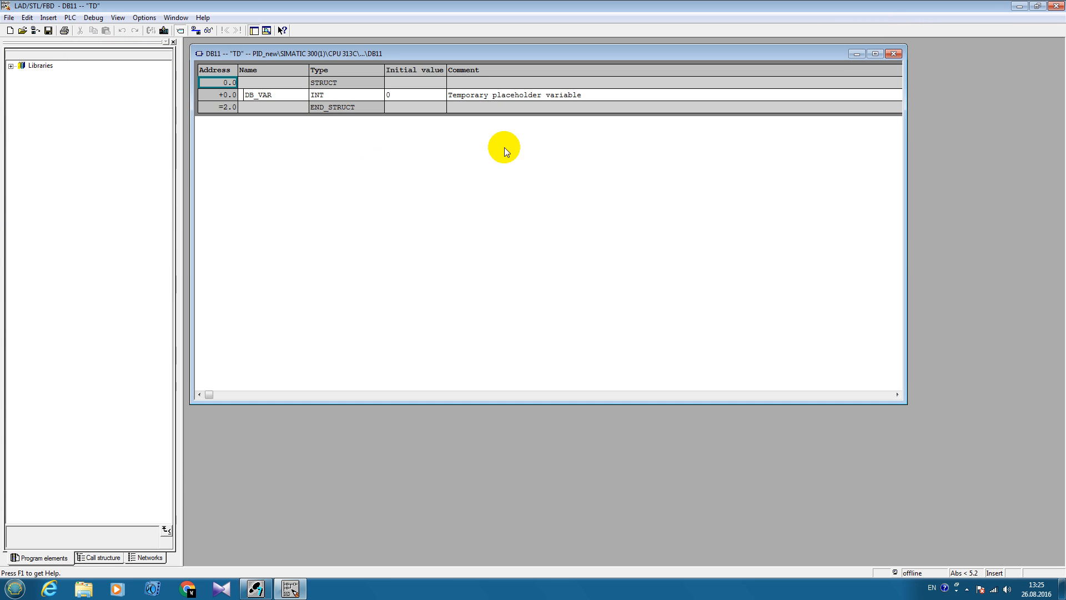
mouse_move(886, 80)
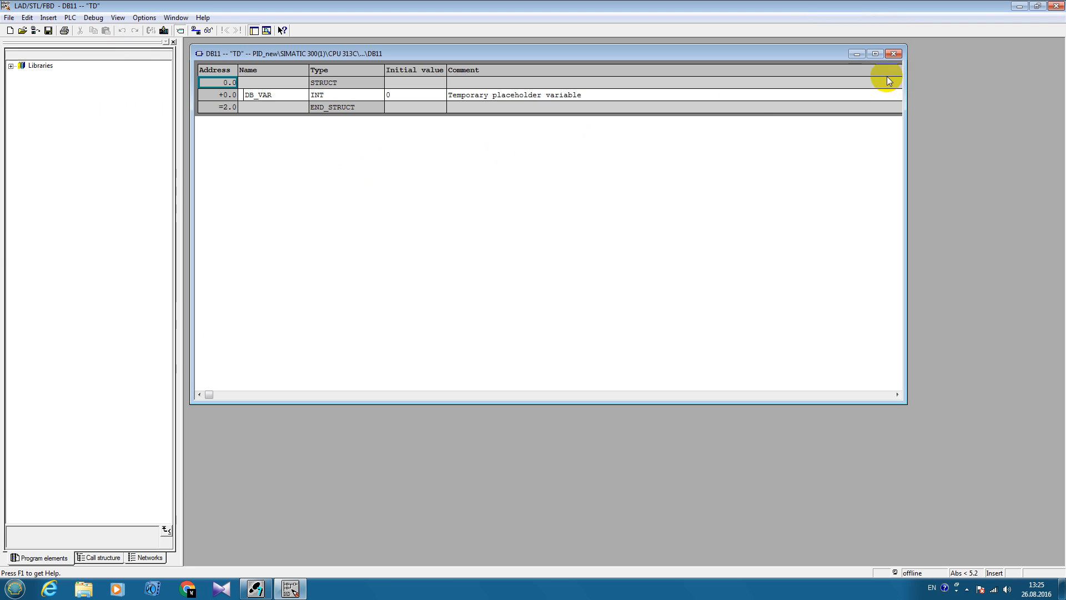
mouse_move(382, 124)
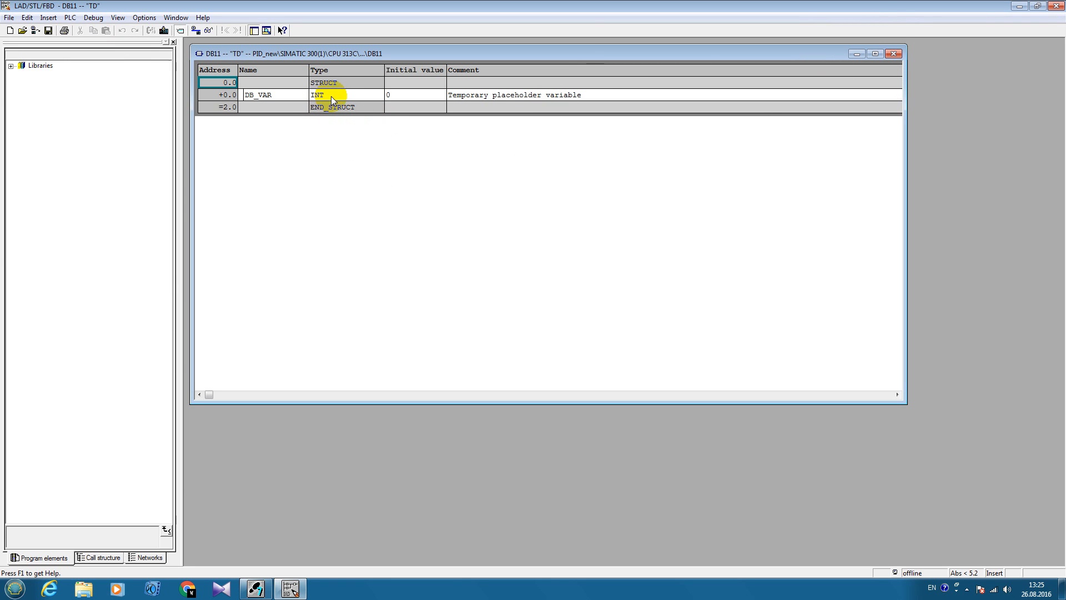
double_click(258, 95)
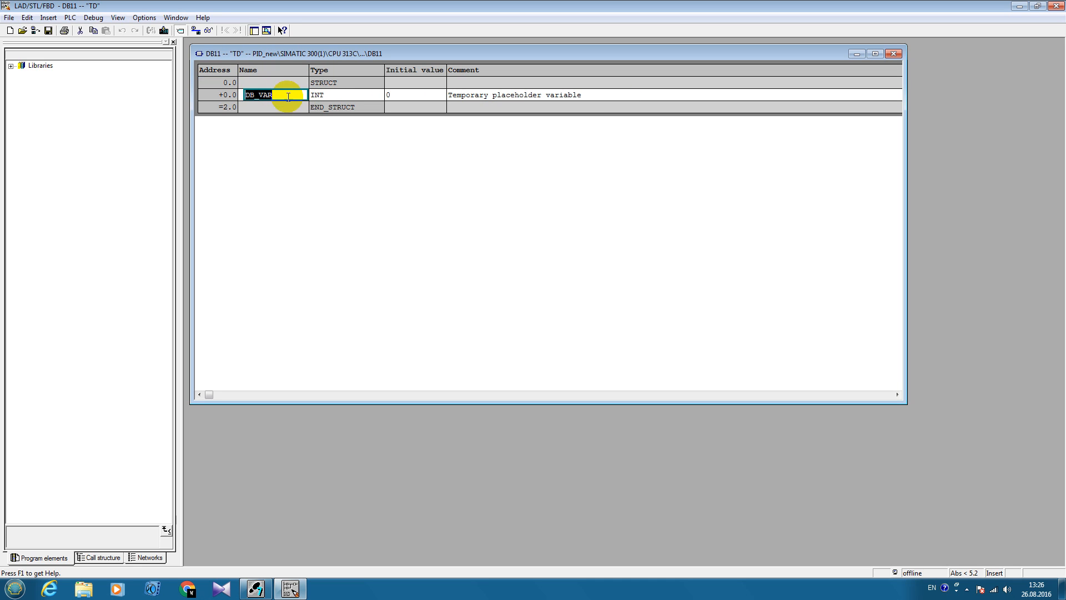
text(inv)
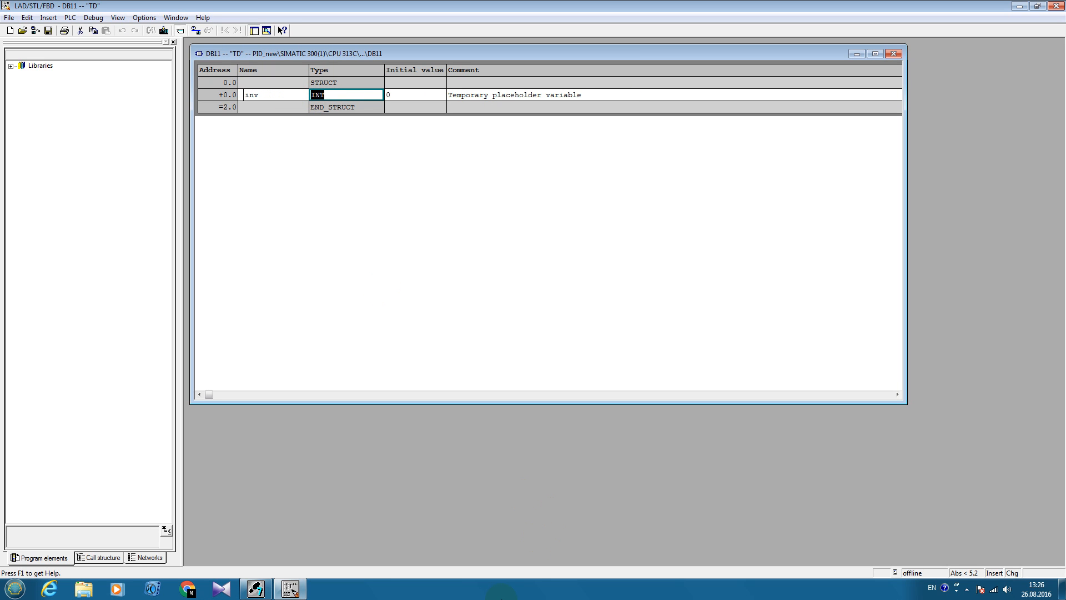
Set inv's type to ARRAY[0..9] of REAL and save the block
text(A)
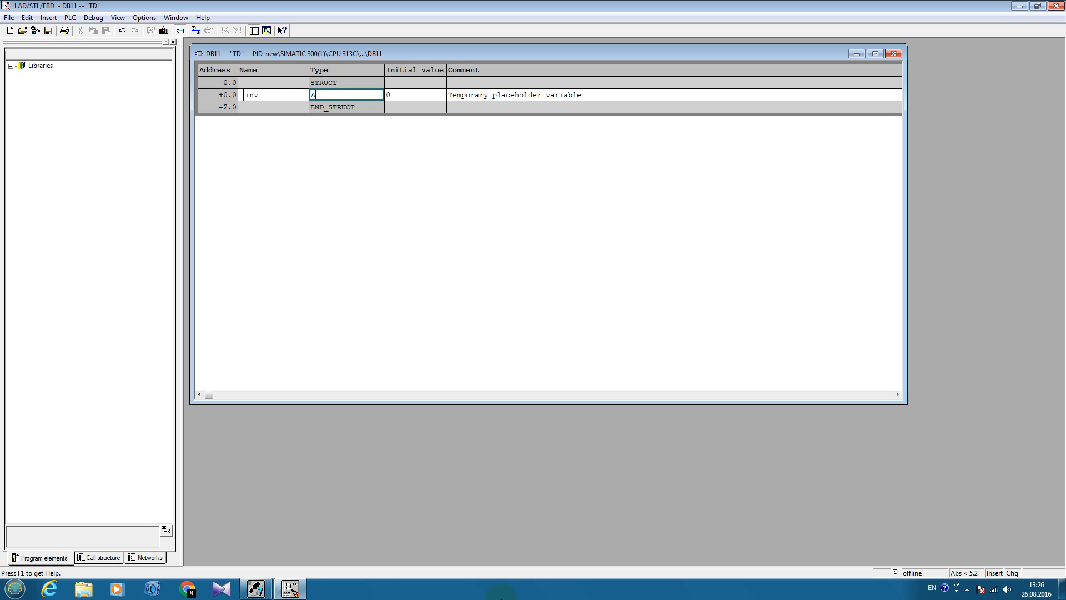
text(RR)
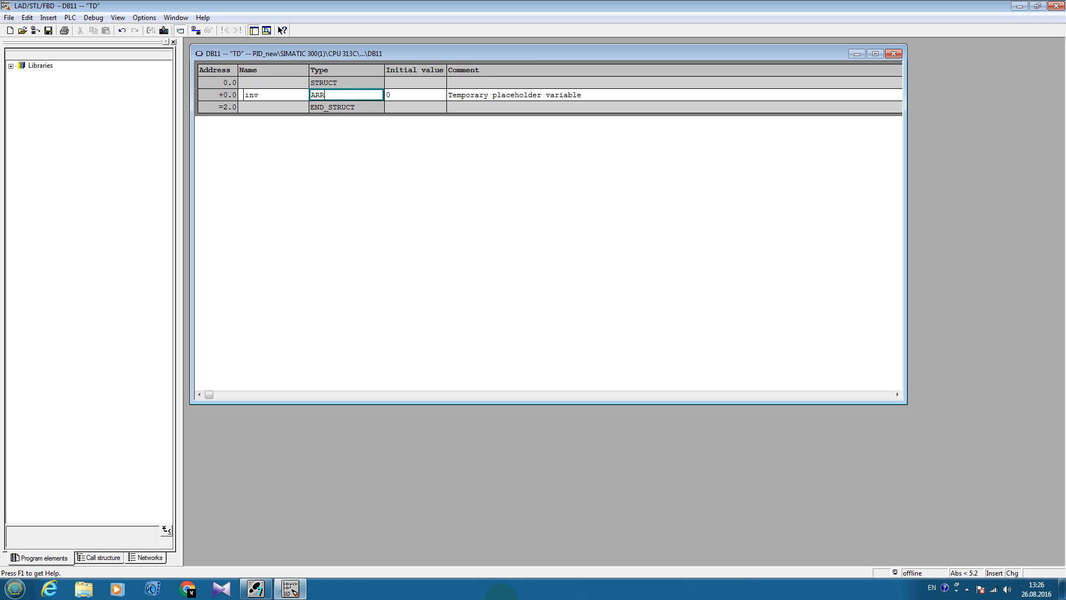
text(AY)
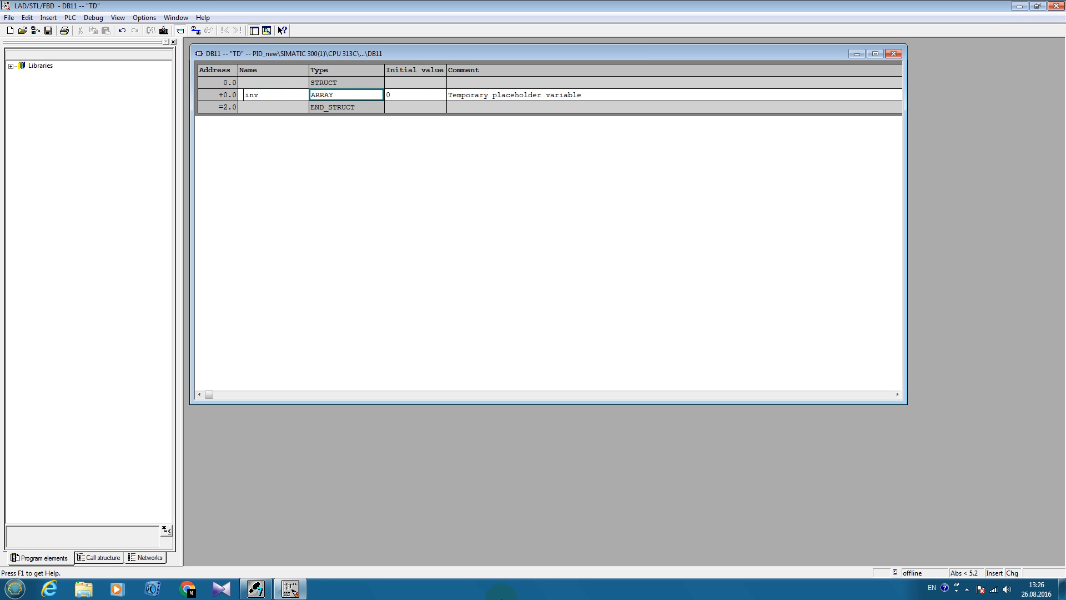
text([)
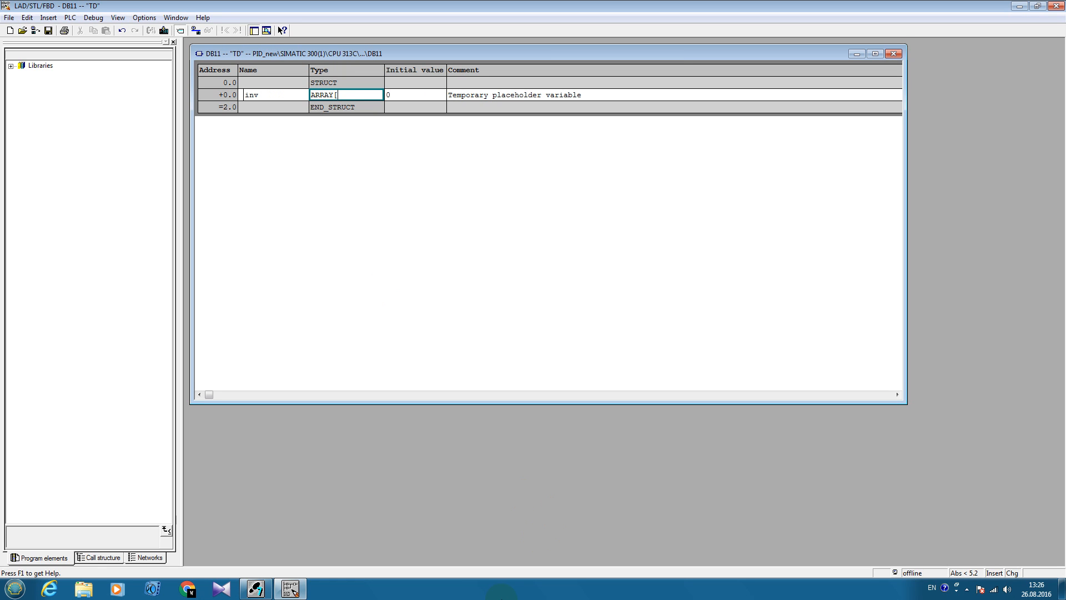
text(0..)
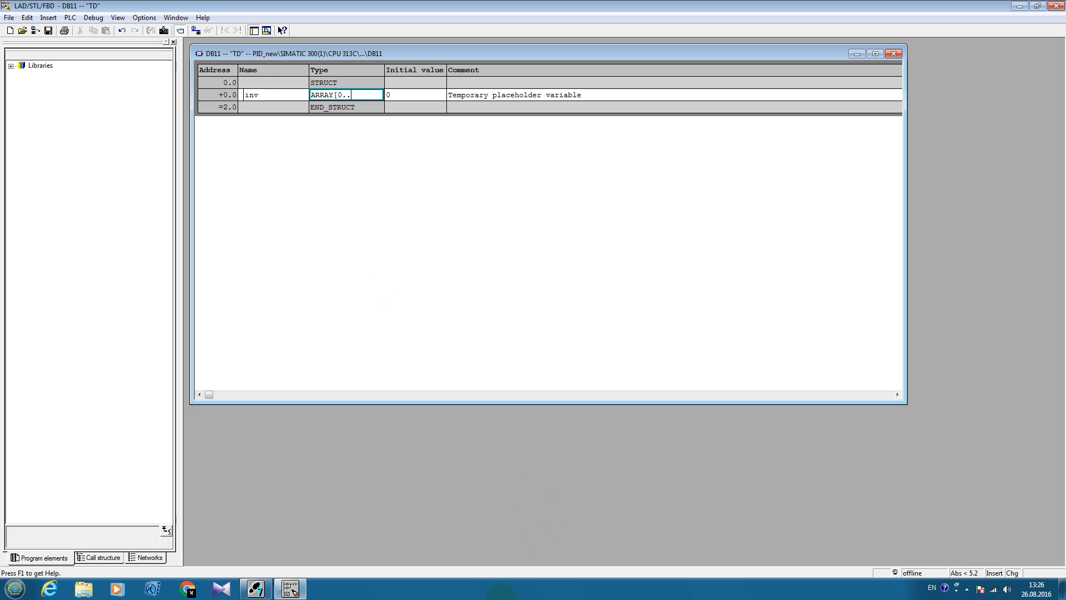
text(9])
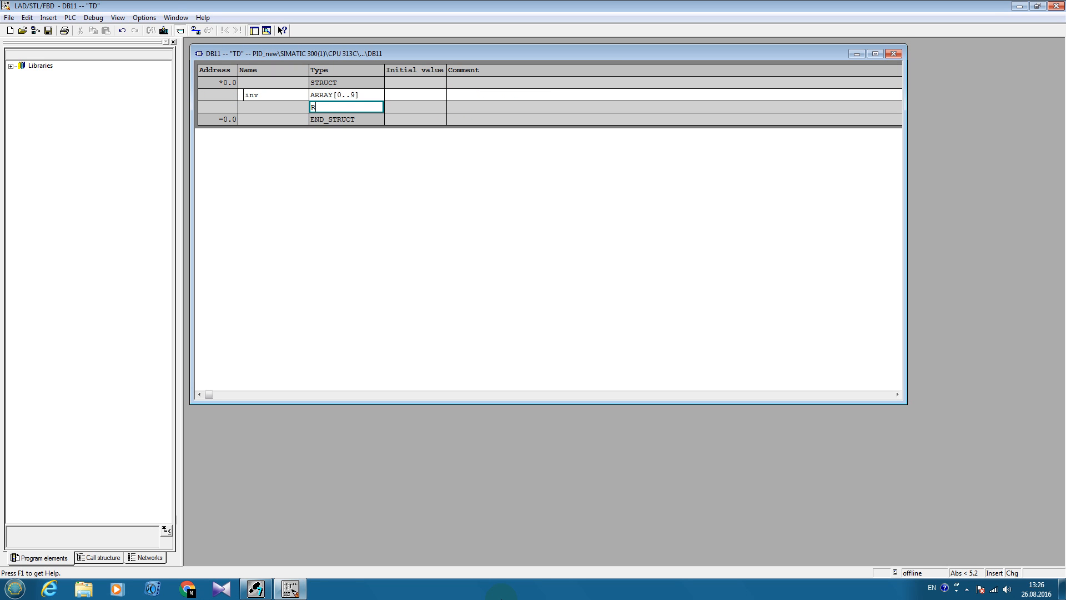
text(REAL)
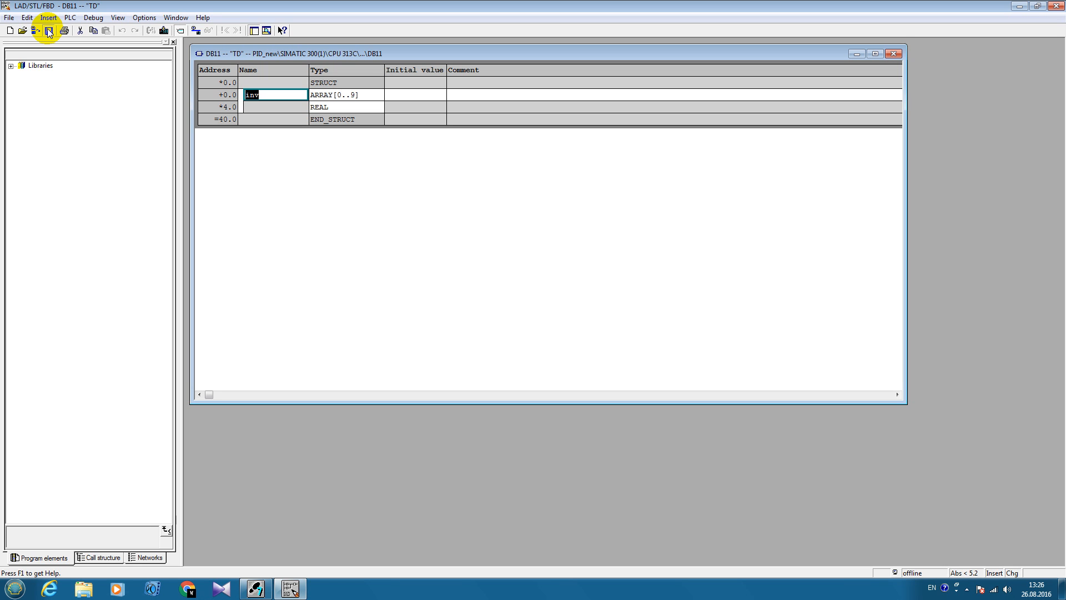
click(48, 30)
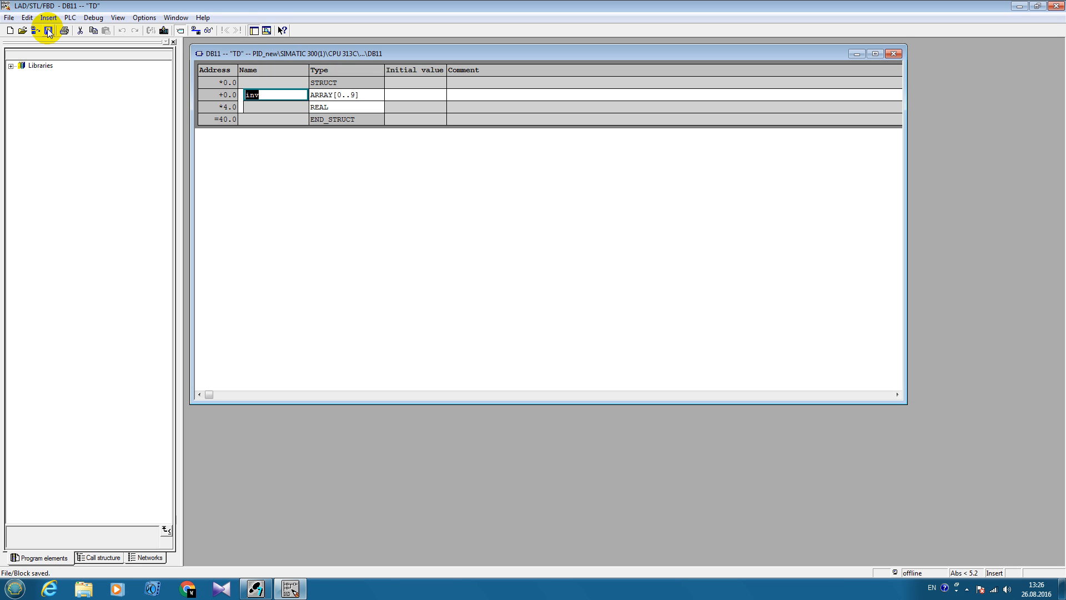
mouse_move(1056, 15)
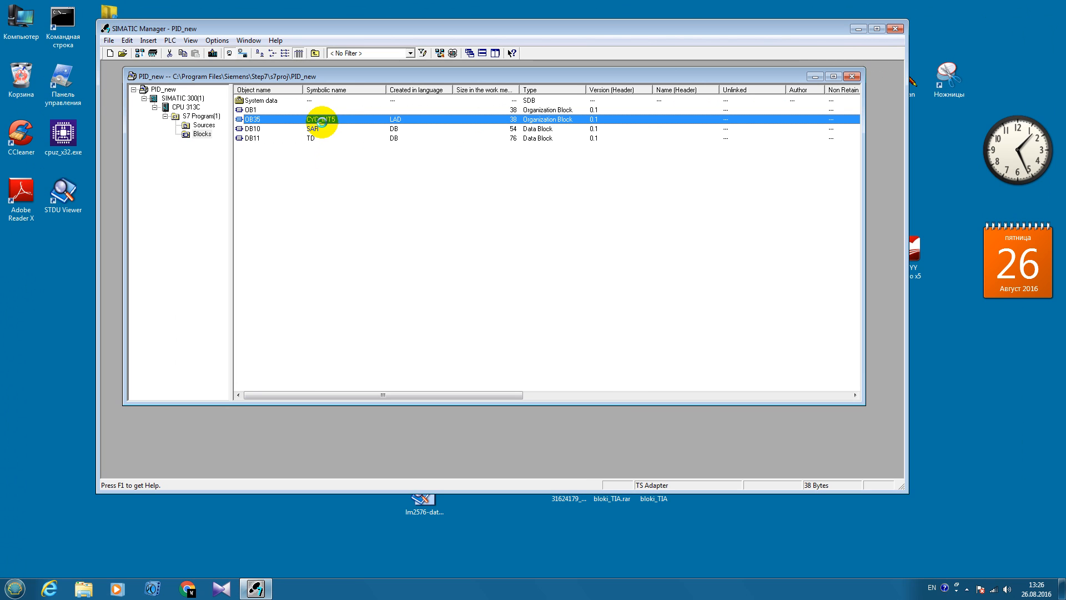
Open cyclic interrupt block OB35 (CYC_INT5) from the Blocks folder
double_click(320, 119)
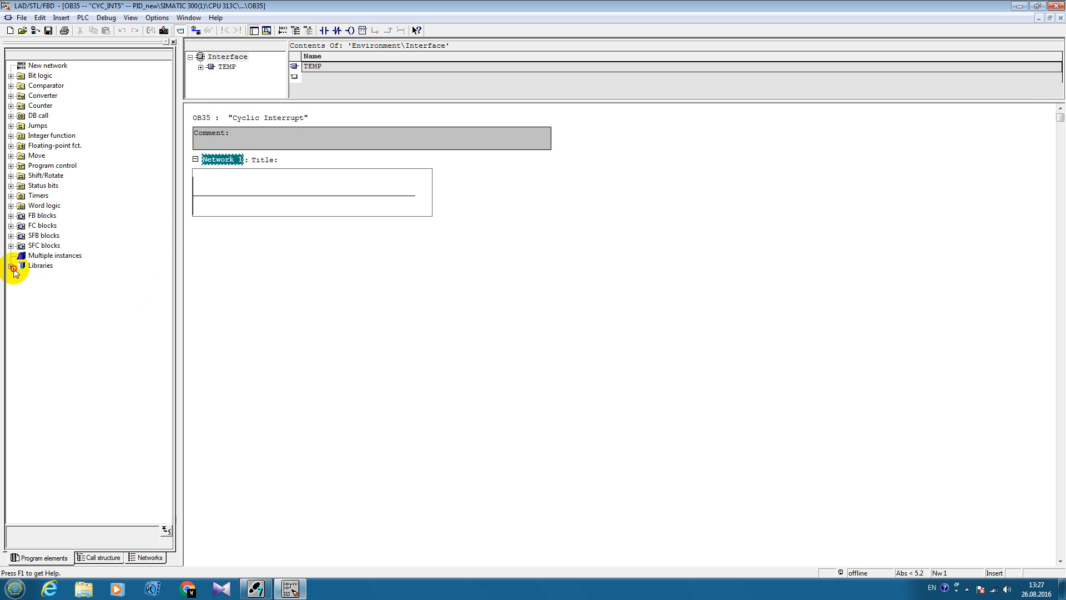
Insert DEAD_T, LAG1ST and MUL_R from Modular PID Control into Network 1
click(11, 266)
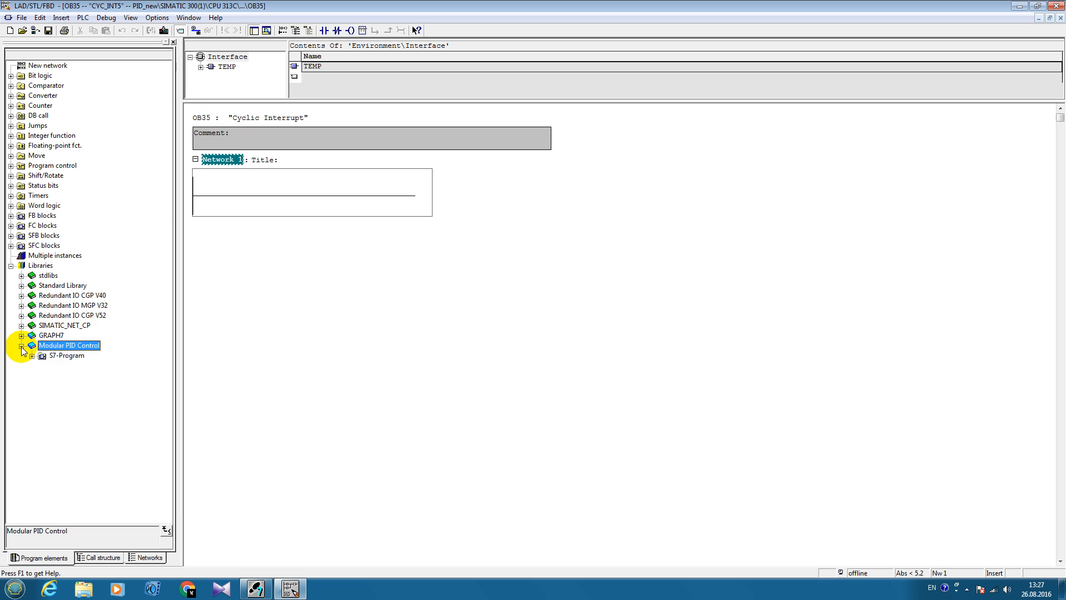
click(22, 345)
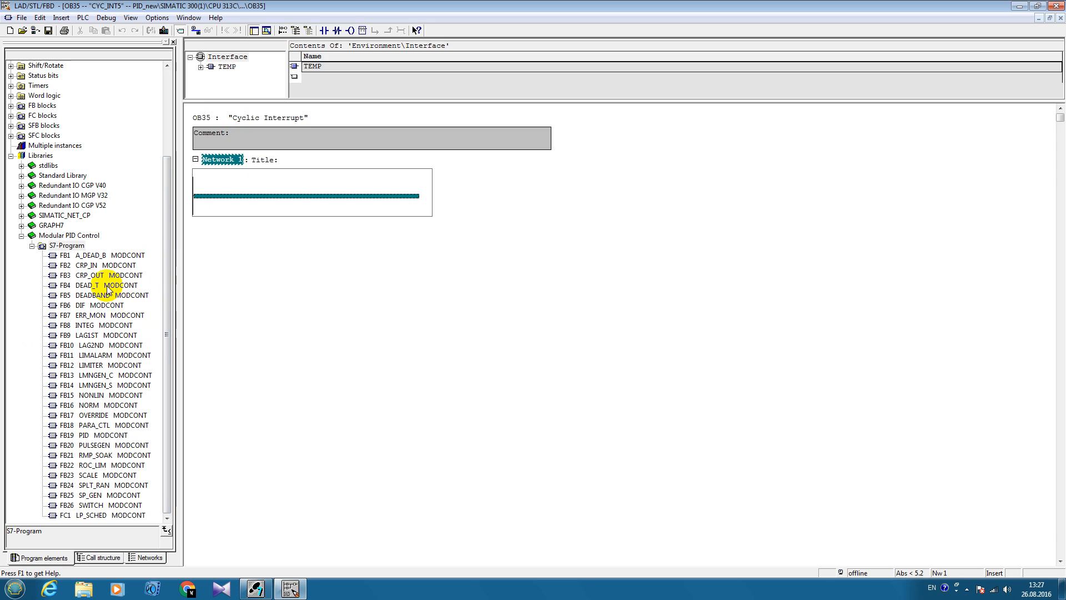
click(99, 285)
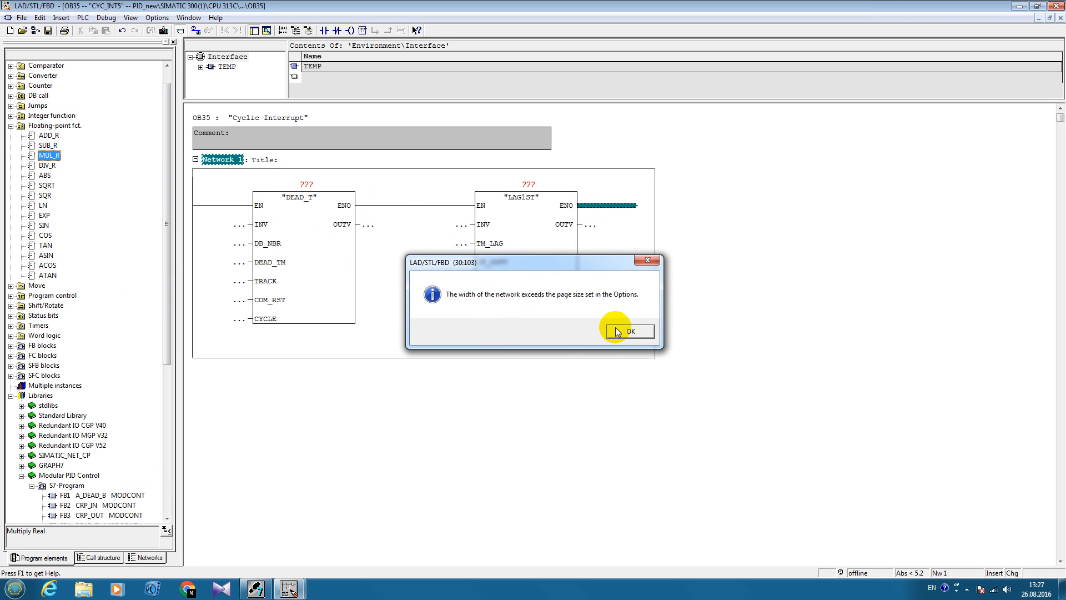
click(627, 331)
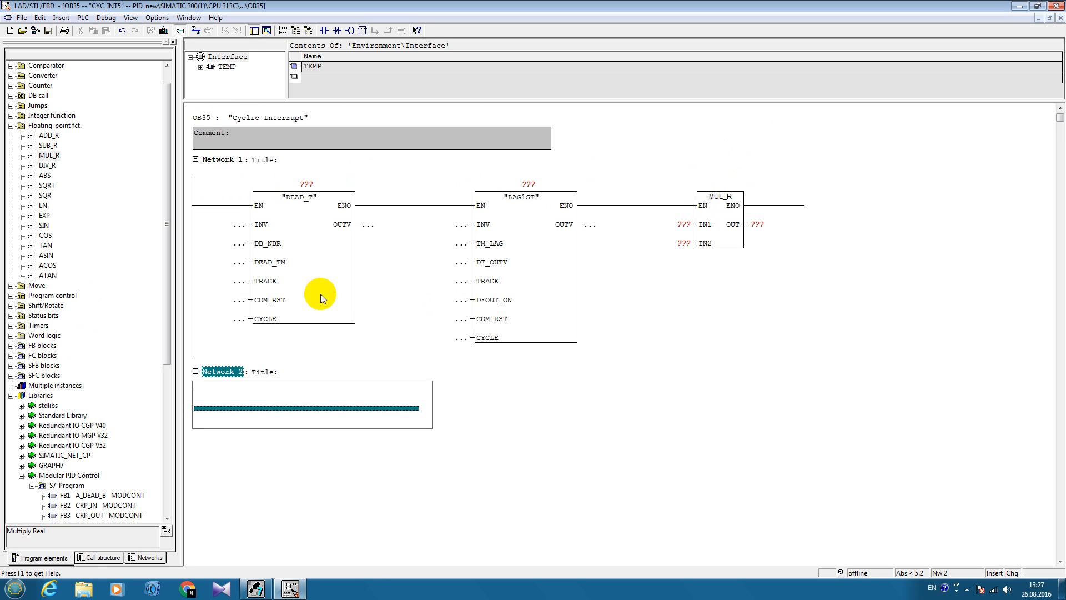
mouse_move(48, 412)
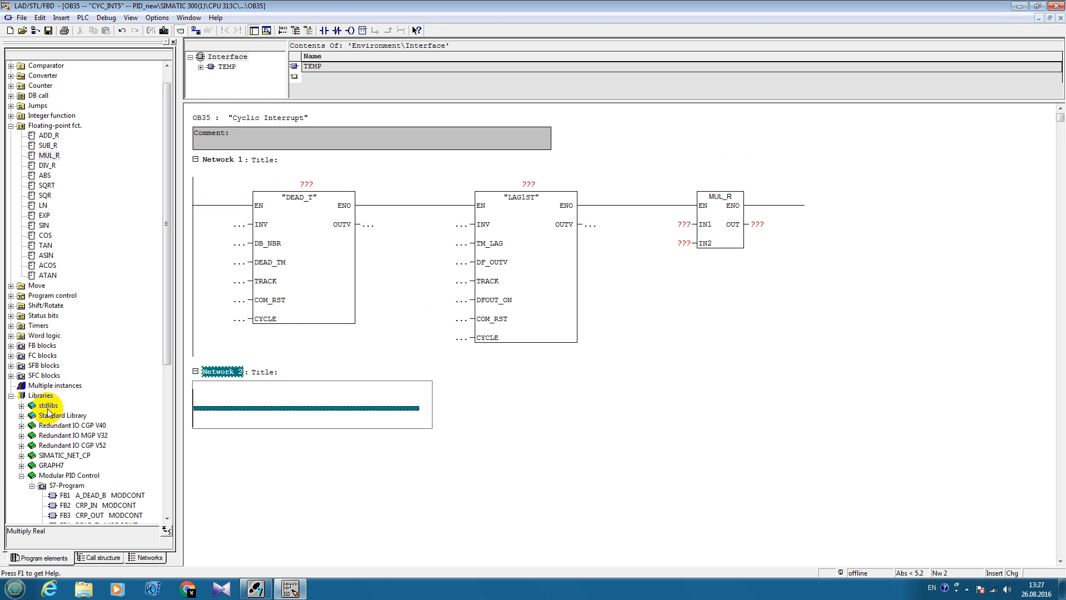
Add TCONT_CP to Network 2; give DEAD_T instance DB4, INV "SAR".u, DB_NBR TD
click(48, 406)
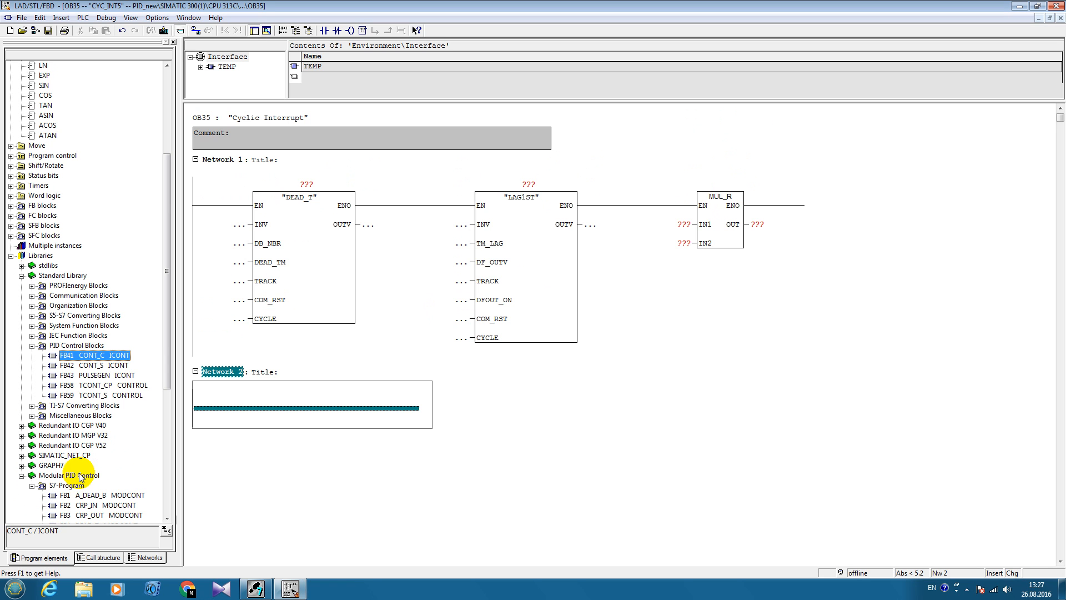
click(98, 384)
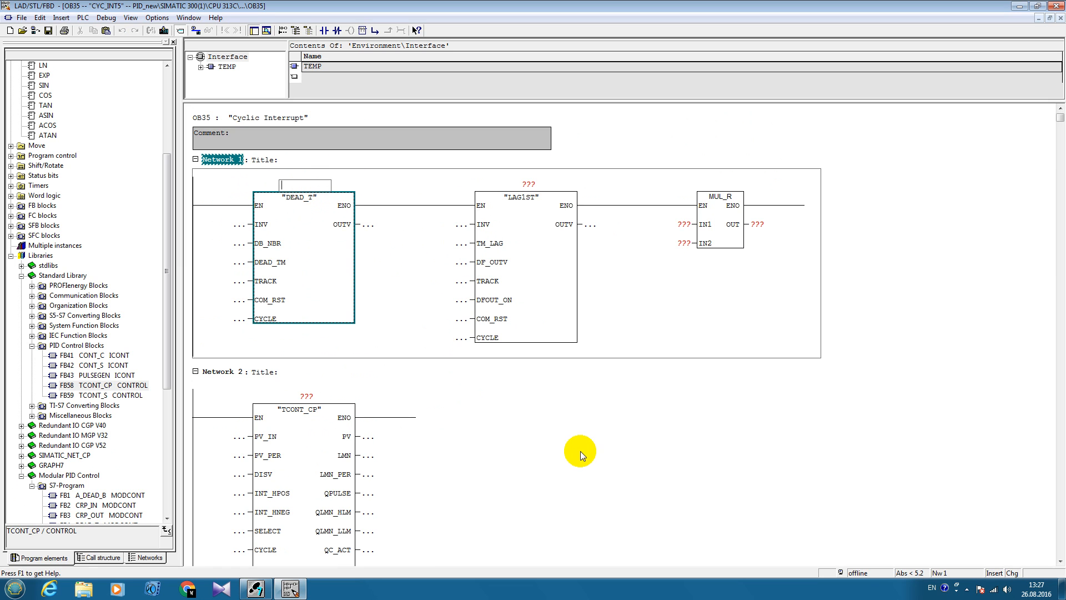
text(db4)
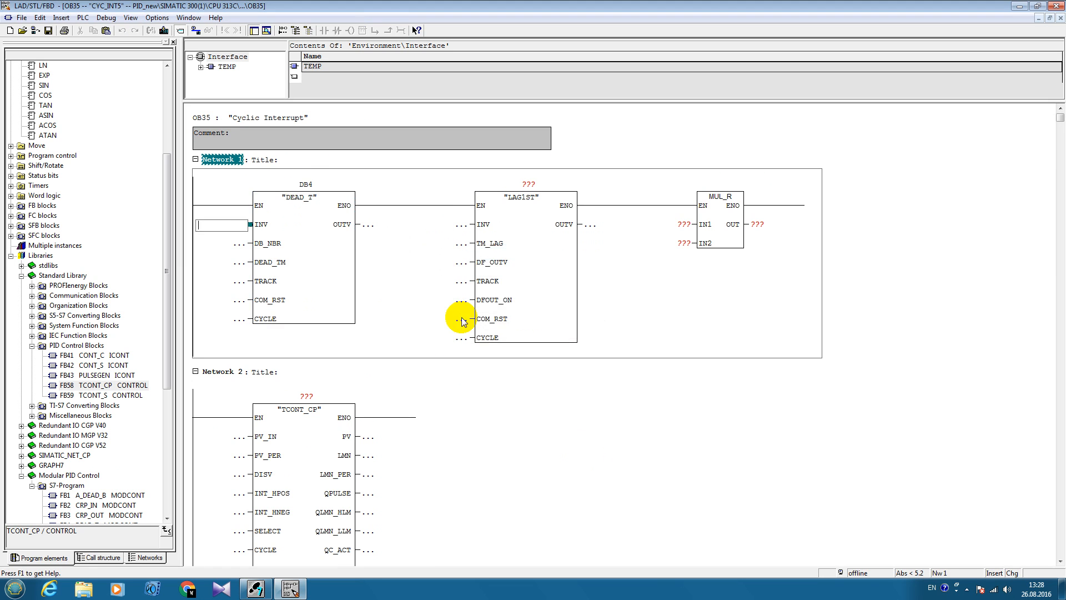
mouse_move(540, 521)
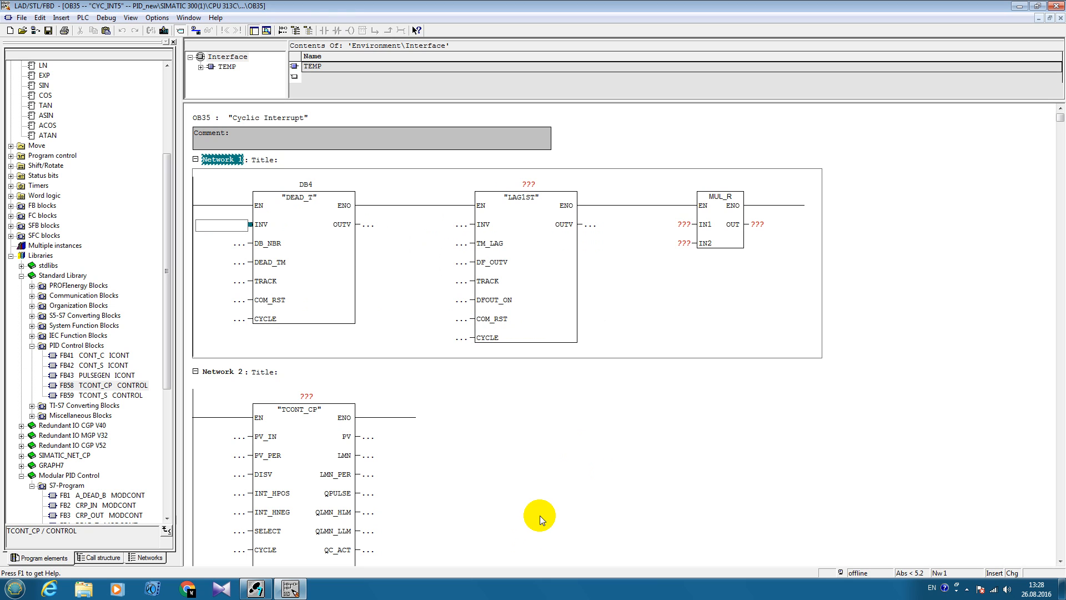
text(sar.)
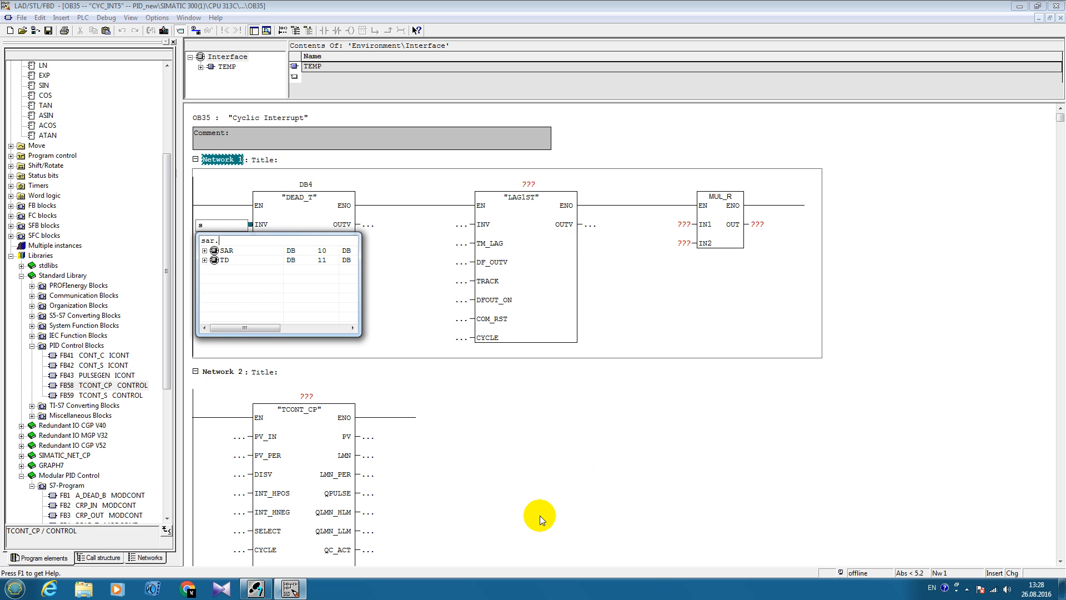
text(u)
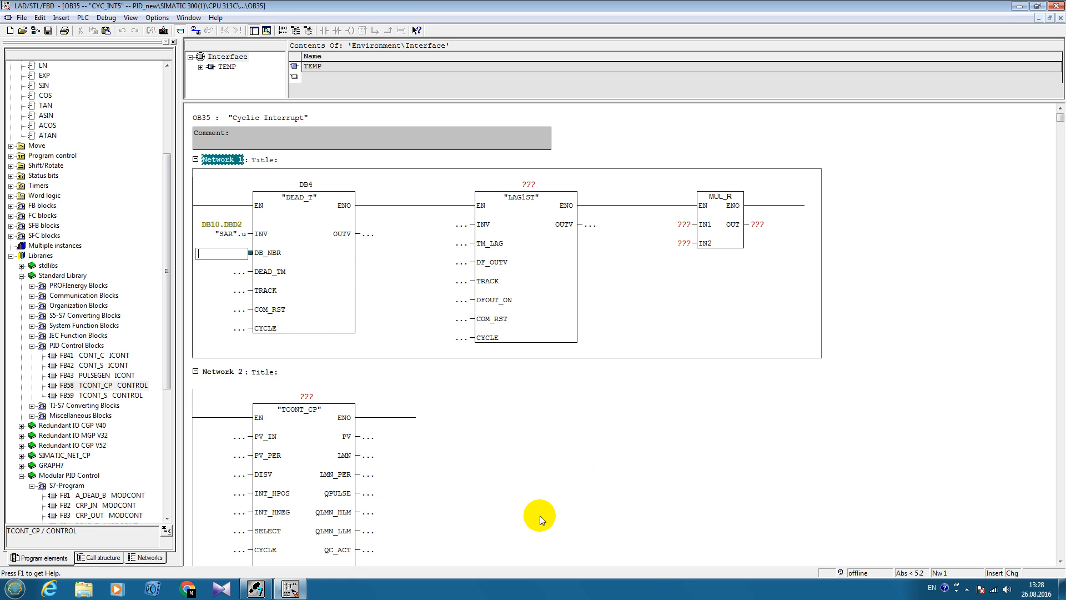
mouse_move(223, 360)
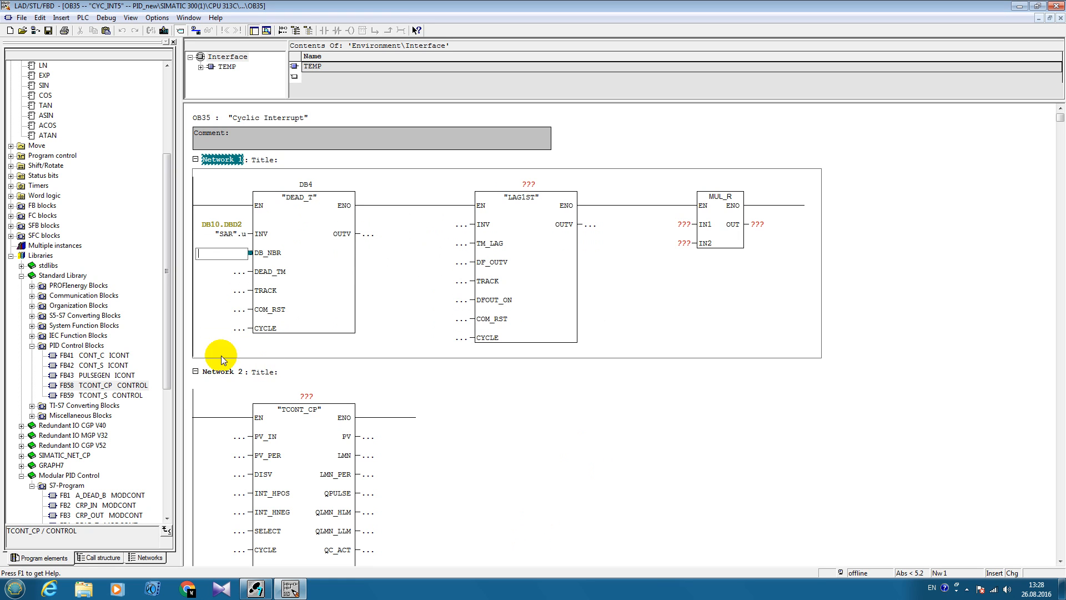
click(257, 589)
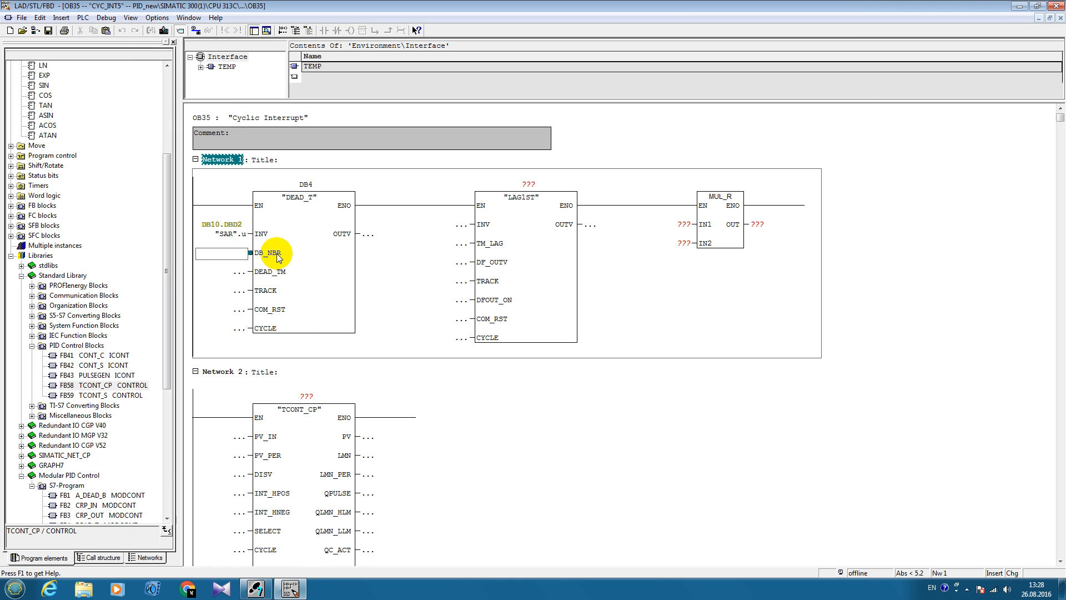
text(TD")
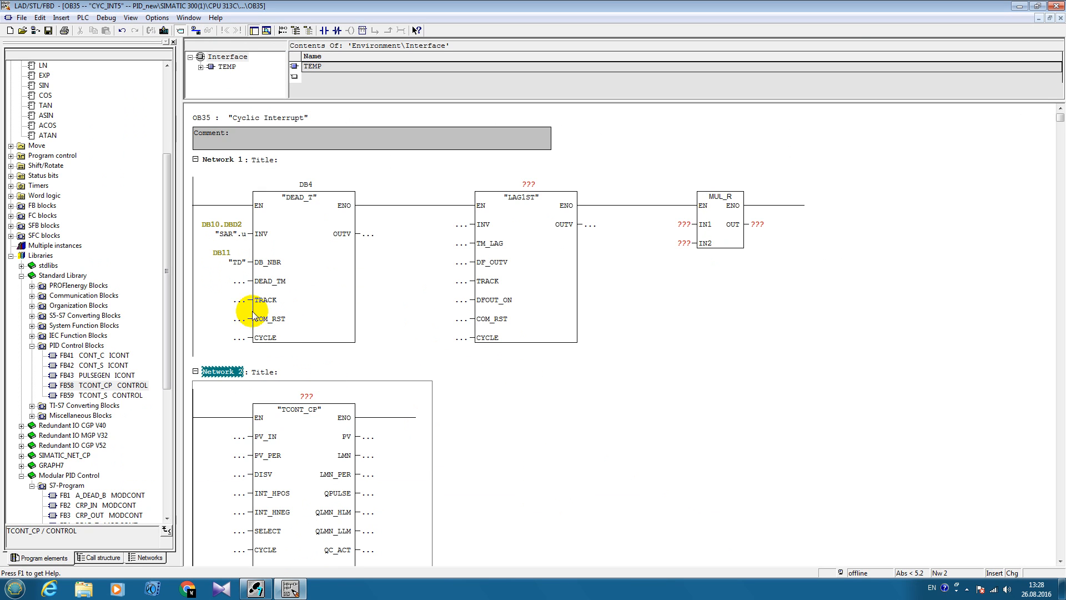
Set DEAD_T's dead time DEAD_TM to T#1S
click(222, 281)
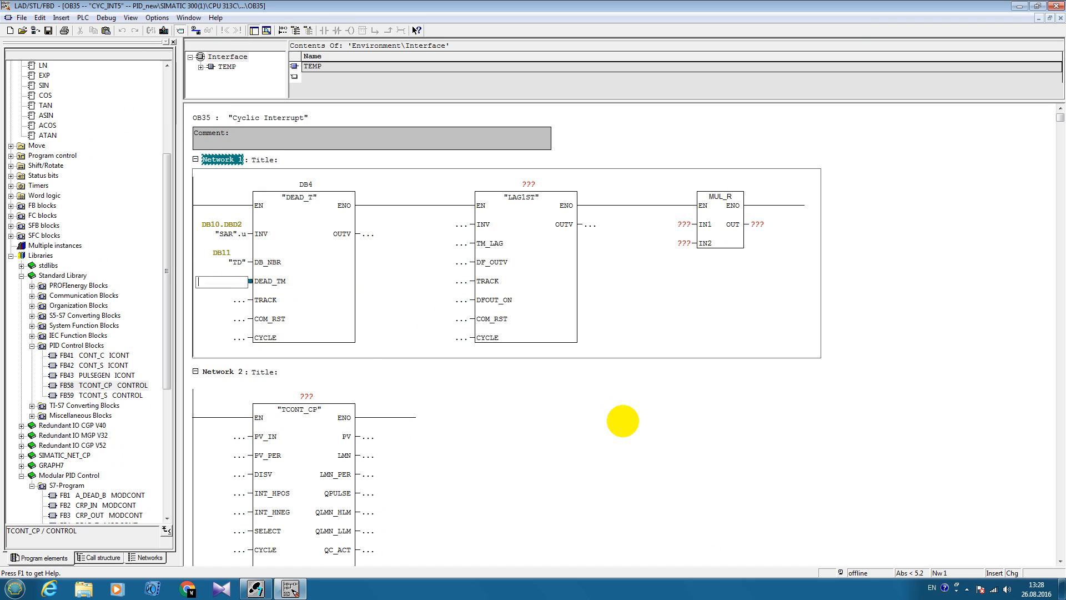
text(T#1s)
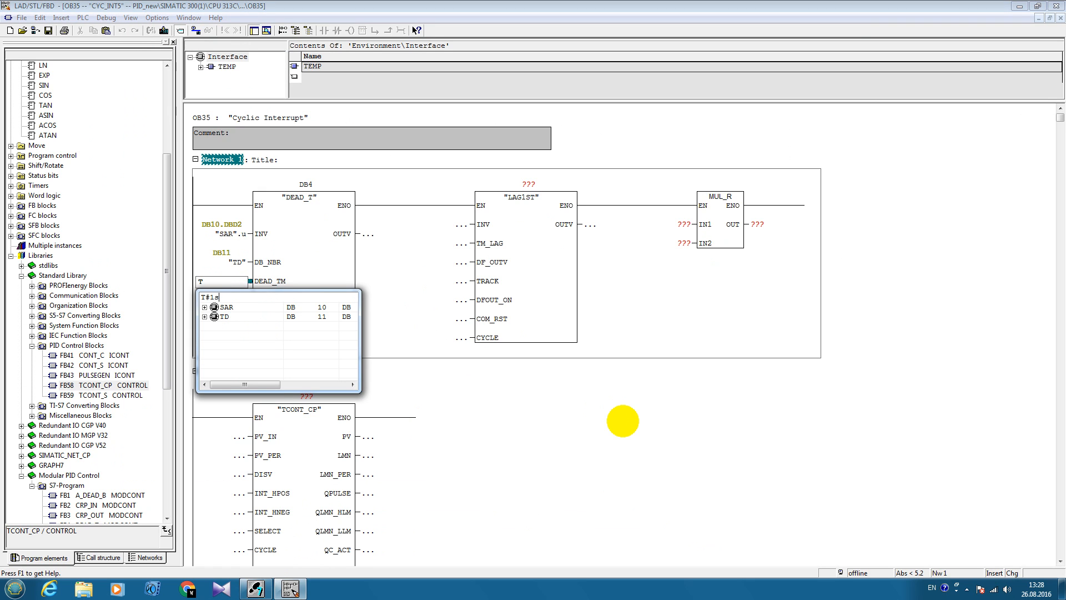
key(Return)
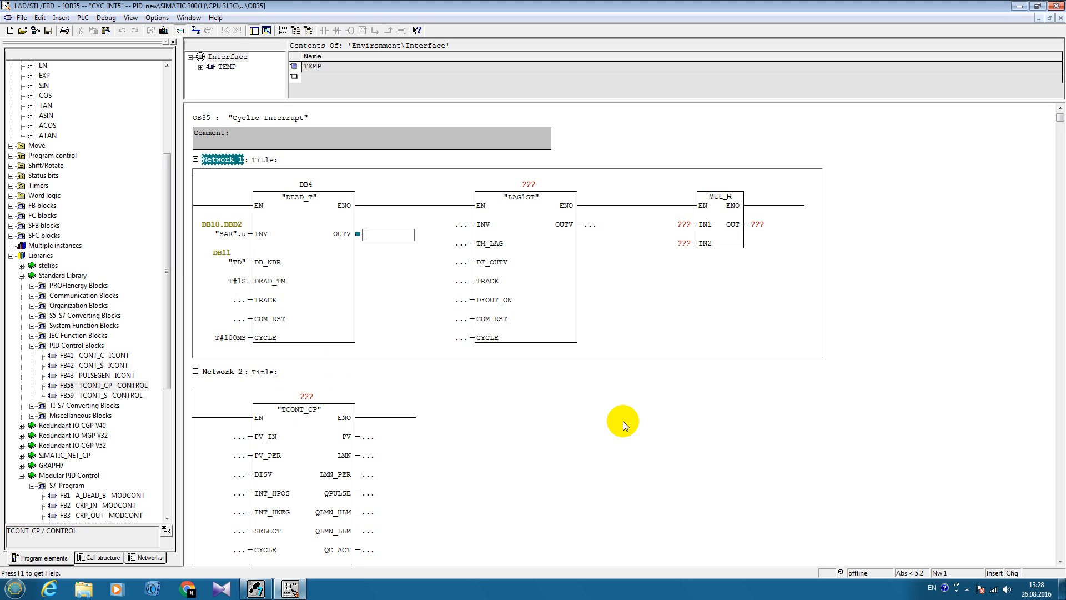
Wire DEAD_T OUTV to "SAR".dt_out and give LAG1ST a T#20S lag with instance DB9
text(sa)
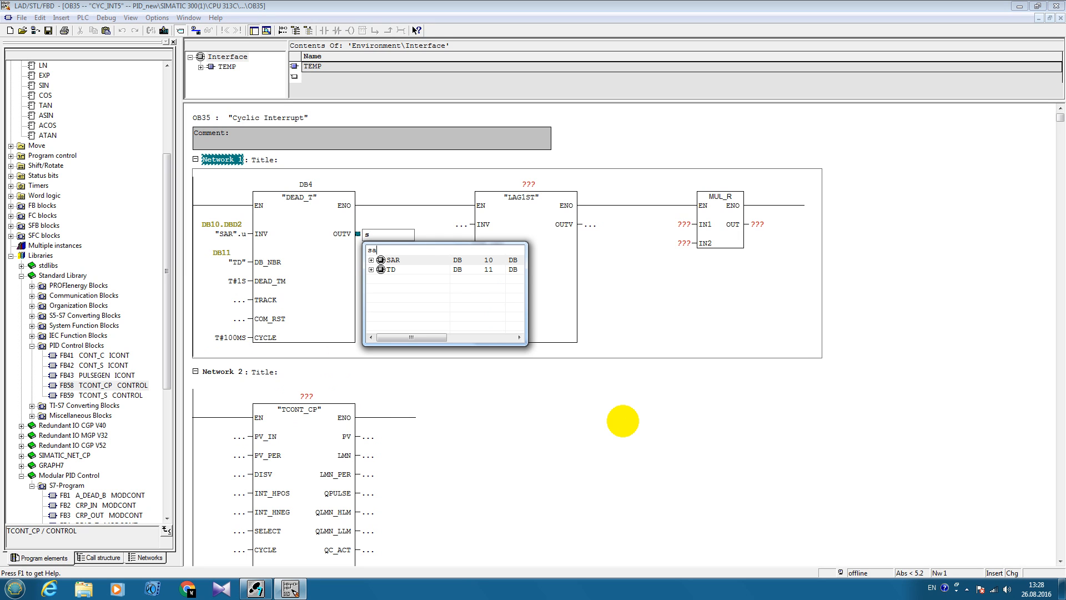
text(r.)
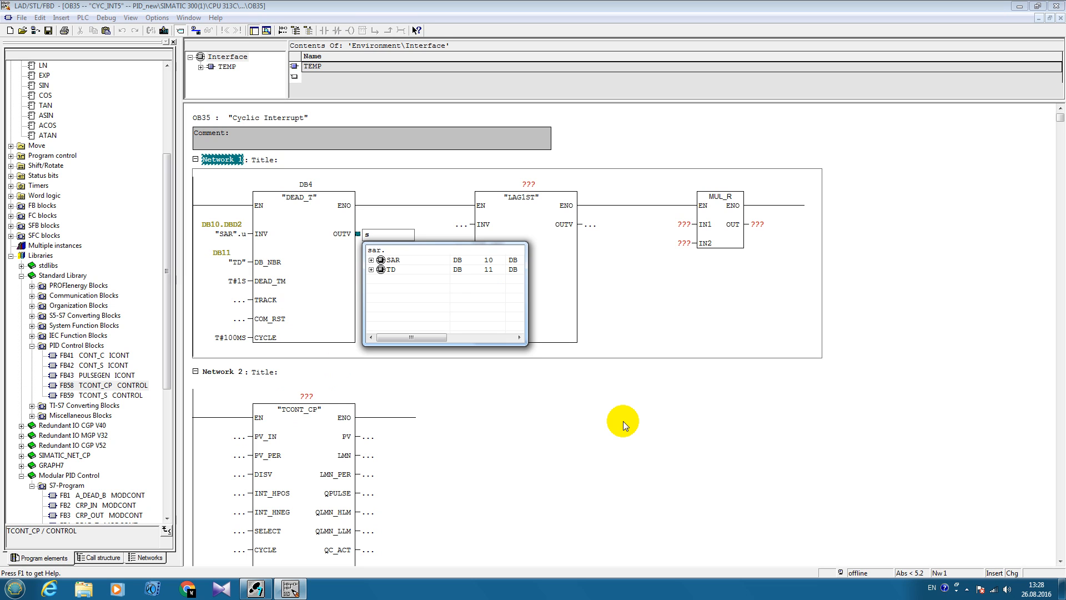
click(372, 259)
text(T)
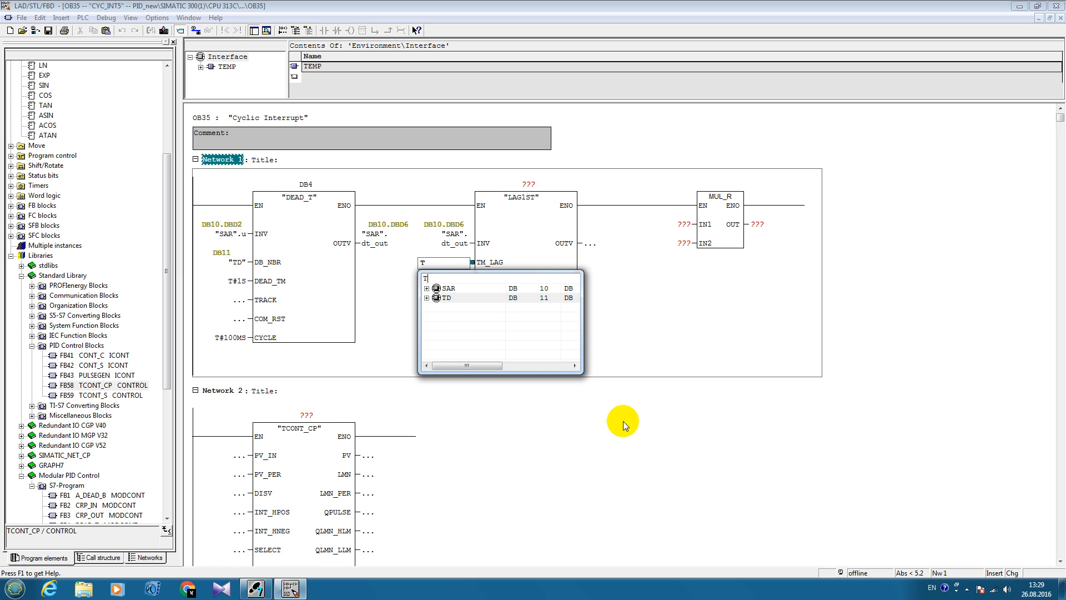
text(#20S)
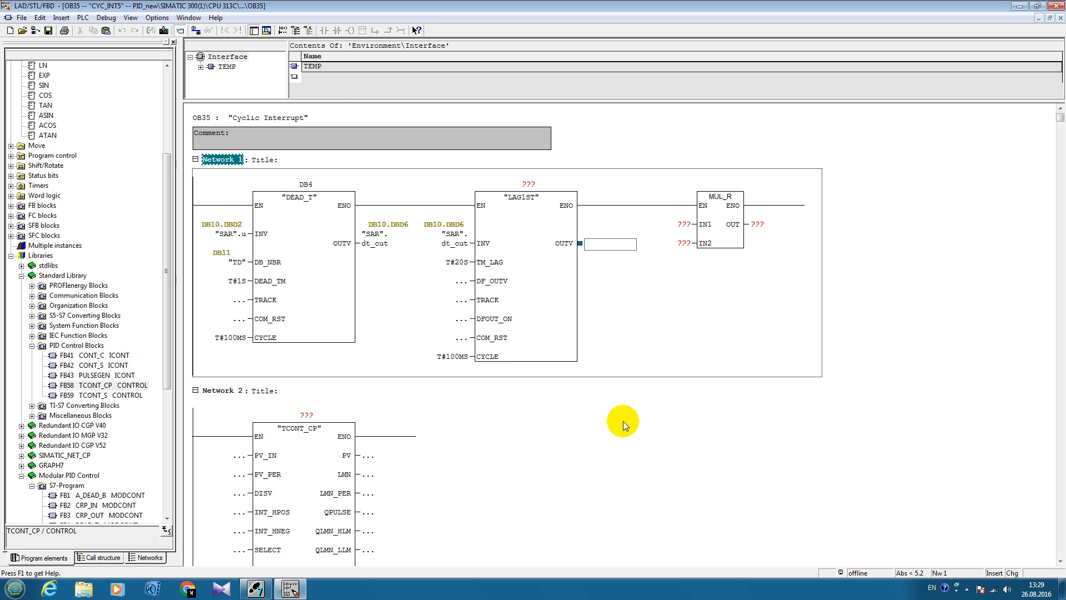
text(db9)
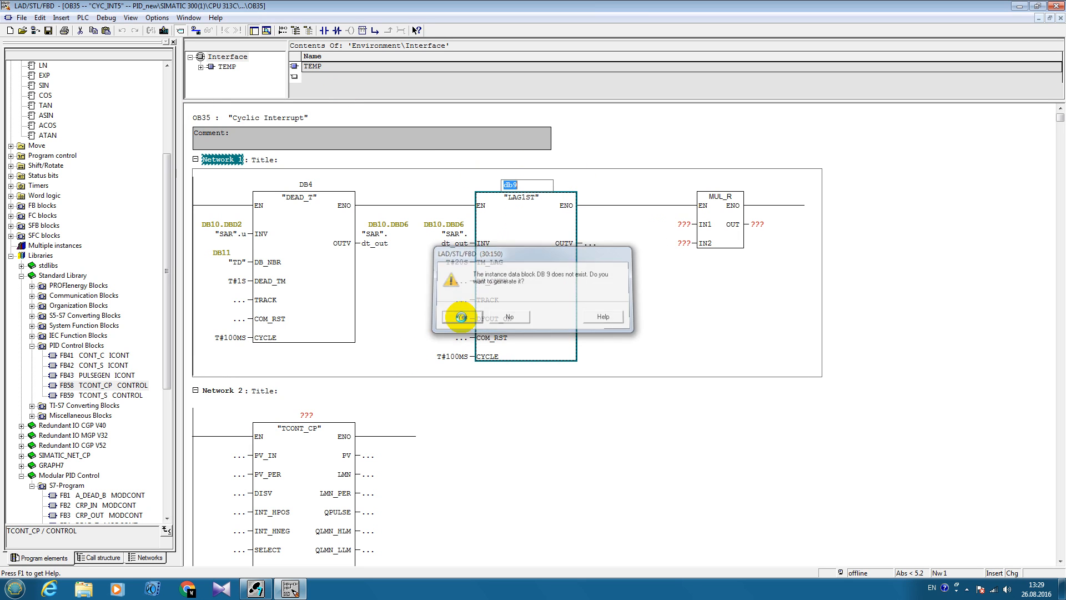
Generate DB9 and connect LAG1ST's OUTV to "SAR".al_out
click(461, 316)
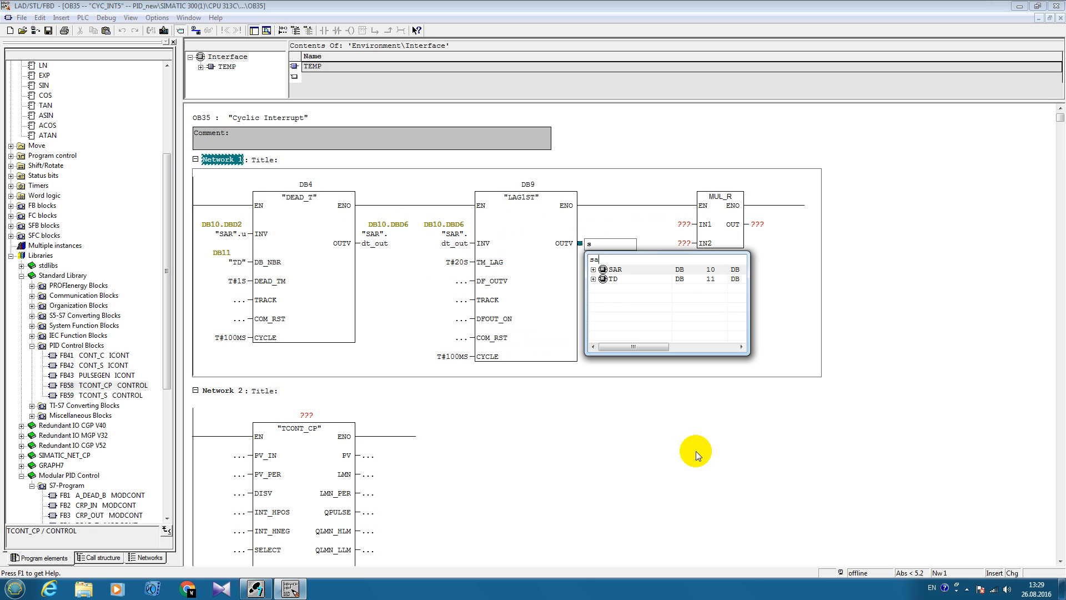
click(594, 268)
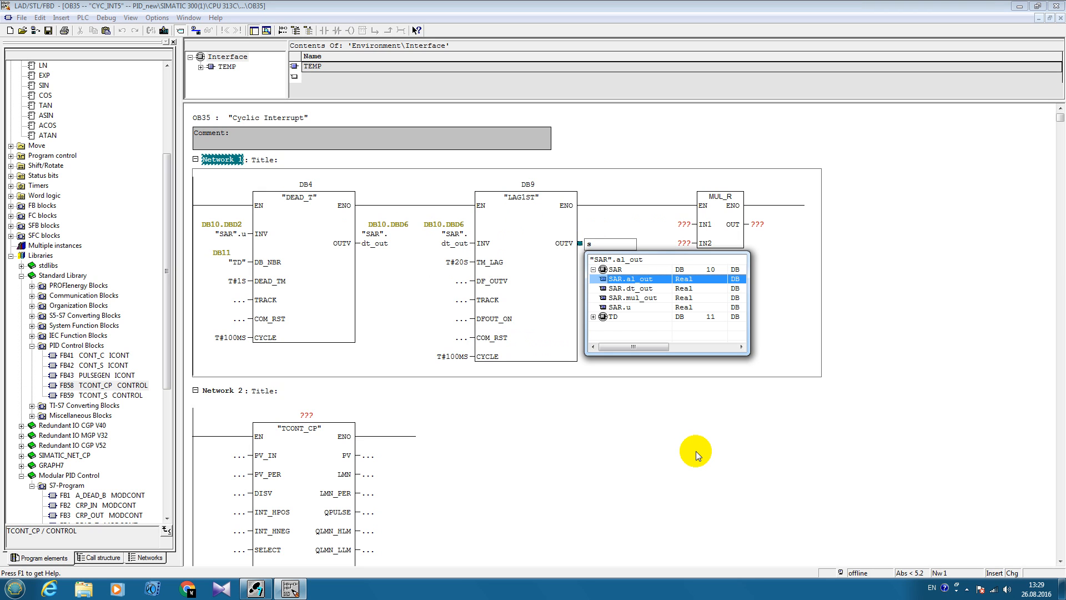
double_click(629, 278)
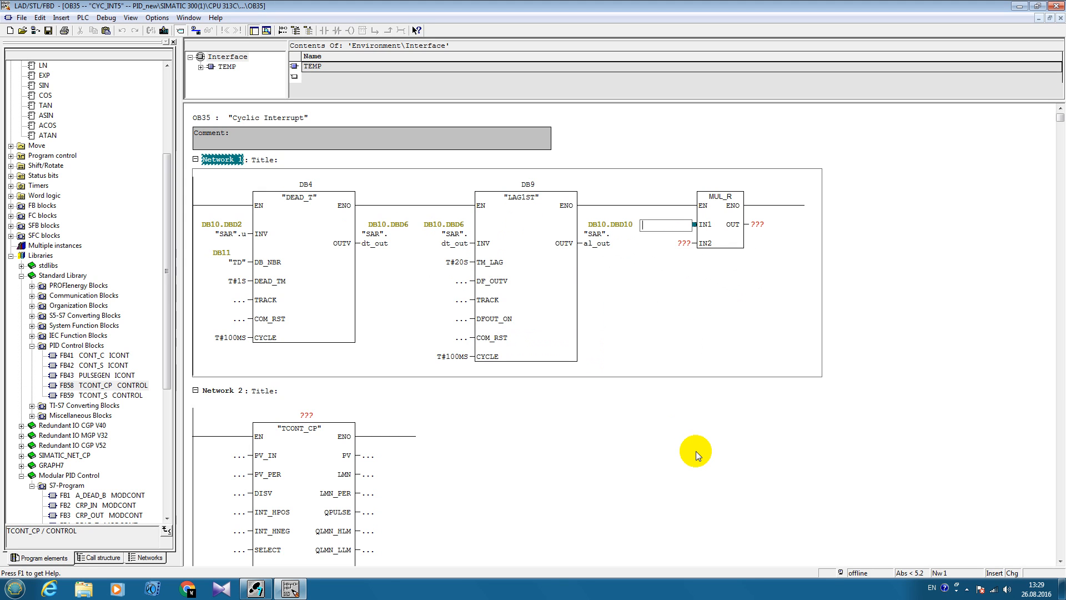
Feed MUL_R IN1 from "SAR".al_out, IN2 with 1.0, and enter DB58 on TCONT_CP
text(sa)
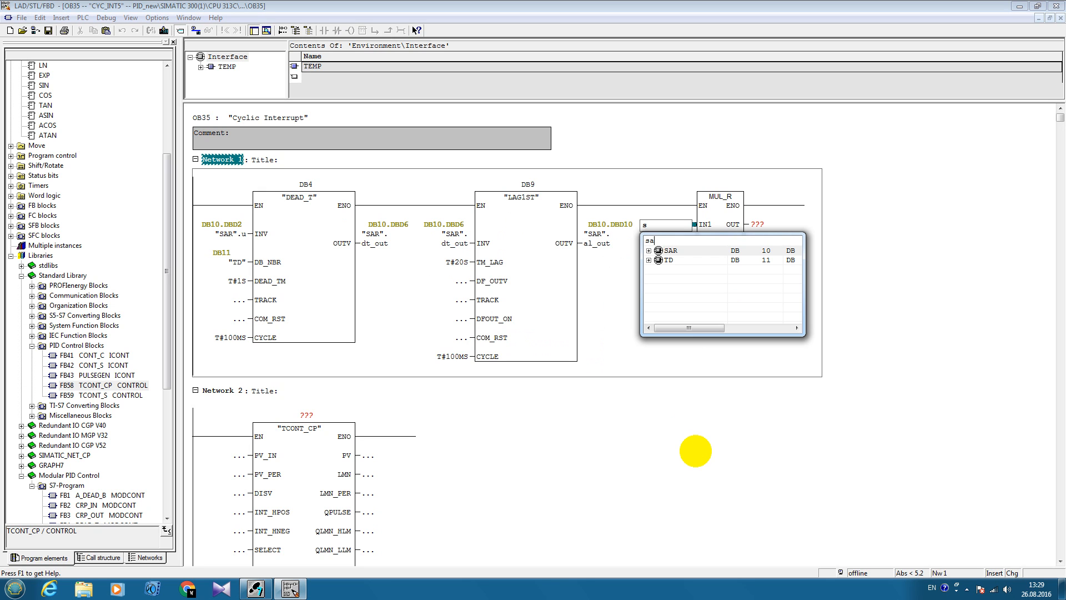
click(648, 250)
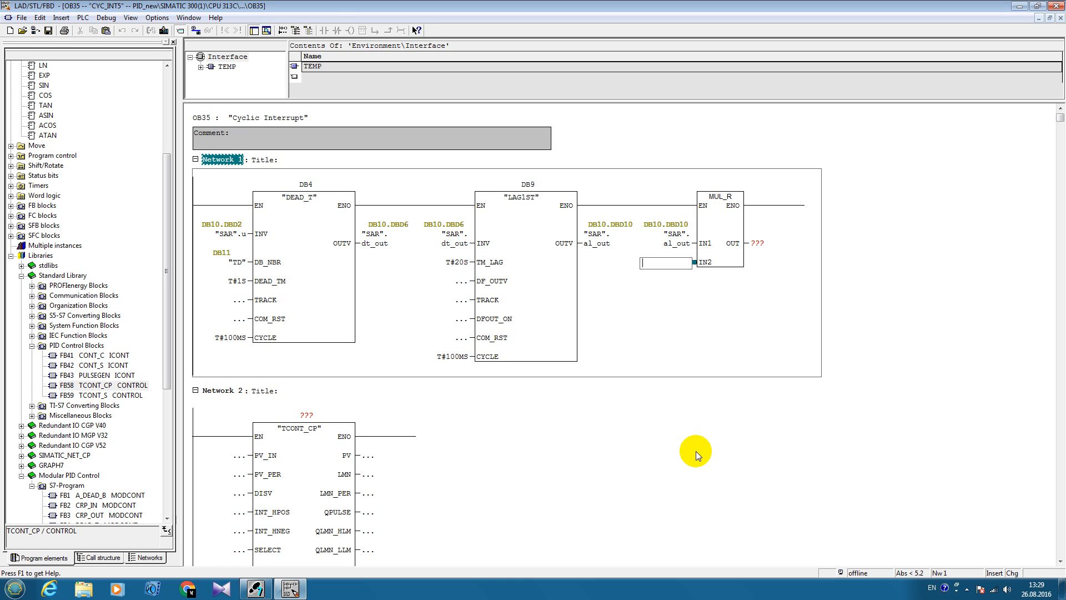
text(1.000000e+000)
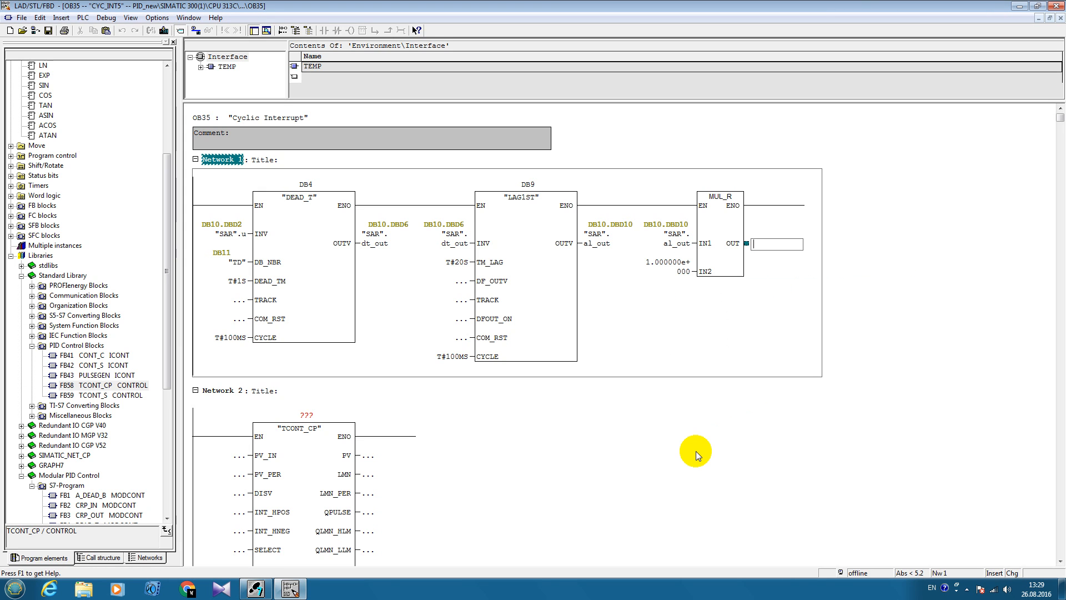
text(s)
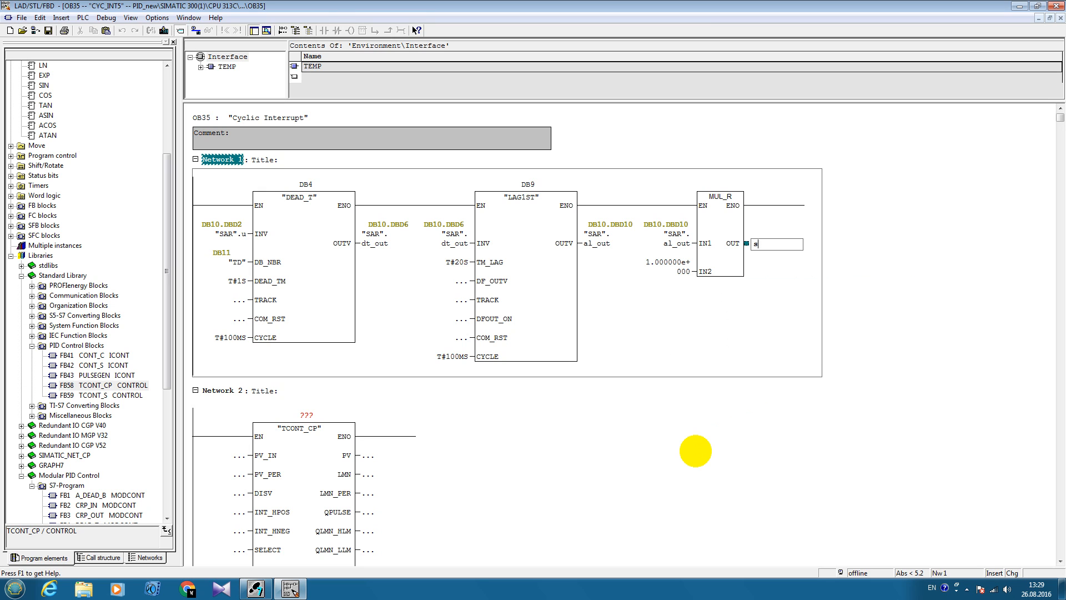
text(s)
click(306, 415)
text(db58)
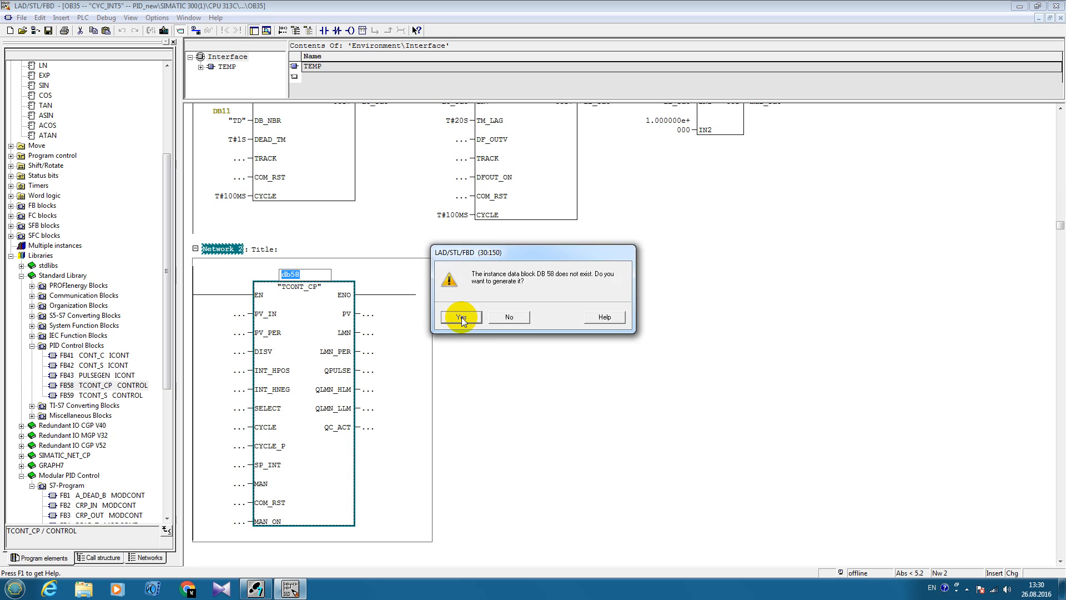
Generate DB58, then wire PV_IN to "SAR".mul_out and LMN to "SAR".u
click(461, 317)
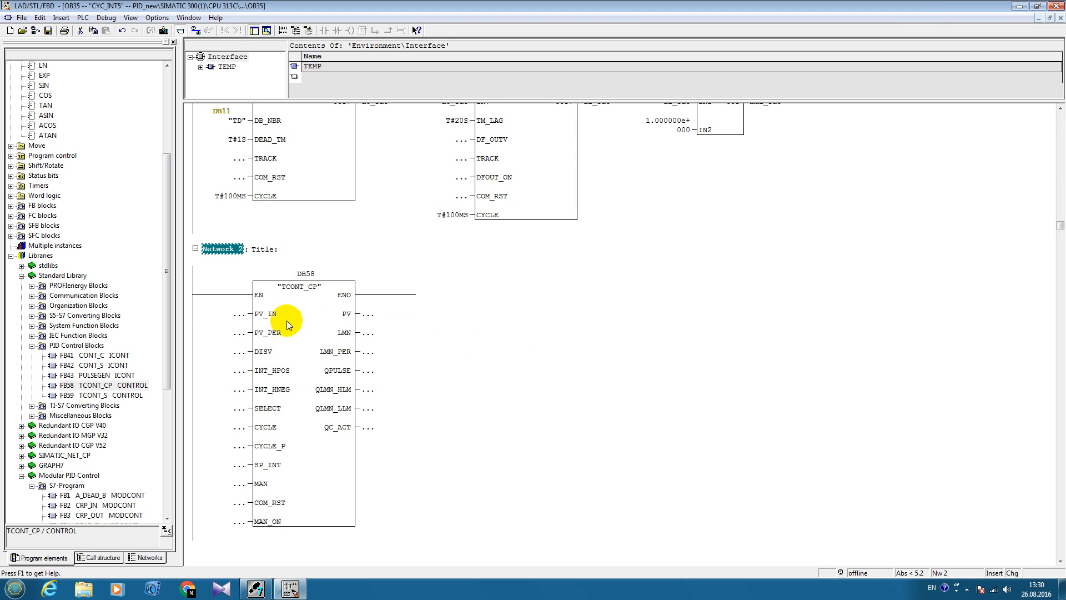
text(sar)
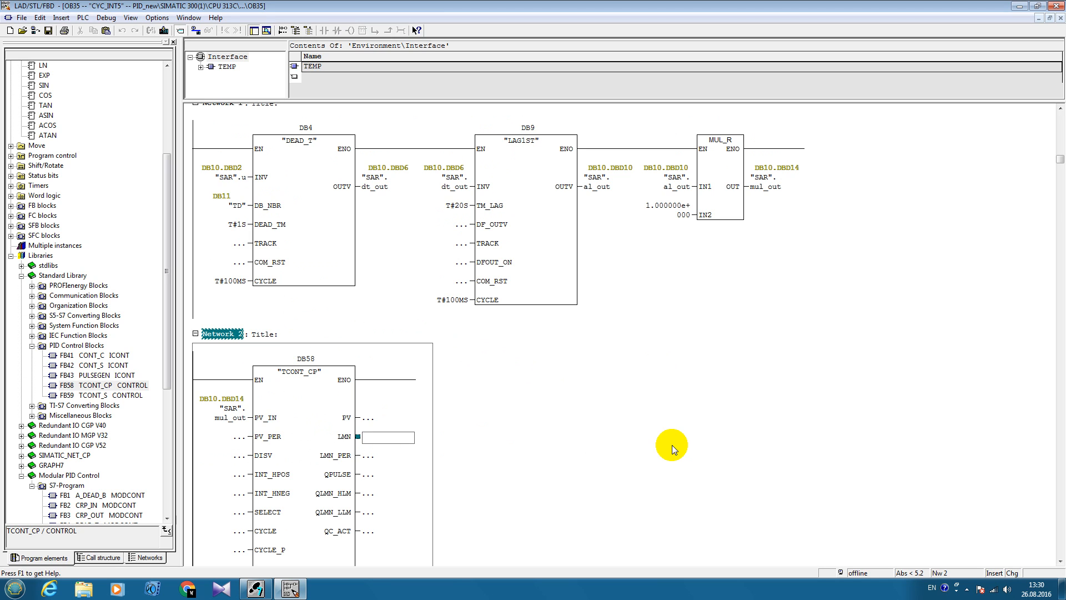
text(s)
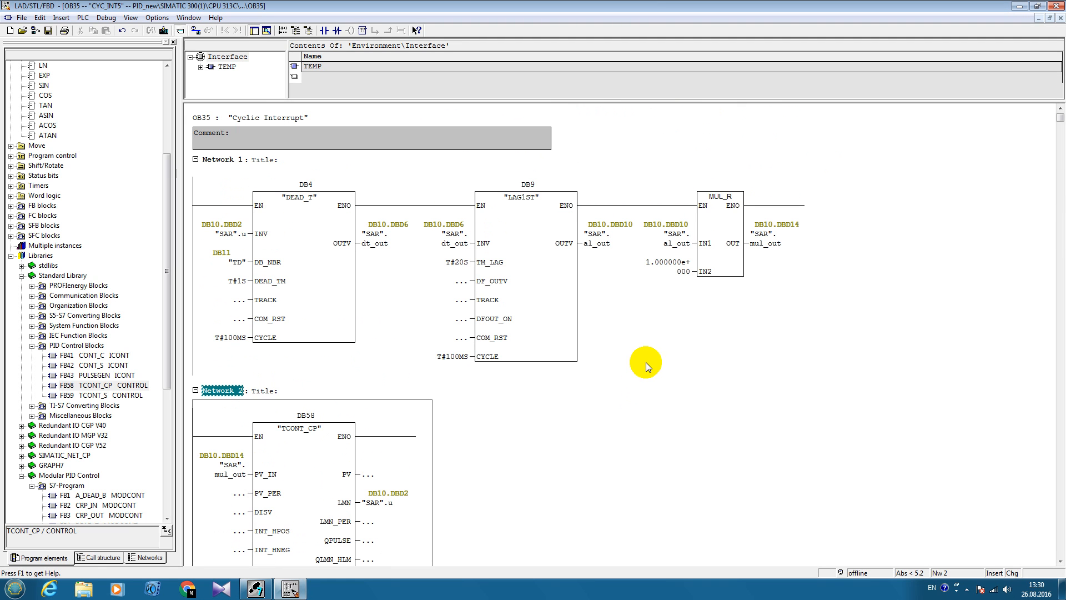
mouse_move(692, 348)
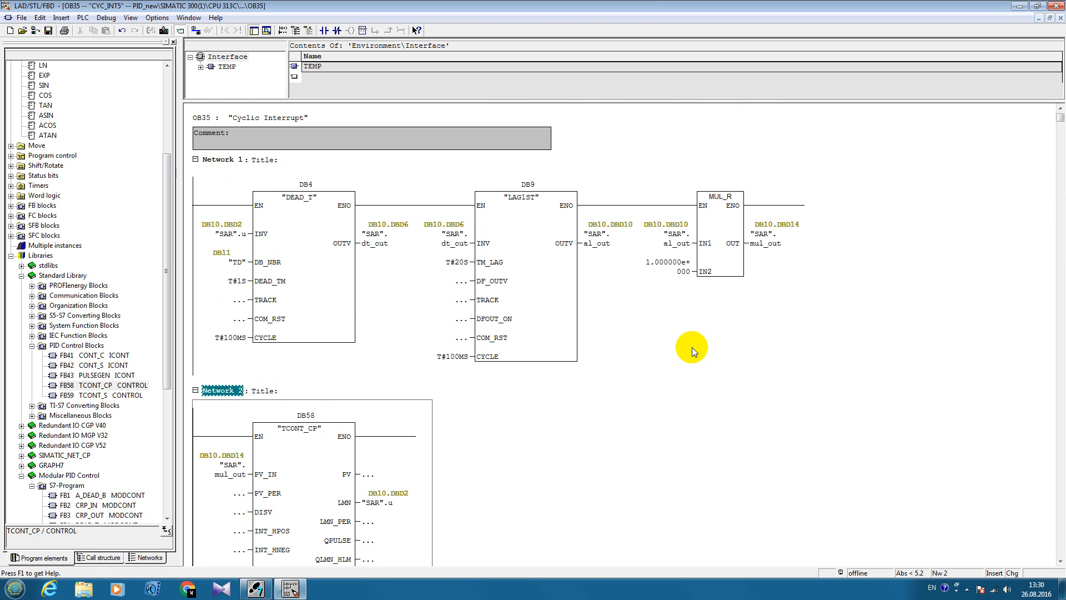
scroll(down, 3)
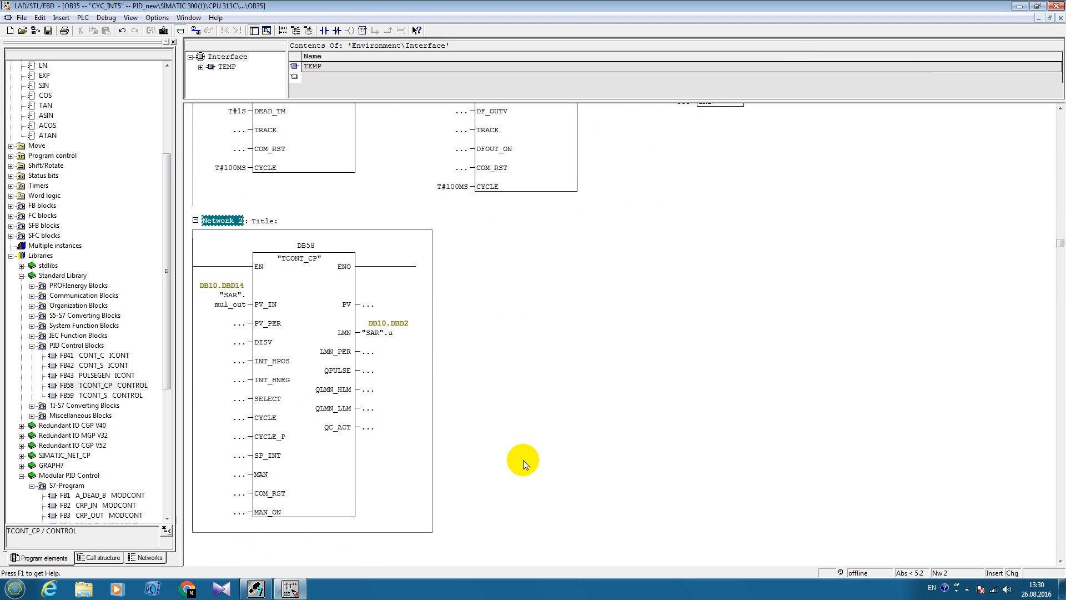
mouse_move(388, 339)
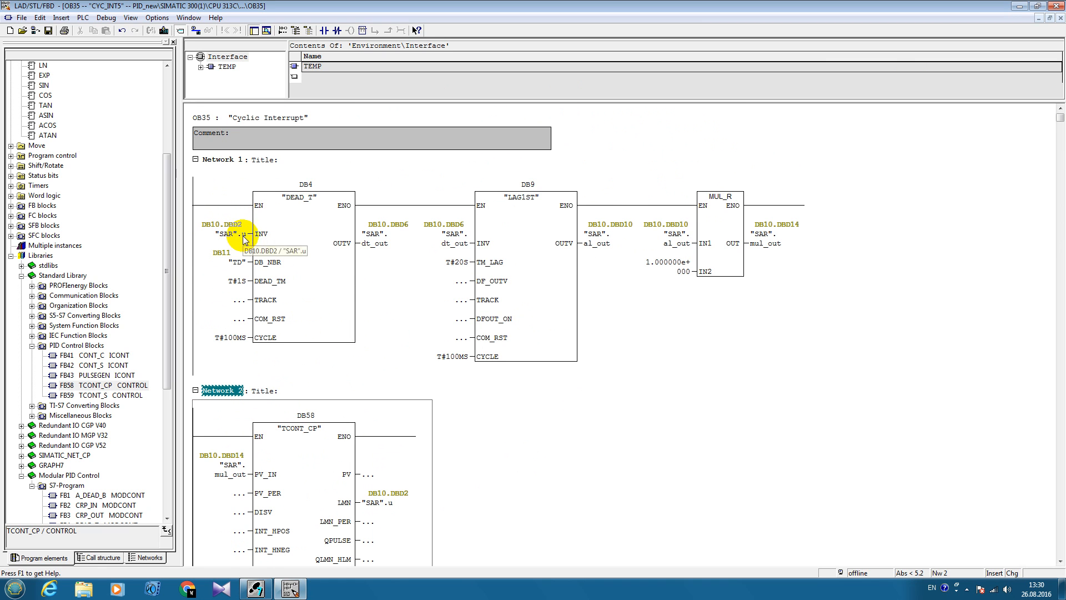
mouse_move(586, 218)
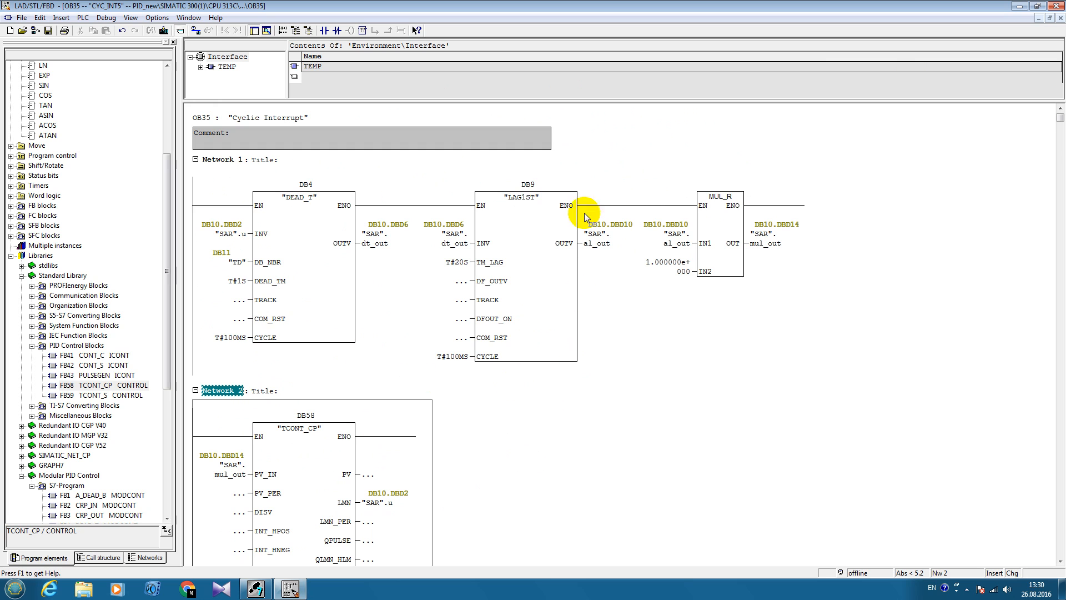
mouse_move(691, 148)
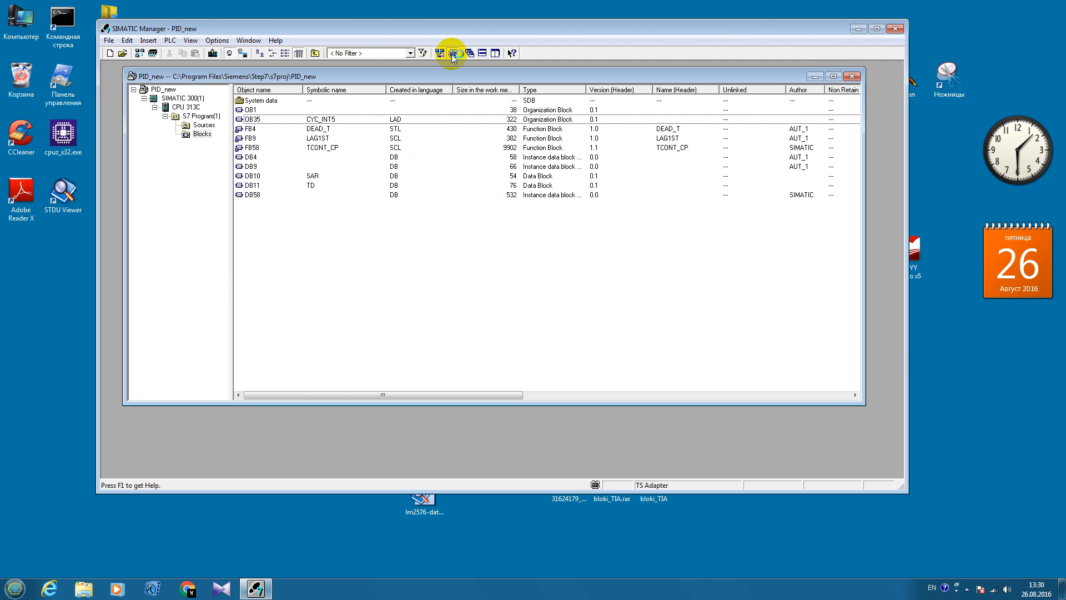
Turn simulation on to launch S7-PLCSIM for PID_new
click(452, 54)
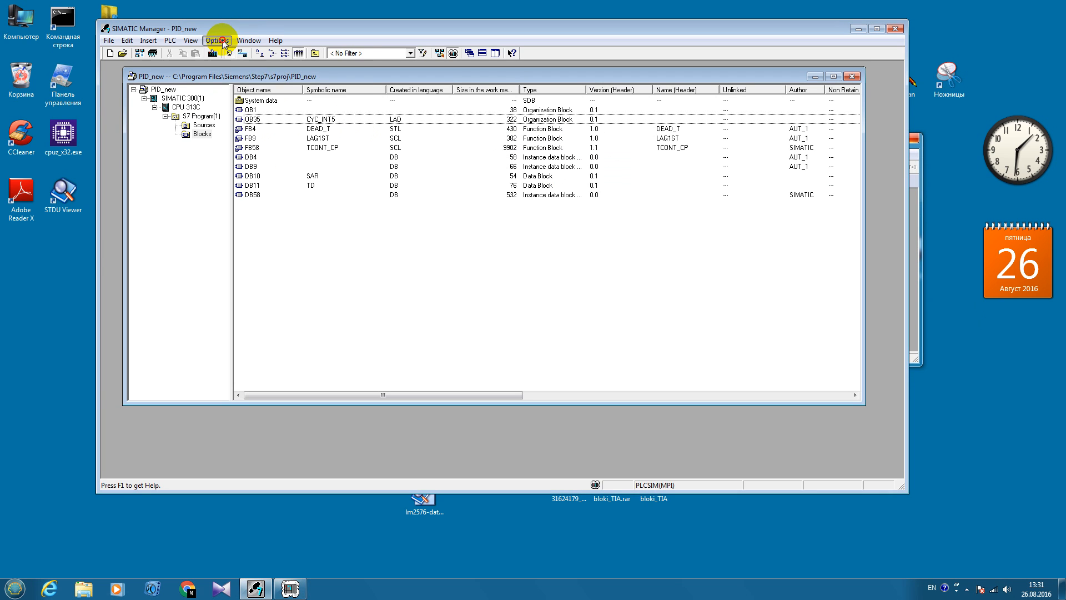
Set the PG/PC interface to PLCSIM(MPI) and download SIMATIC 300(1), replacing system data
click(217, 40)
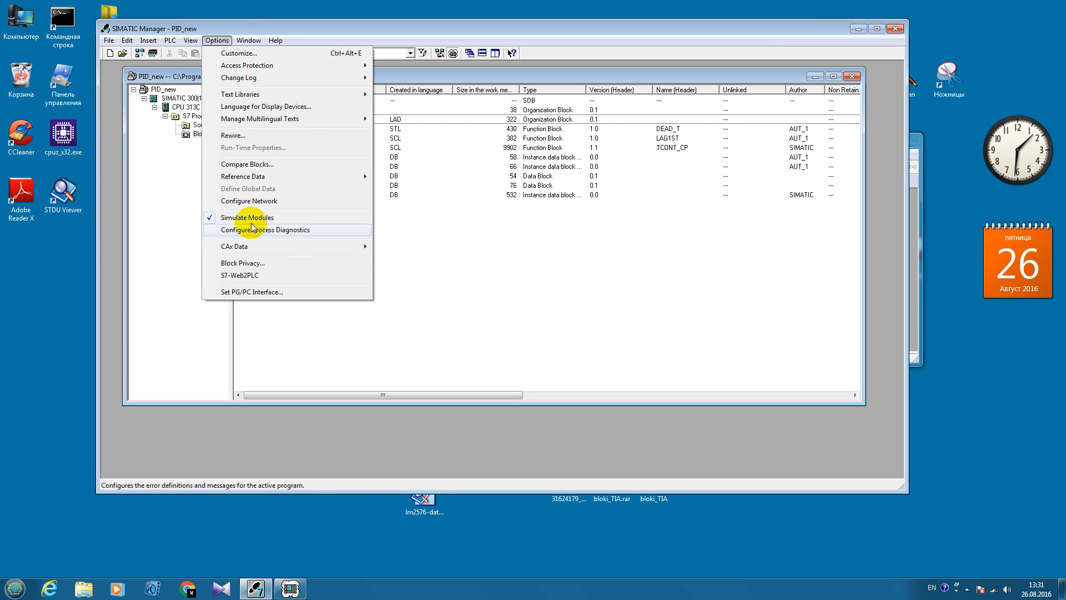
click(250, 291)
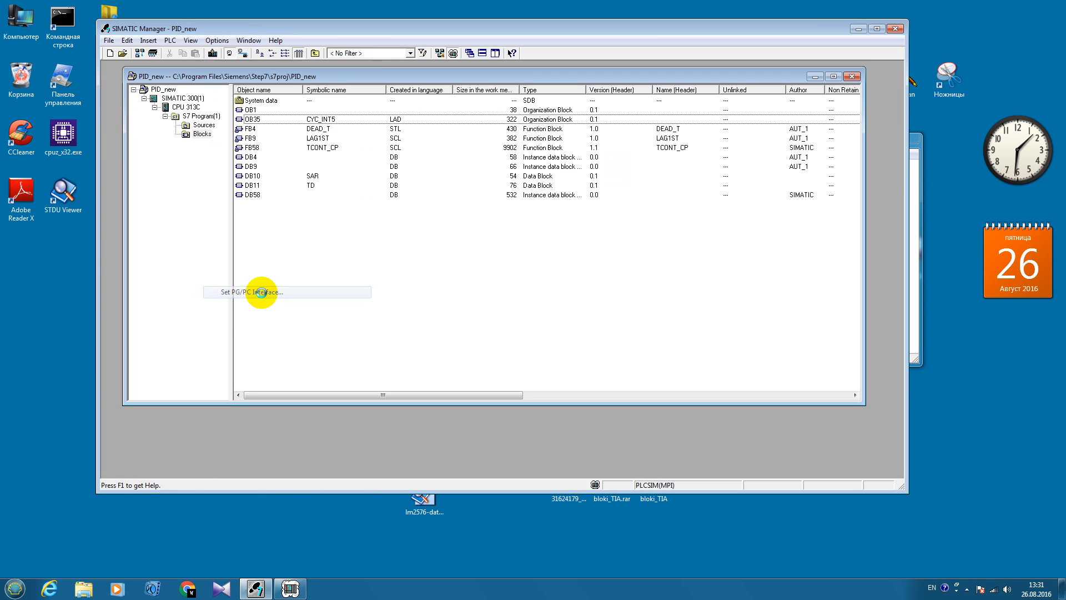
click(255, 292)
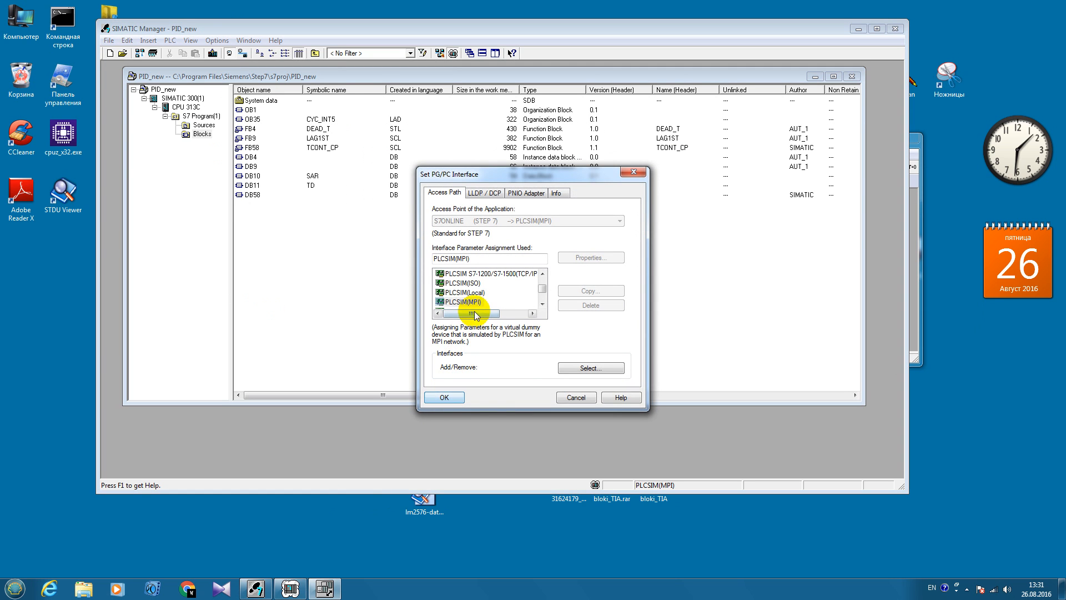
click(442, 396)
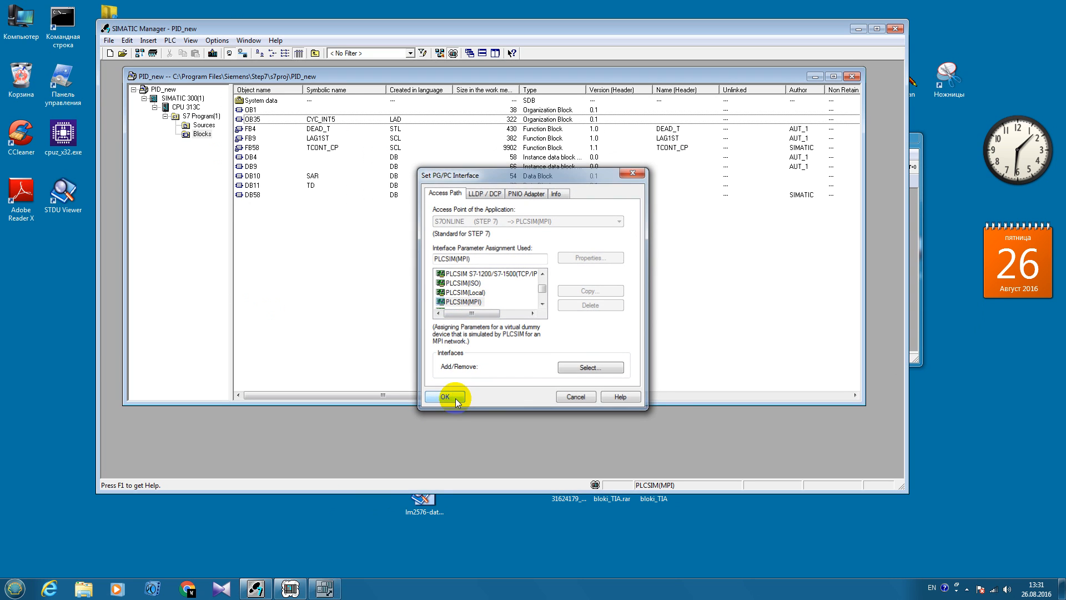
click(445, 397)
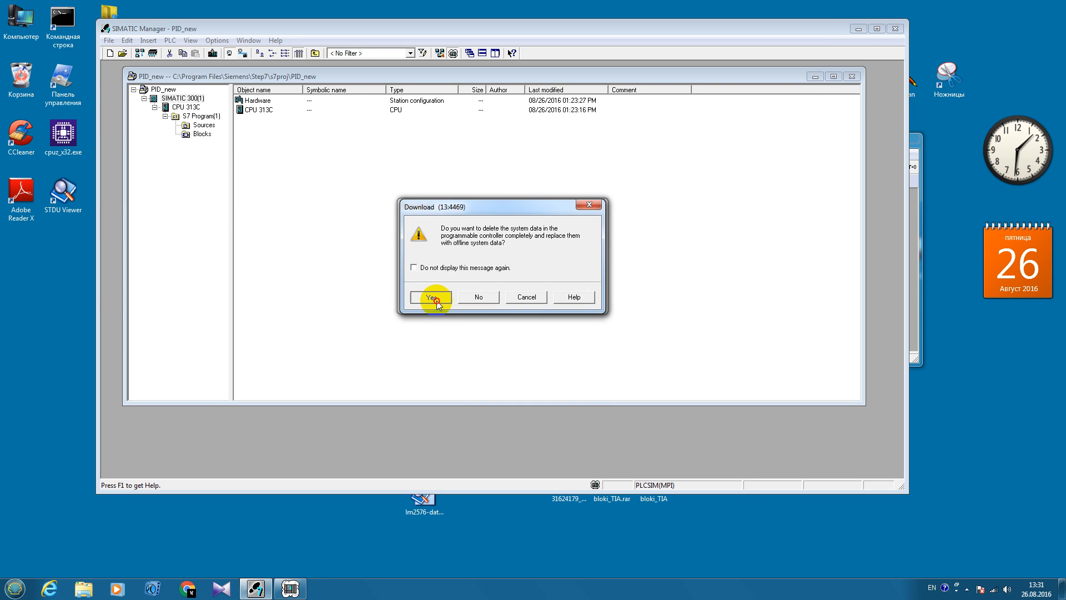
click(430, 298)
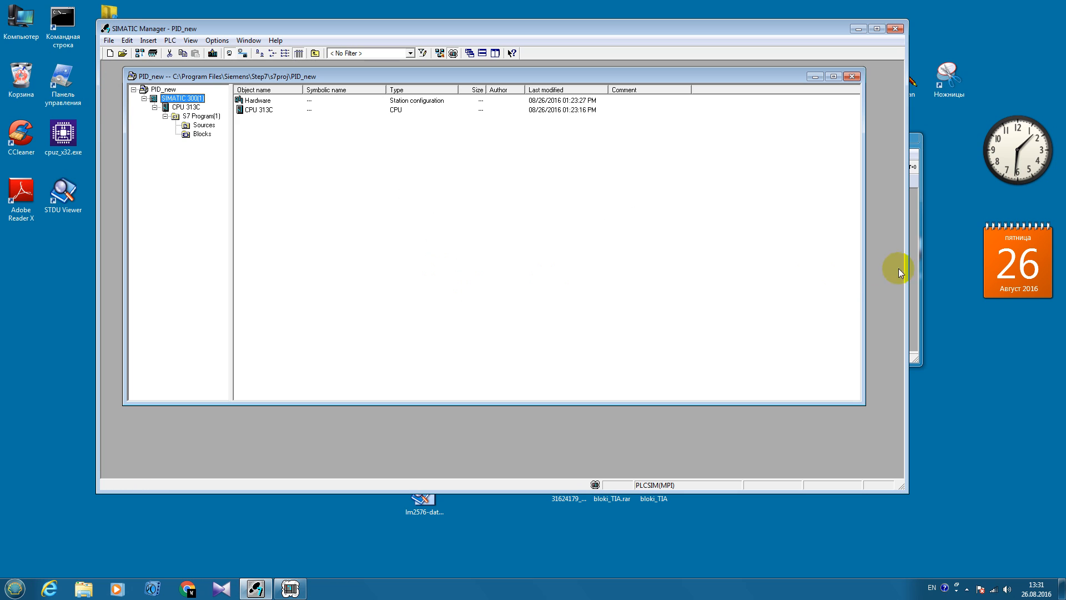
mouse_move(921, 297)
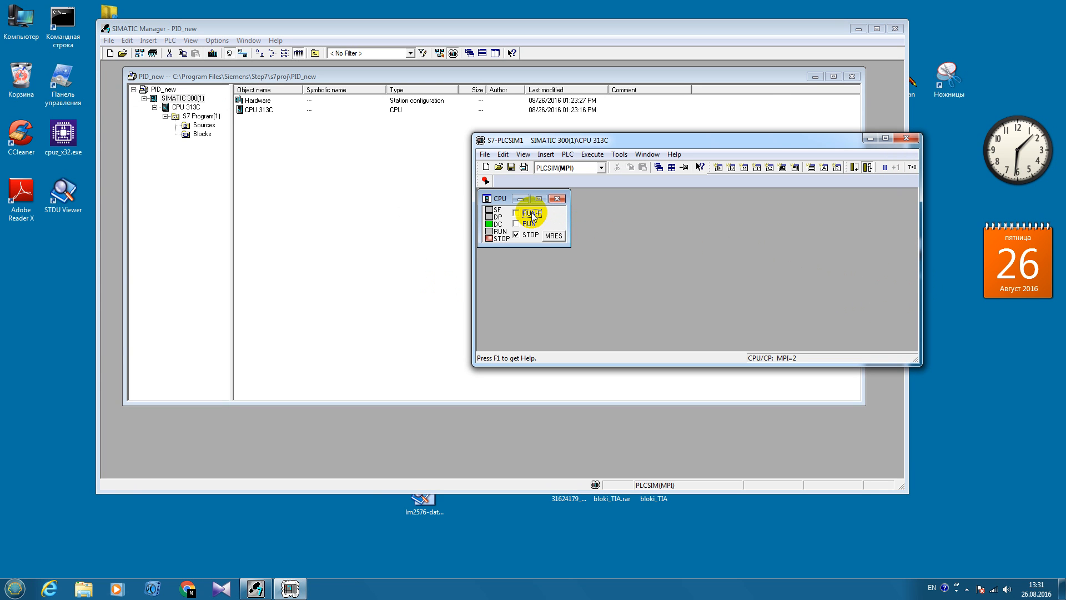
Tick RUN-P on the S7-PLCSIM CPU panel
click(516, 212)
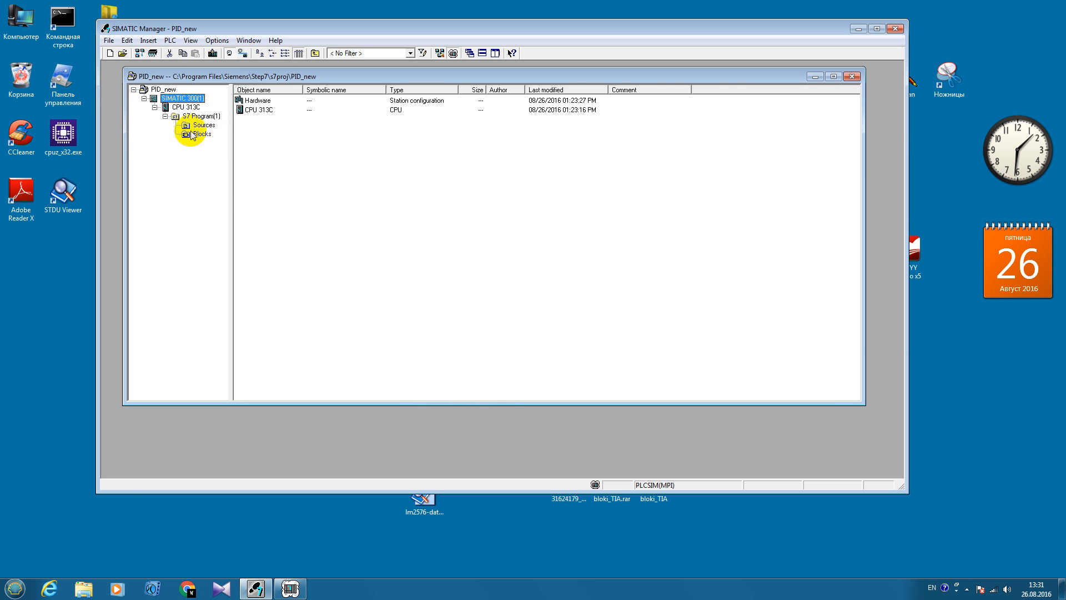
Open the TCONT_CP instance DB58 from Blocks in DB Param
click(202, 133)
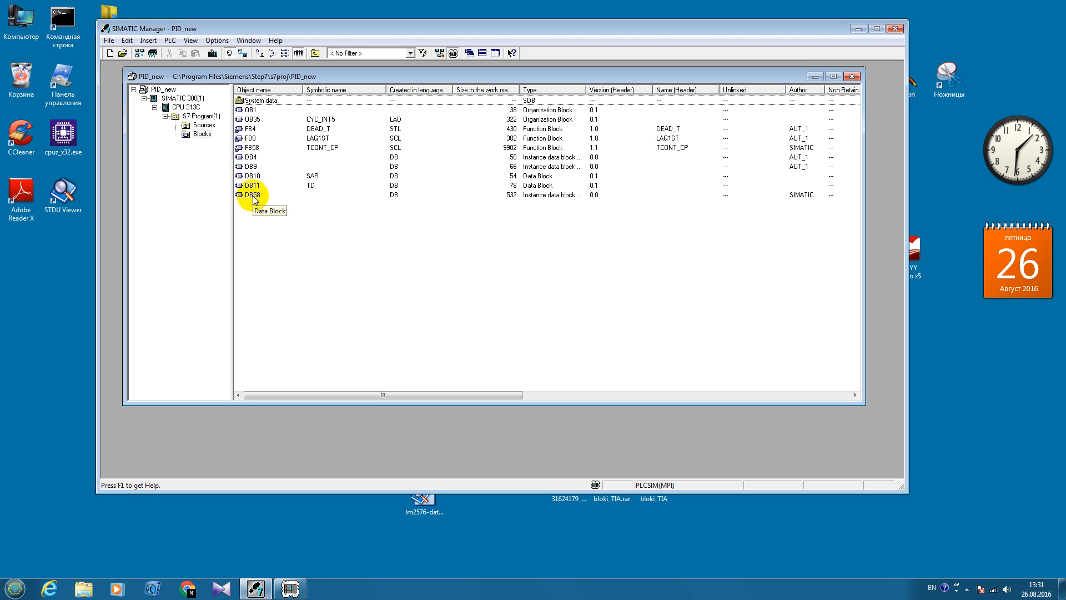
click(251, 195)
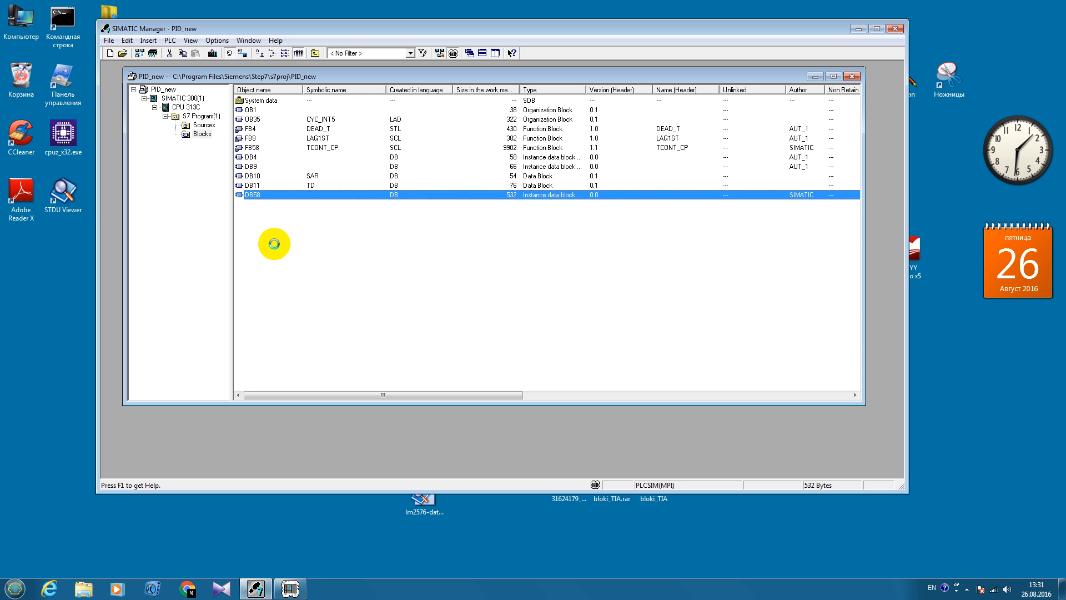
double_click(252, 195)
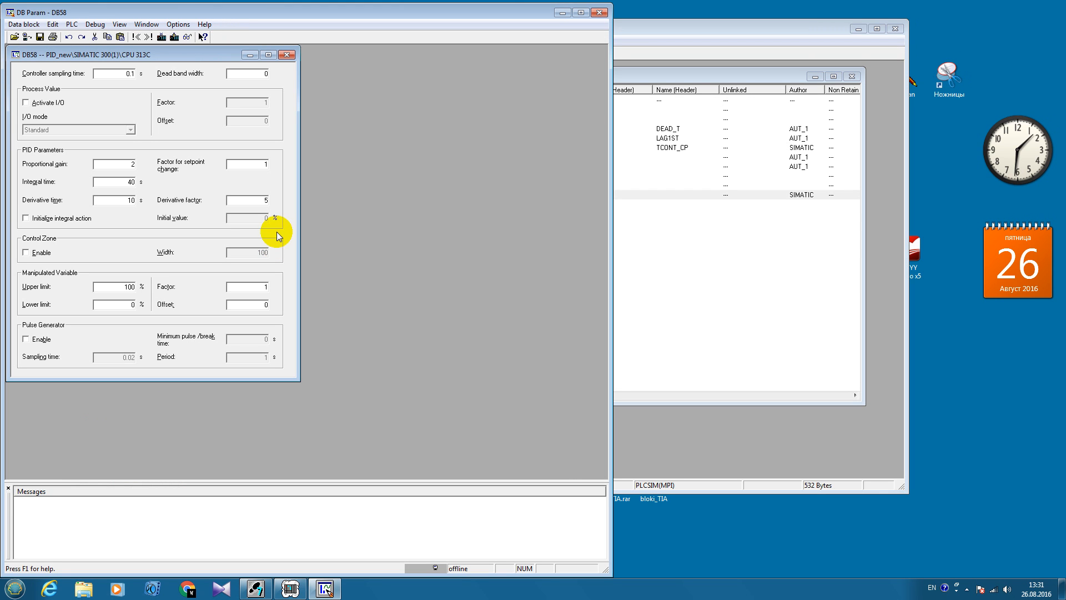
mouse_move(378, 170)
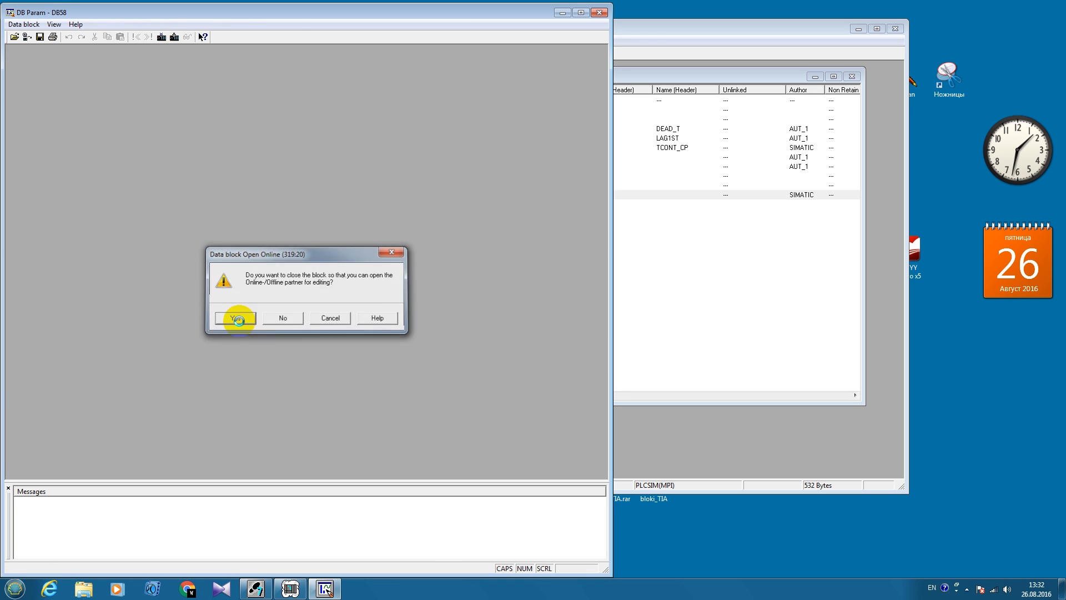
Close the offline DB58 and open the Curve Recorder for the online controller
click(234, 318)
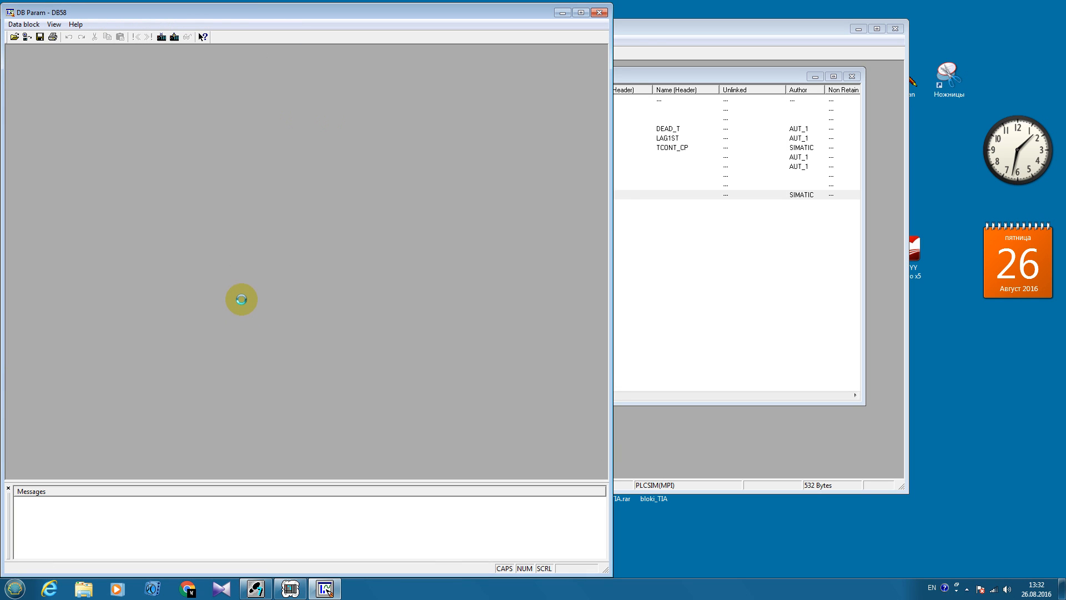
mouse_move(321, 218)
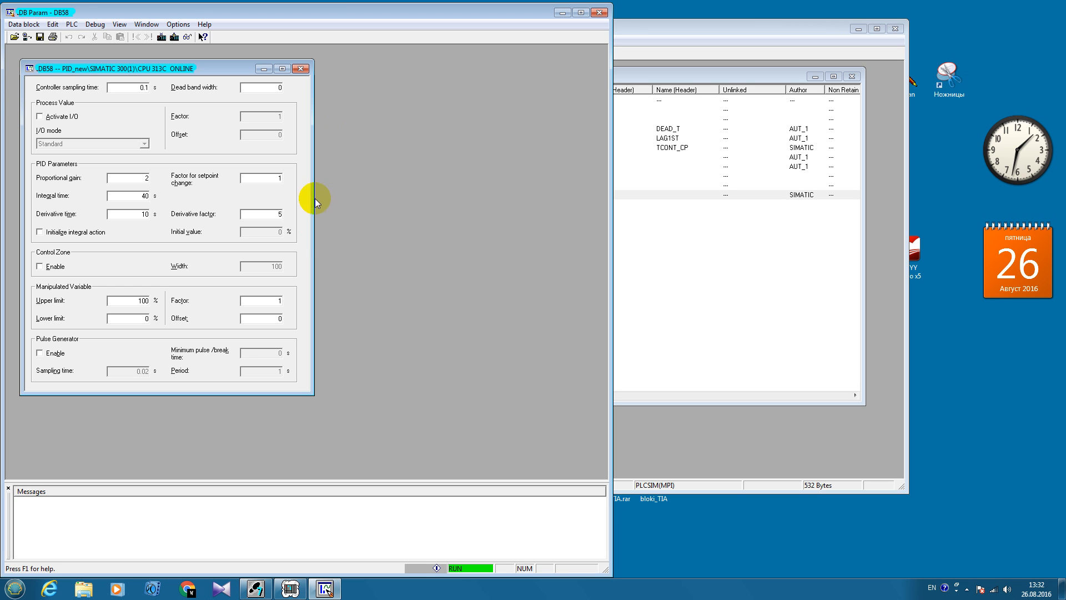
click(178, 24)
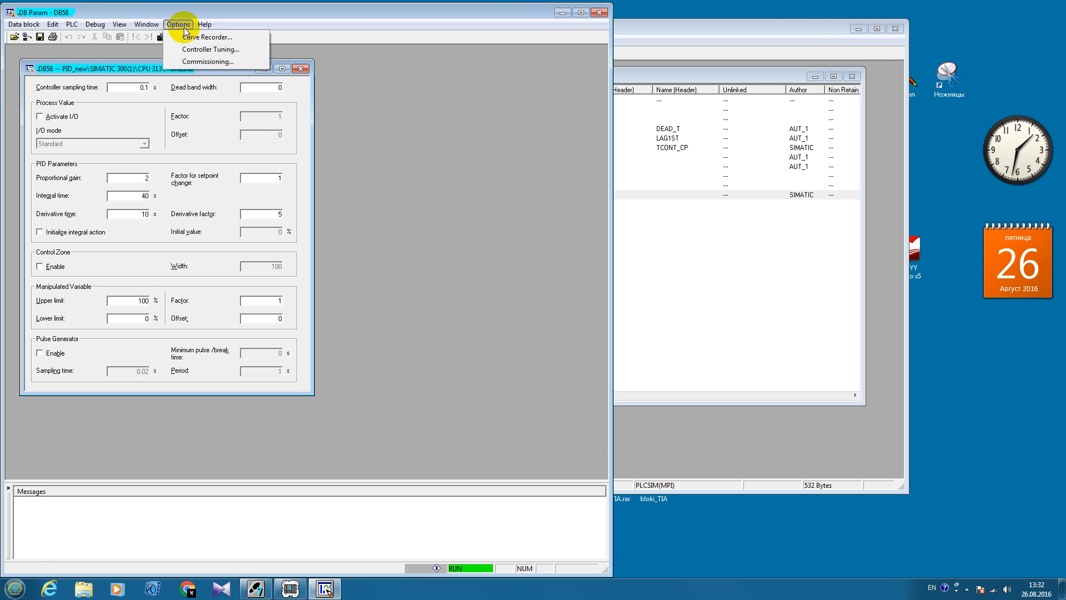
click(206, 37)
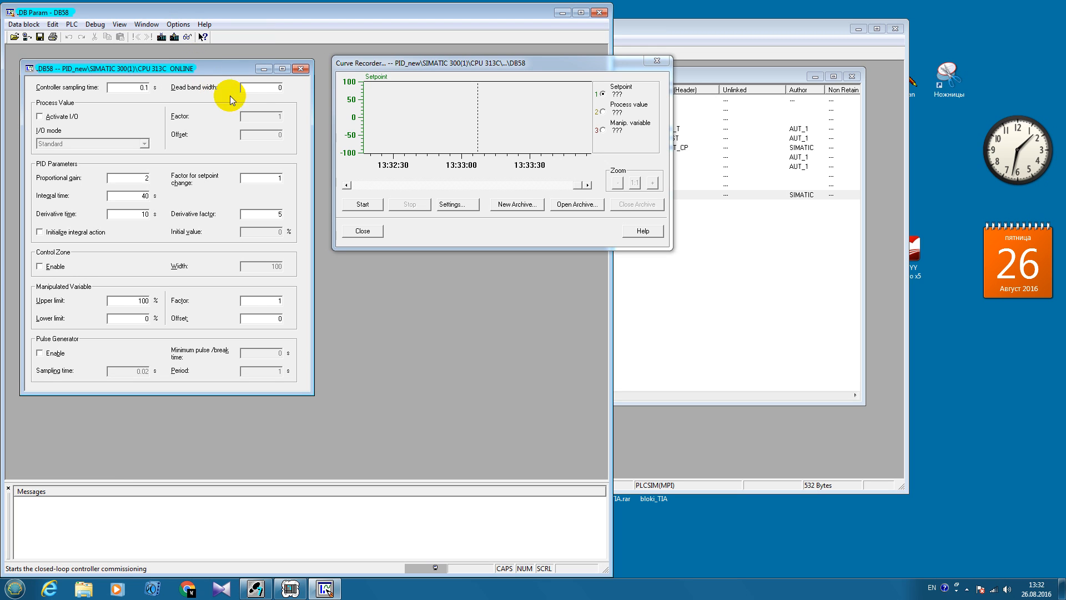
mouse_move(198, 74)
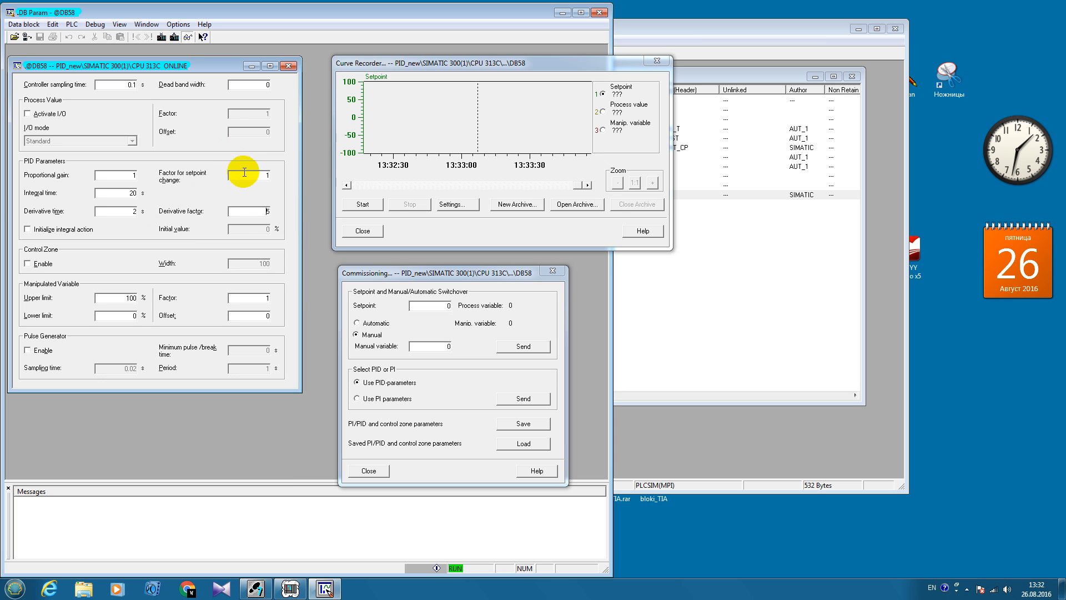
mouse_move(265, 202)
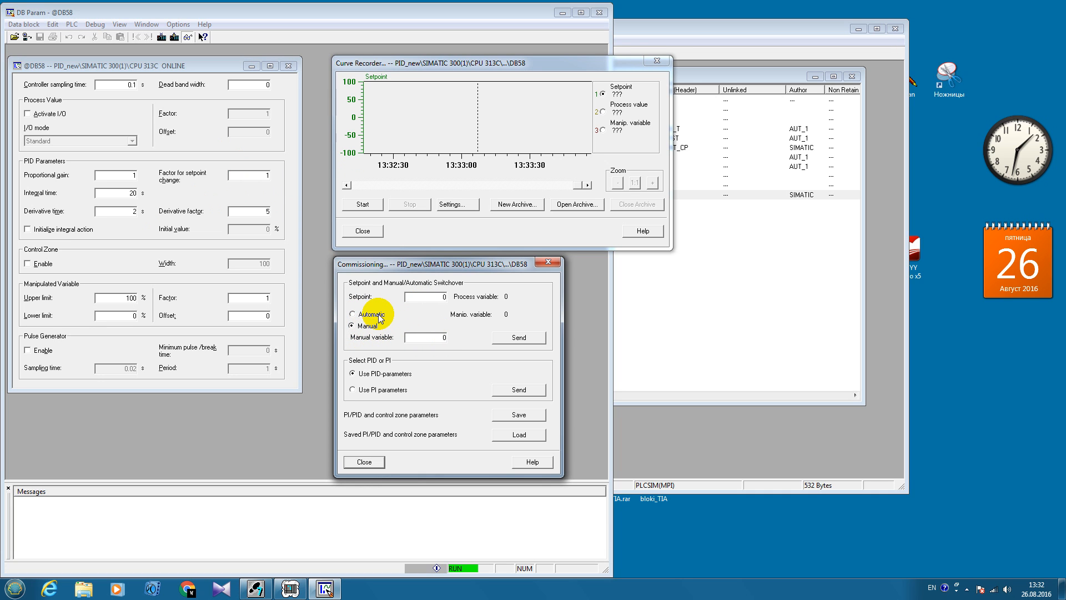
Switch the DB58 controller to Automatic mode
click(352, 313)
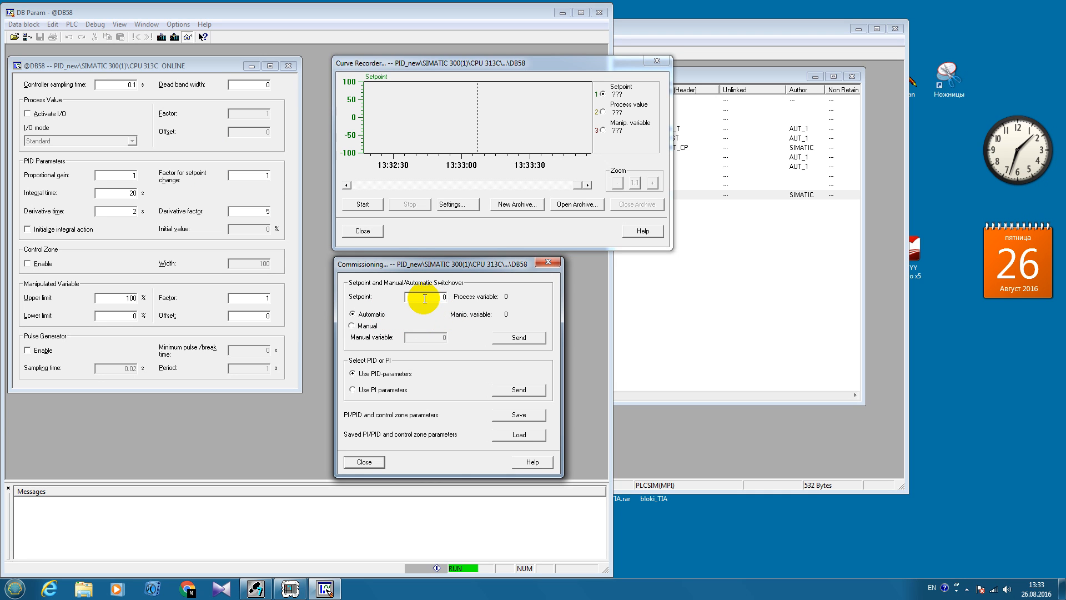
mouse_move(100, 120)
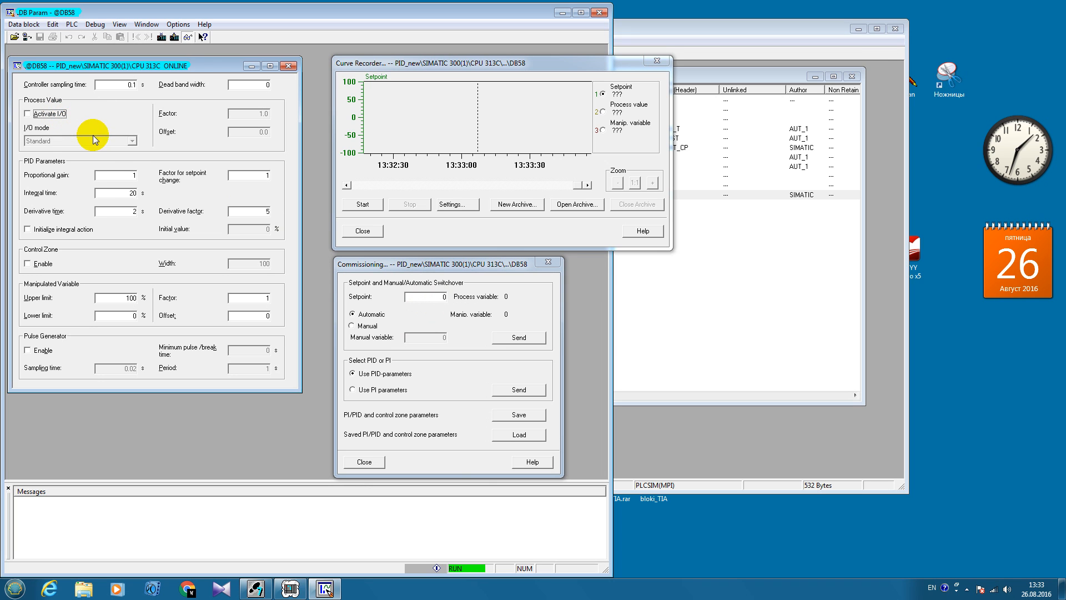
mouse_move(117, 226)
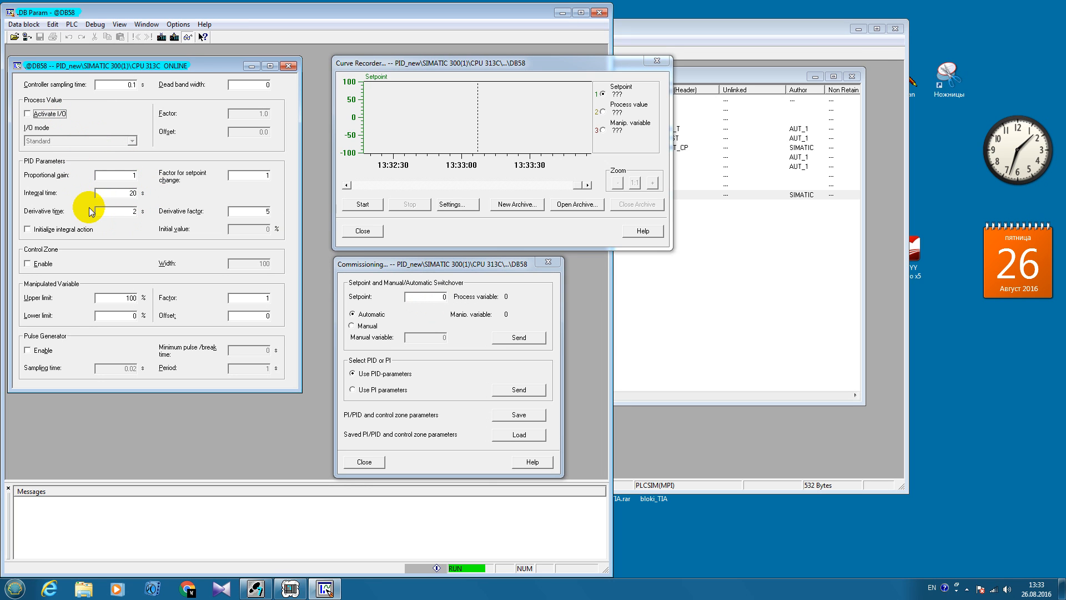
mouse_move(165, 18)
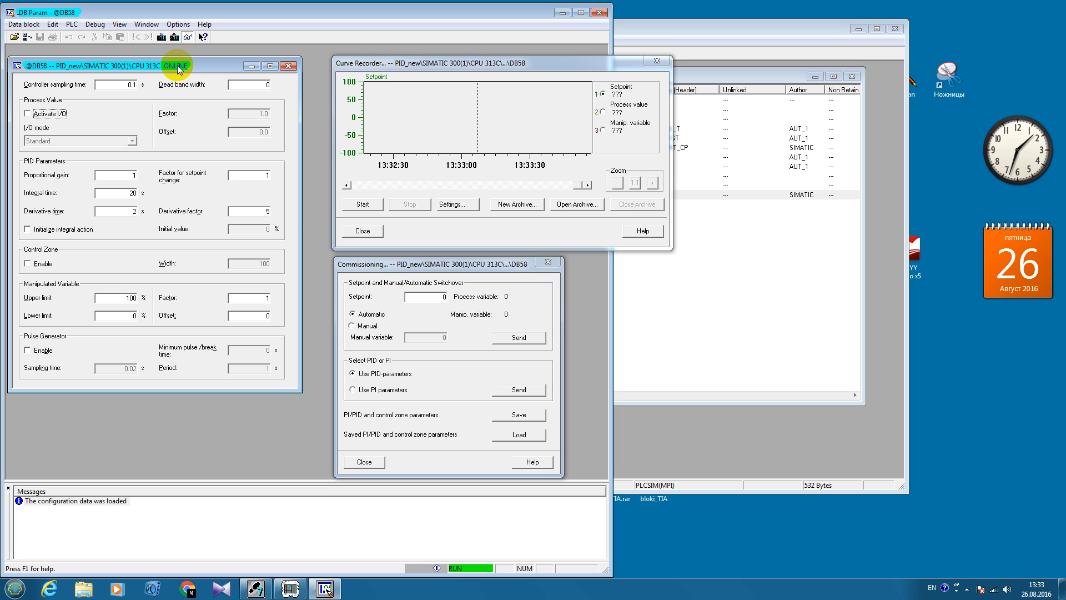
mouse_move(176, 68)
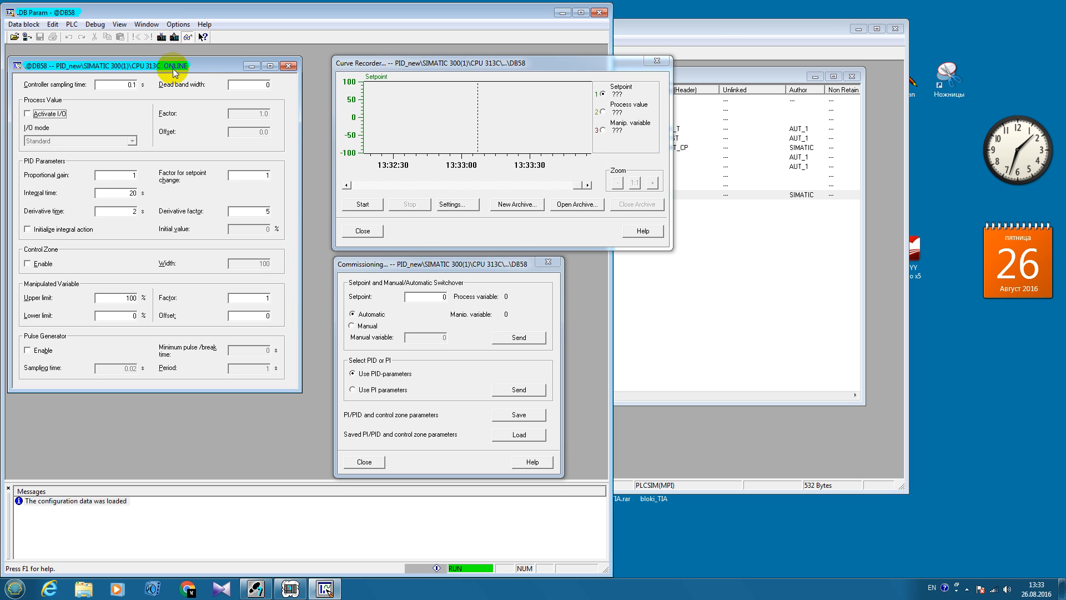
mouse_move(99, 488)
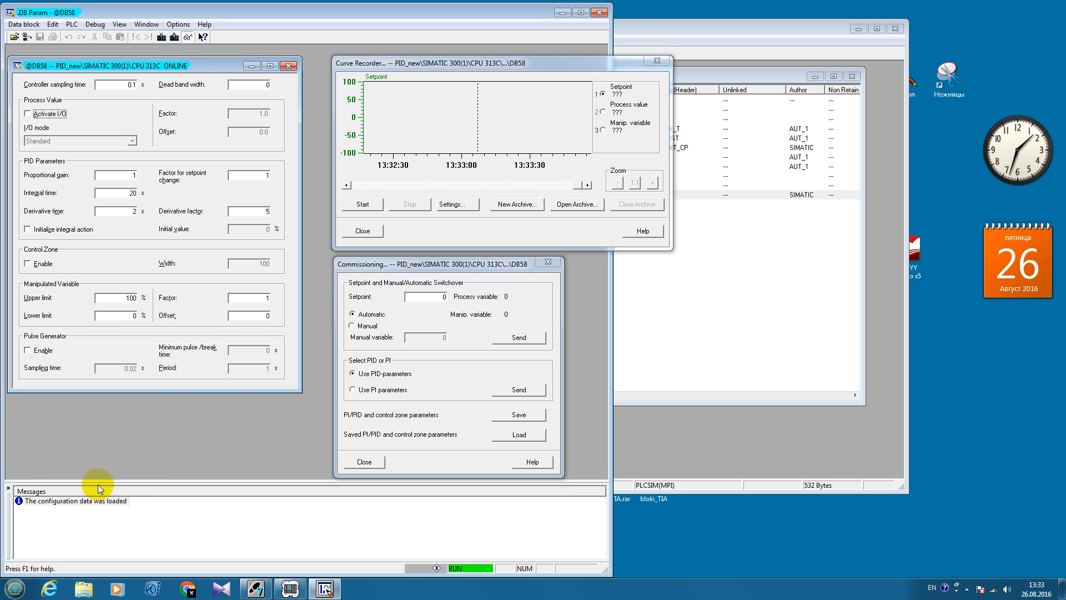
mouse_move(391, 330)
text(50)
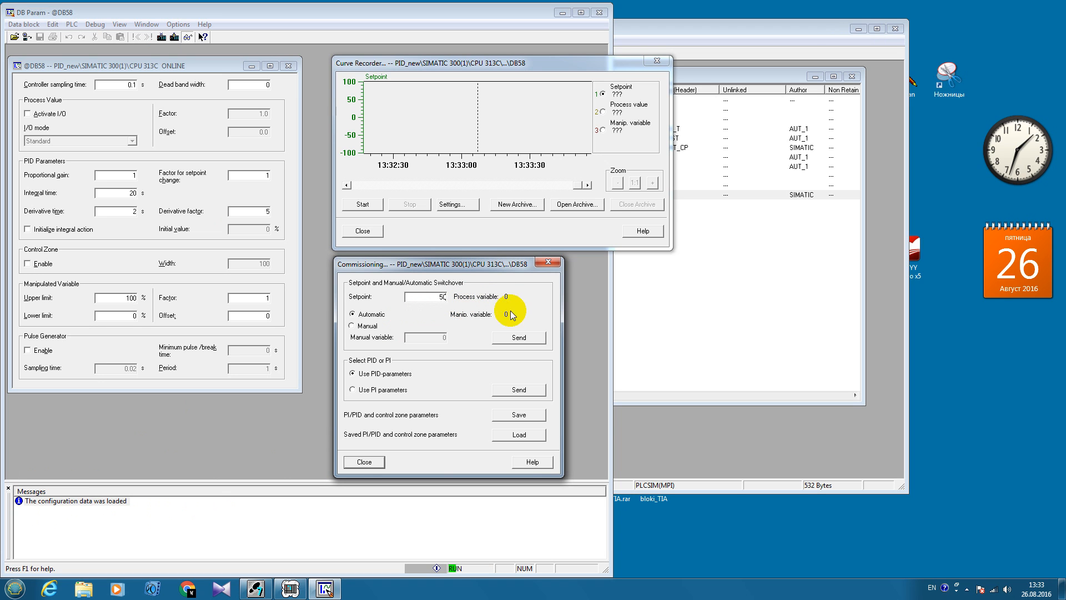
Send setpoint 50 in Automatic mode and start recording the controller curves
click(362, 203)
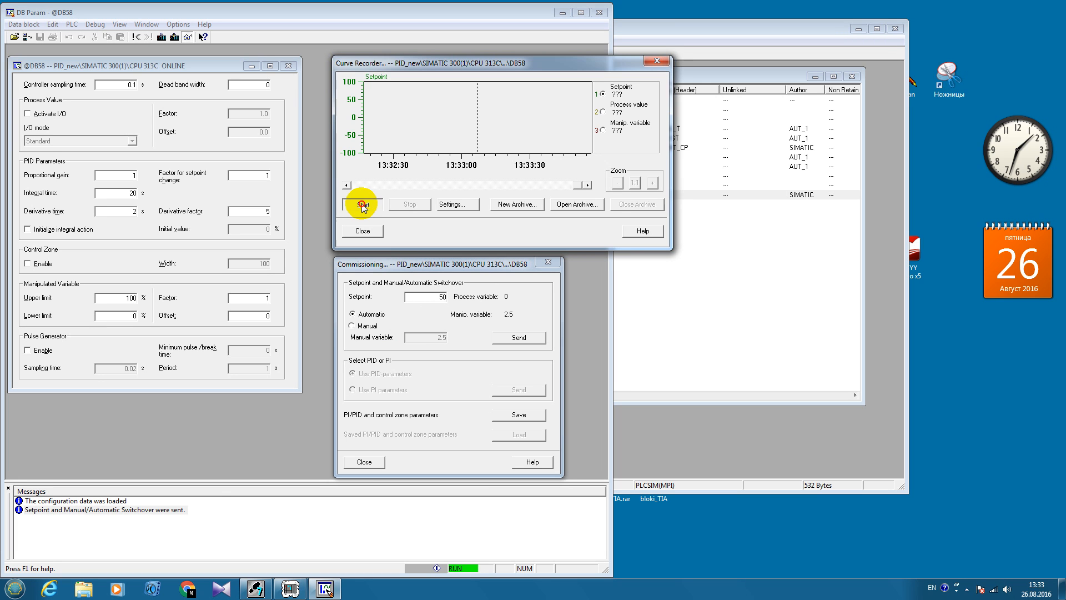
click(363, 204)
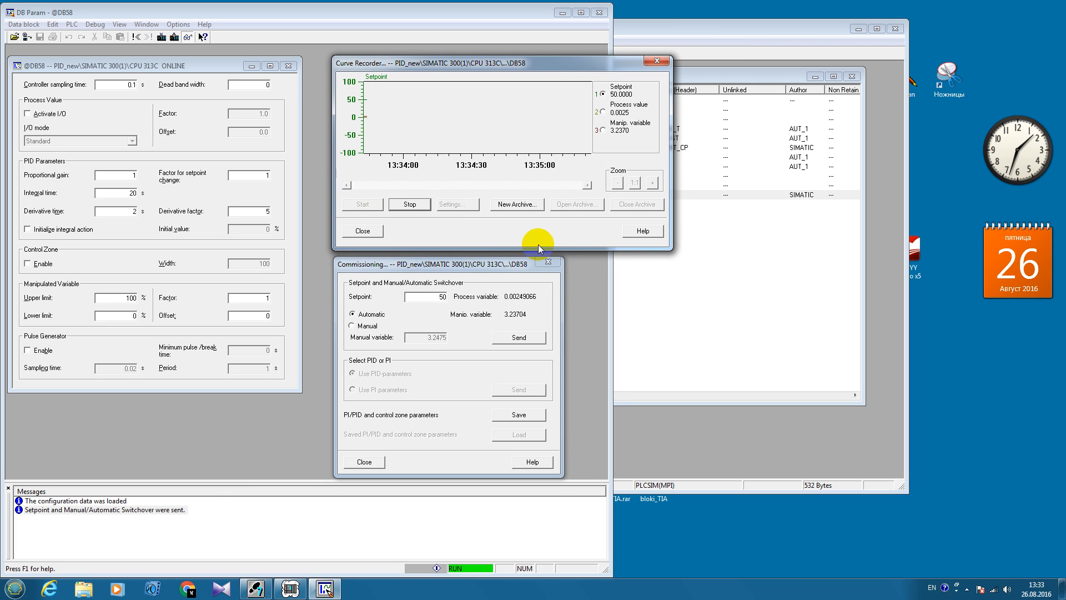
mouse_move(575, 235)
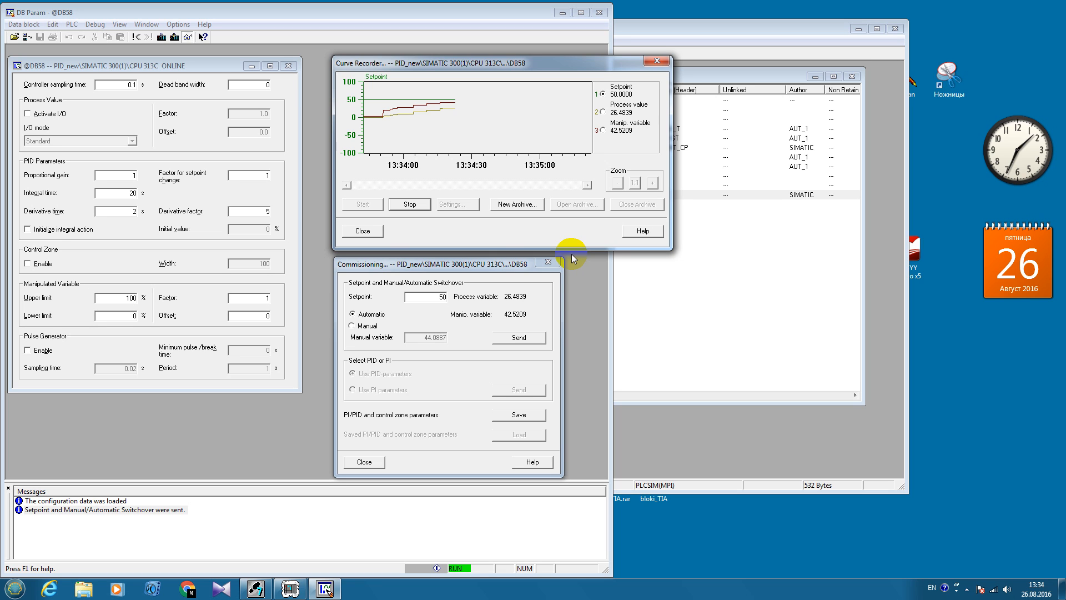
mouse_move(290, 280)
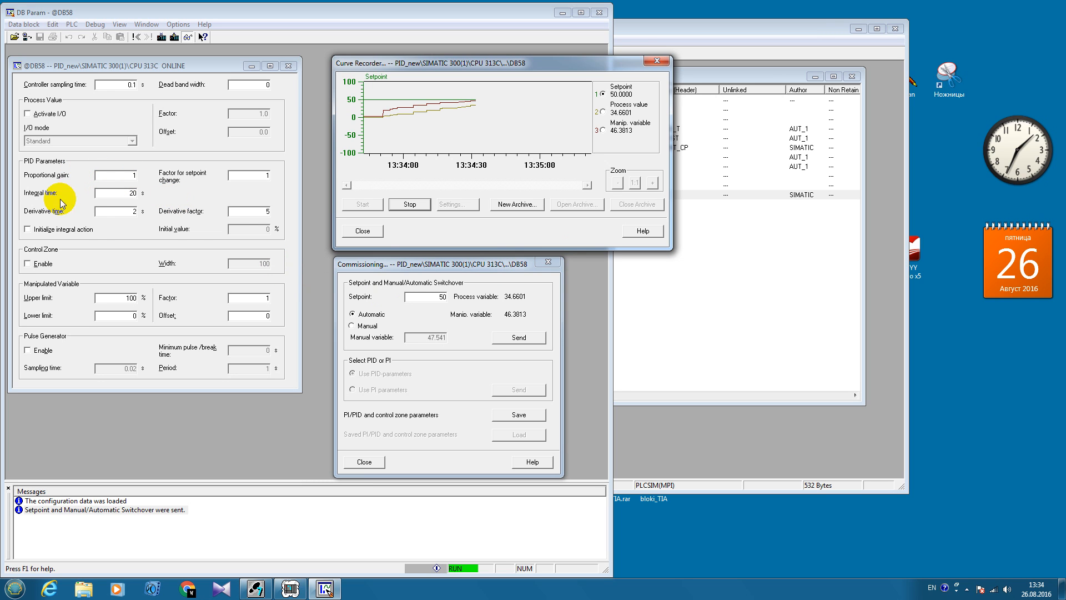
mouse_move(294, 243)
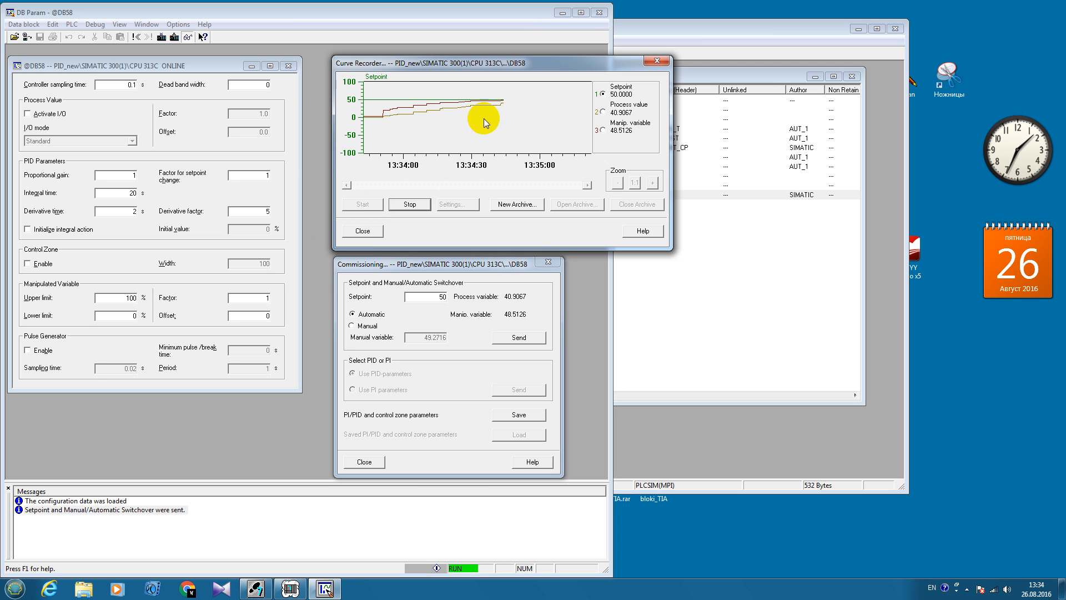
mouse_move(614, 122)
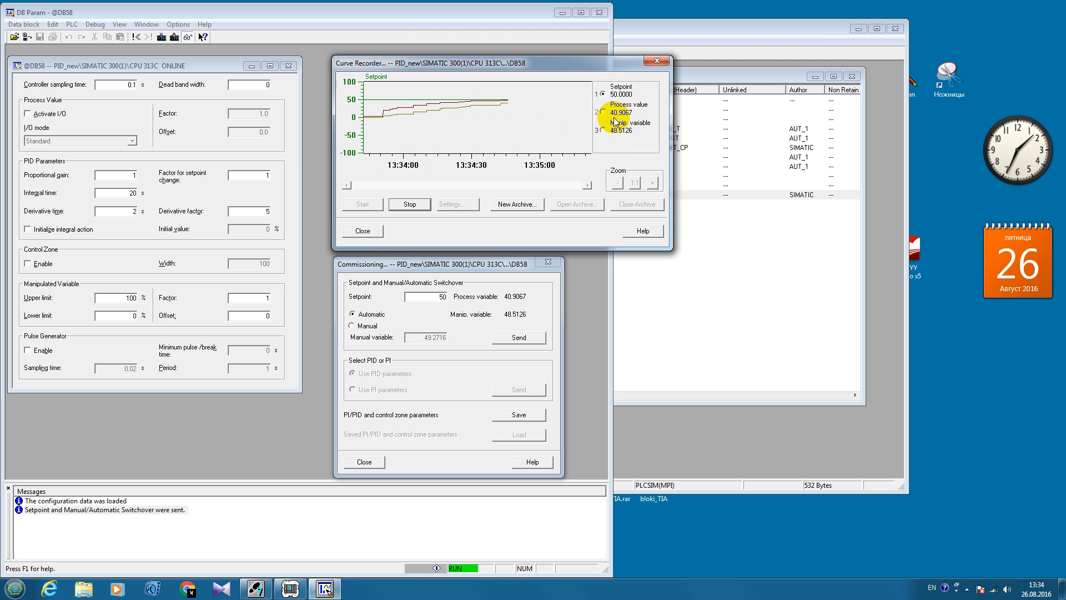
mouse_move(503, 108)
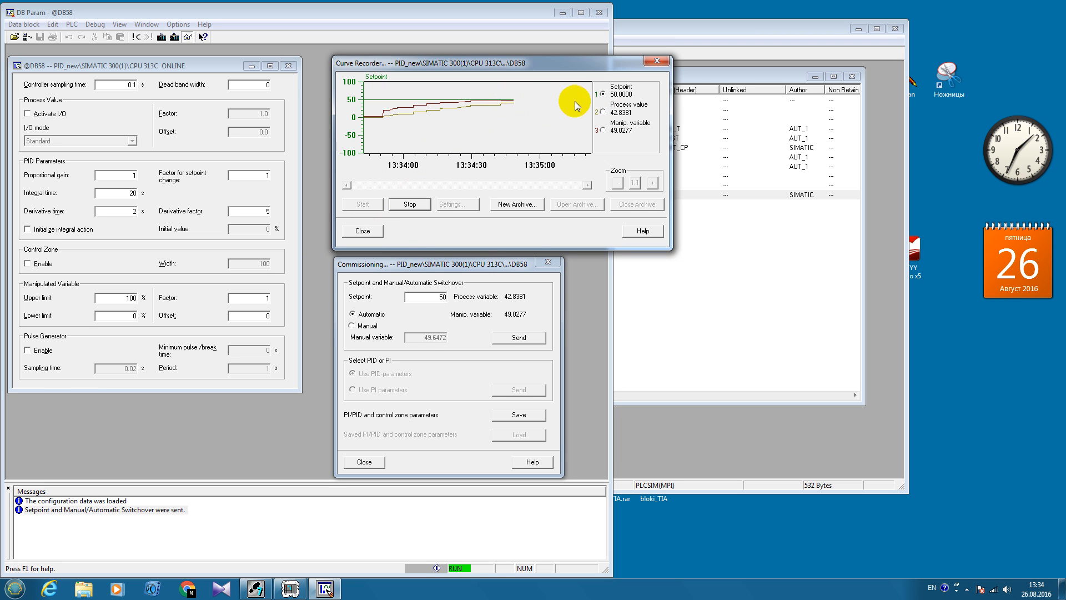
mouse_move(513, 163)
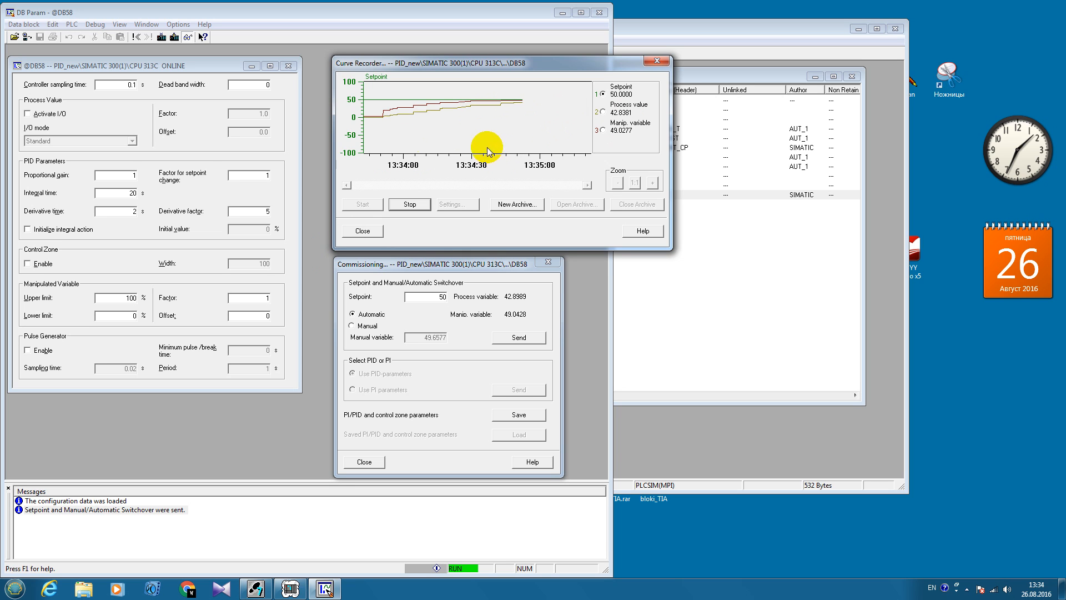
mouse_move(773, 348)
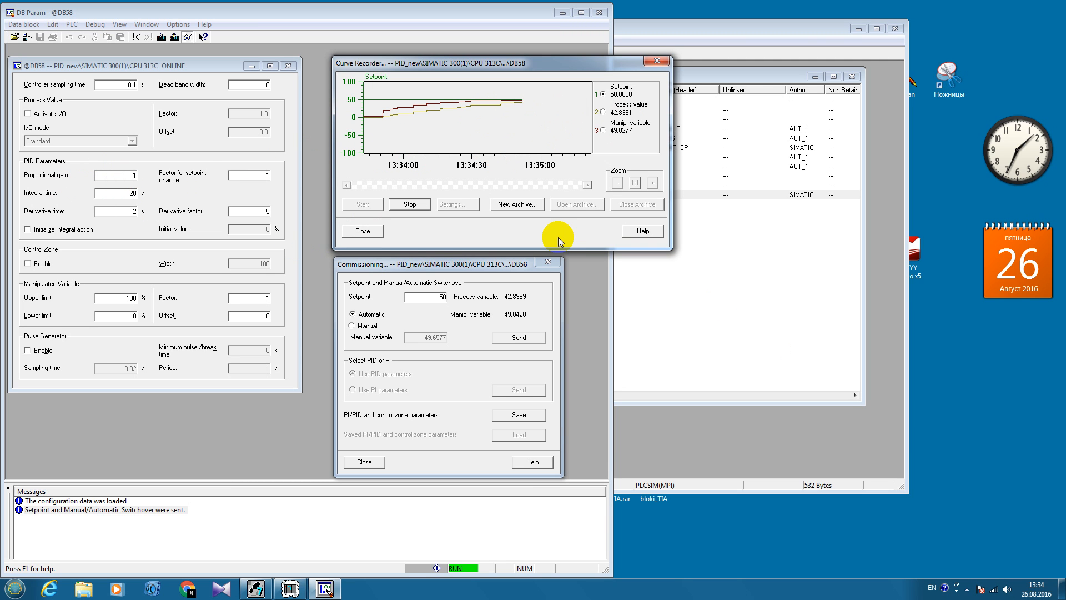
mouse_move(536, 226)
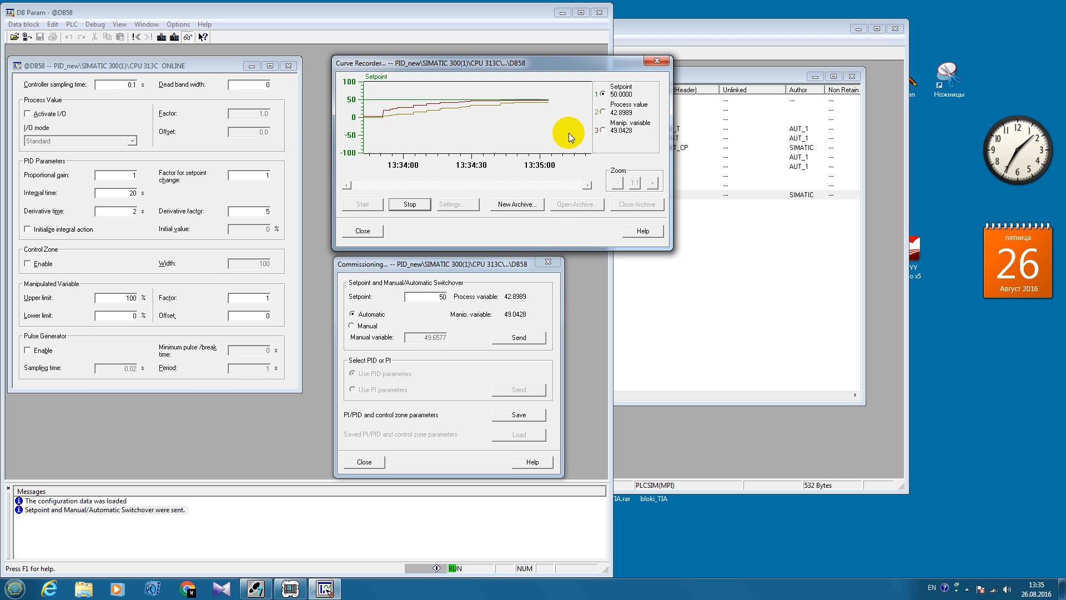
mouse_move(542, 126)
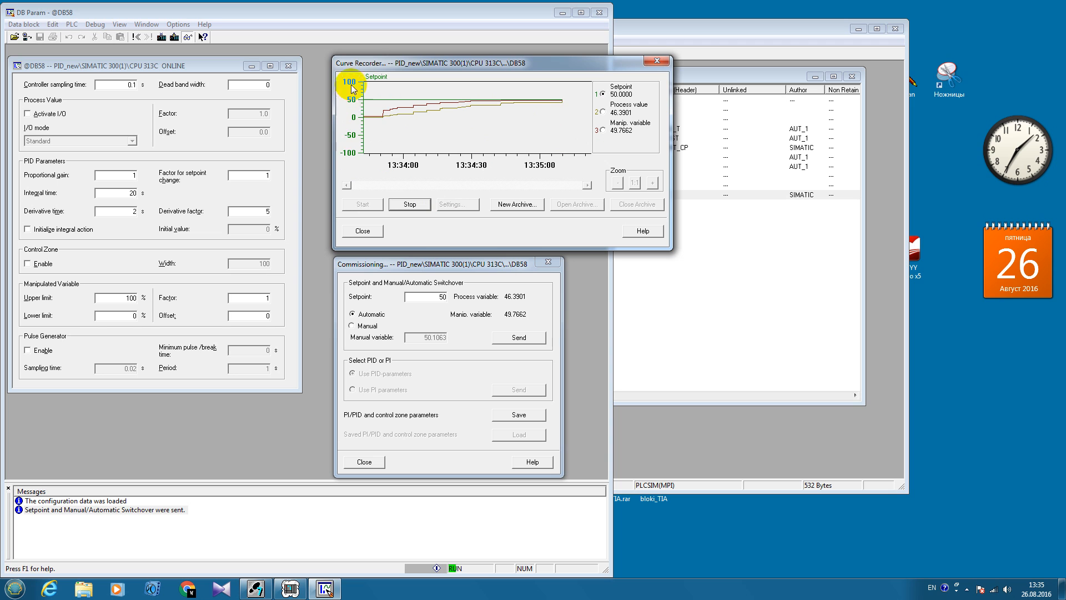
Stop the curve recording and restart it on an empty 0–100 chart
click(408, 204)
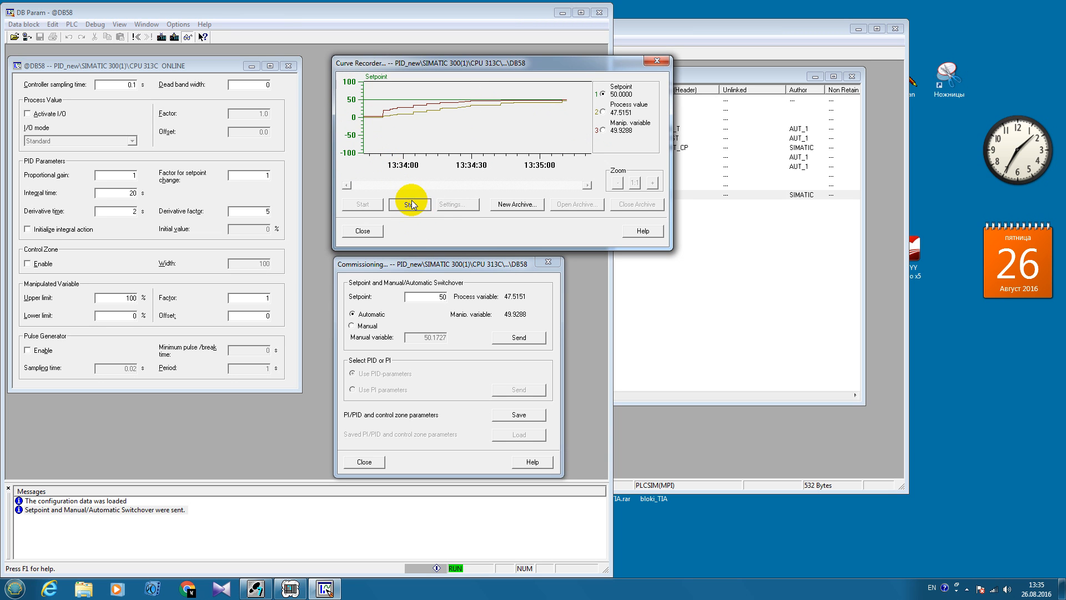
click(455, 204)
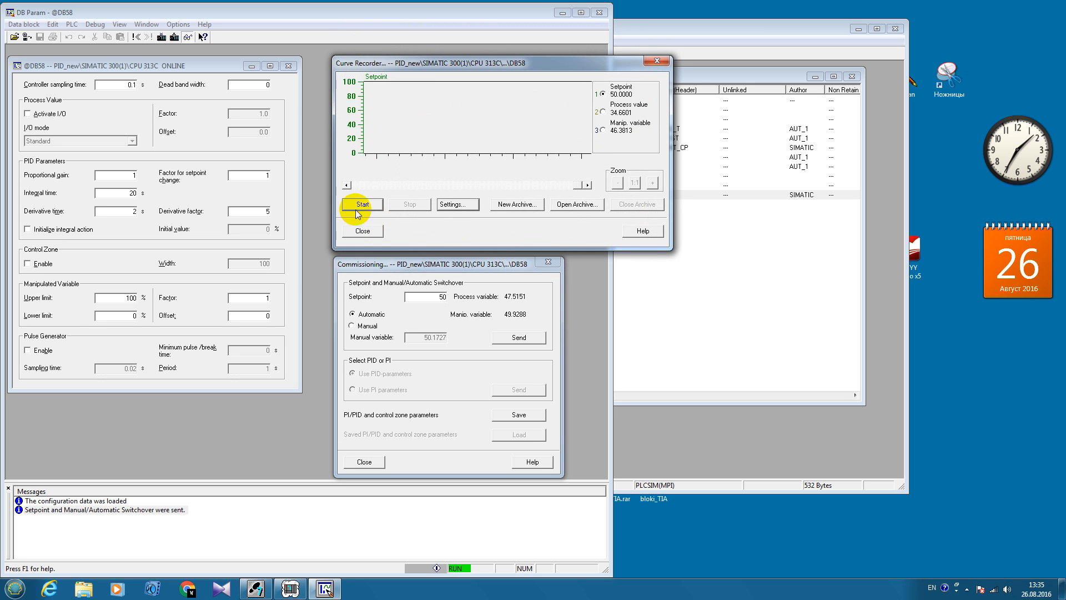
click(362, 204)
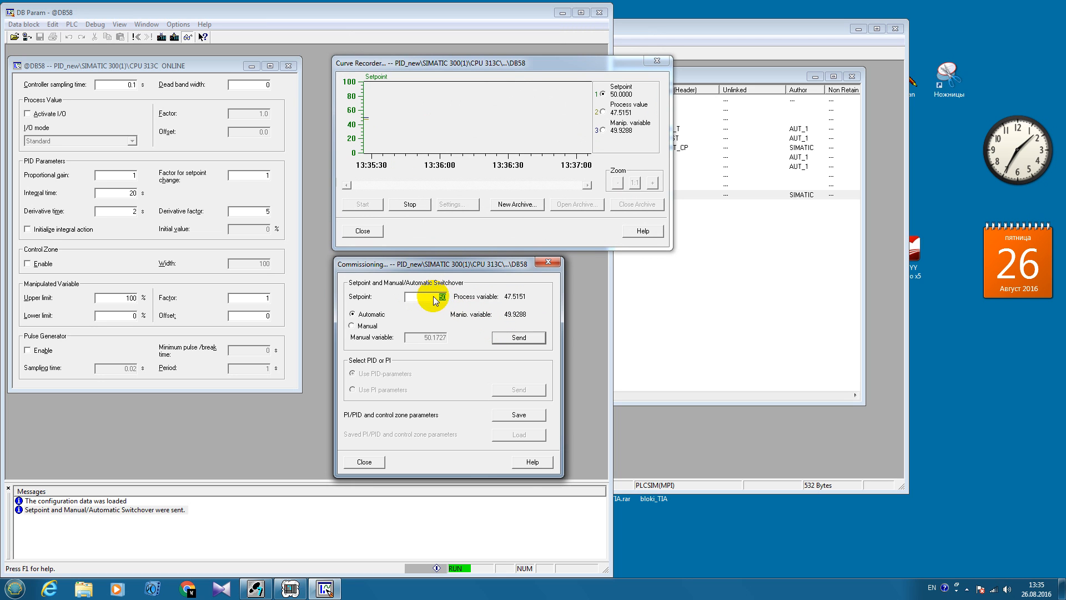
Enter setpoint 25 and send it to DB58
text(25)
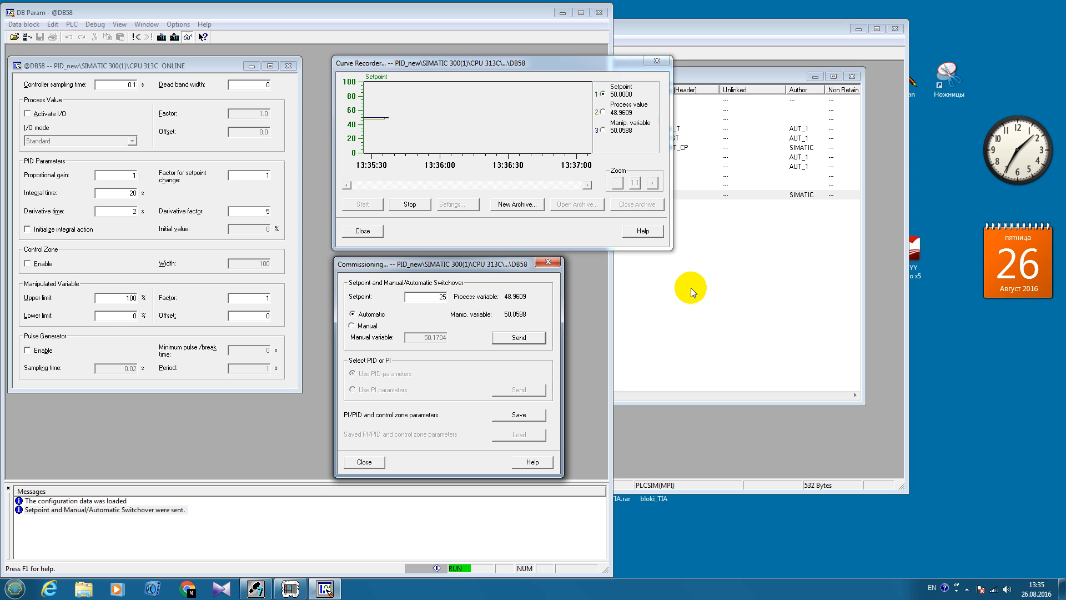
click(518, 337)
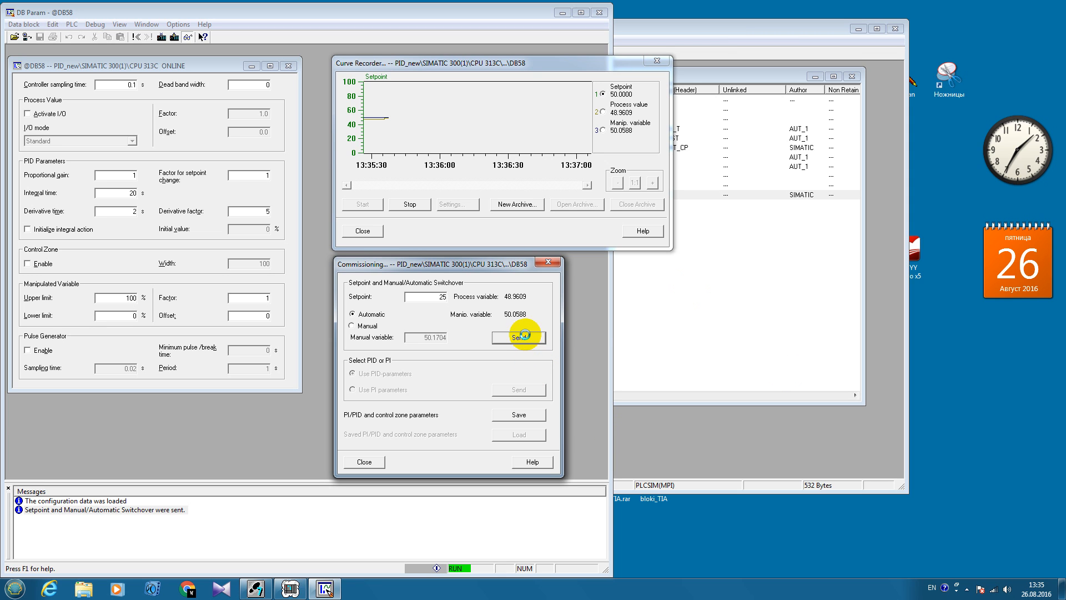
click(518, 338)
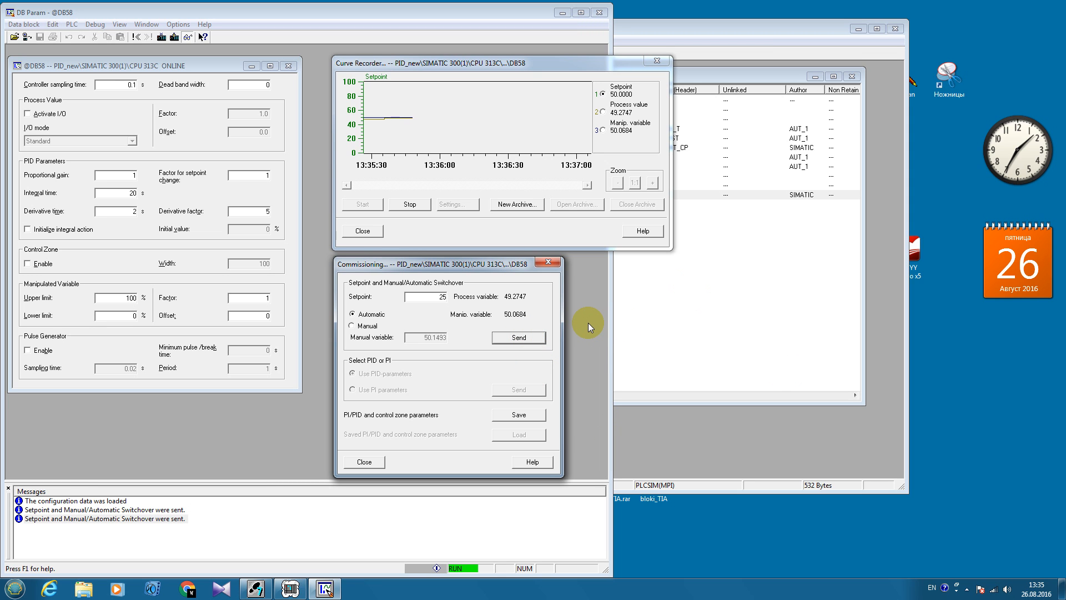
click(518, 337)
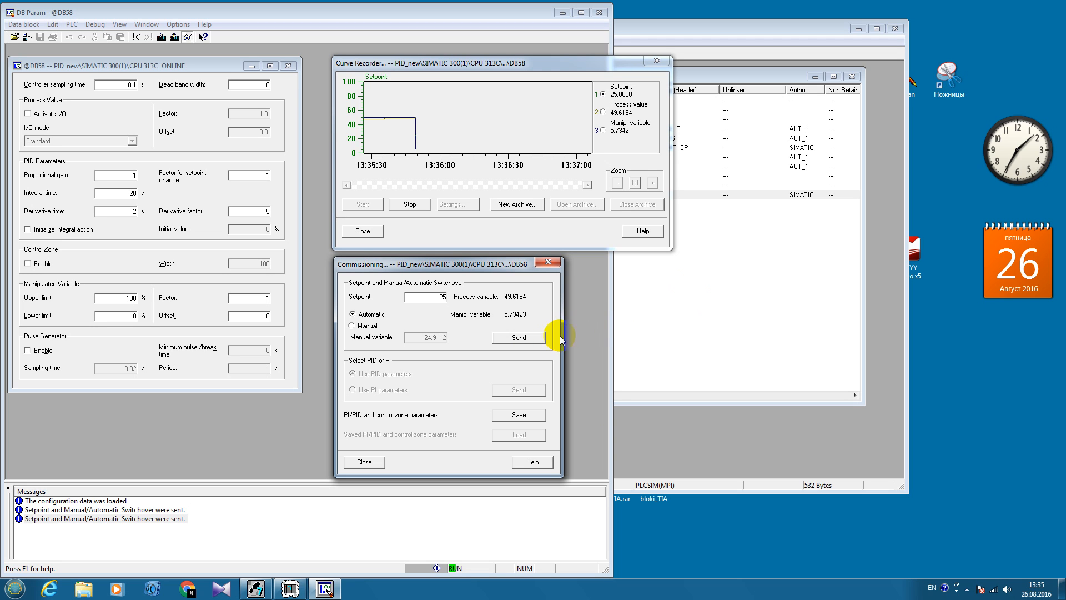
mouse_move(591, 334)
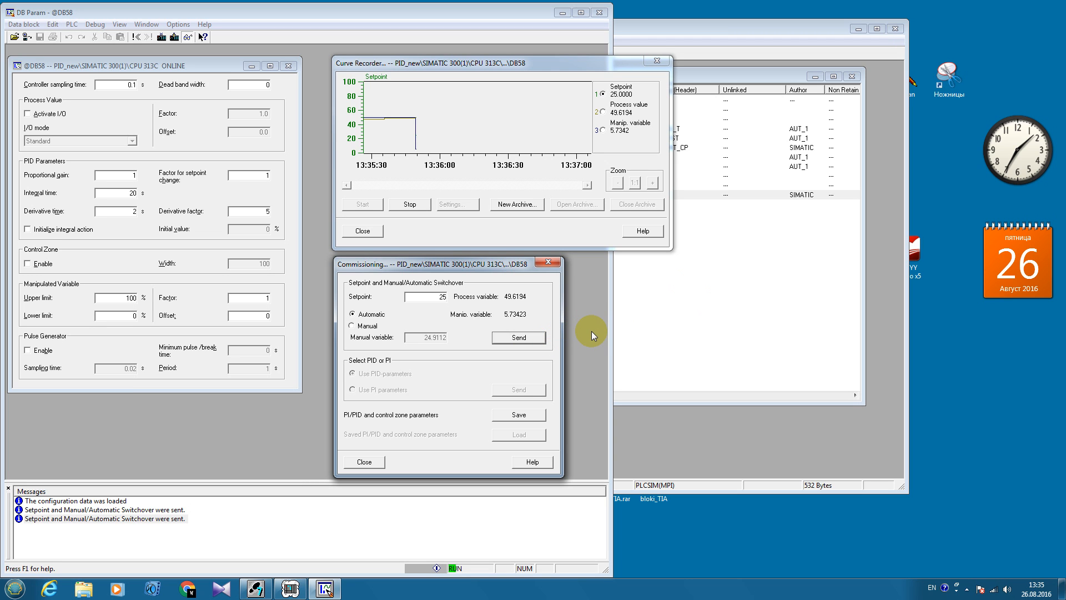